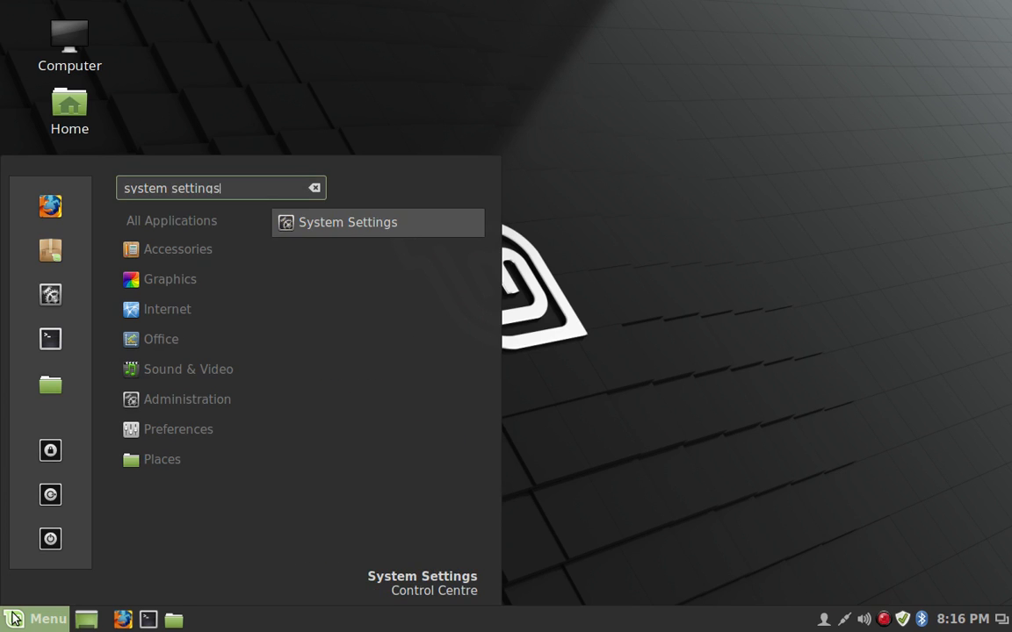
Step: Launch System Settings from the Menu and browse its category overview
left_click(348, 221)
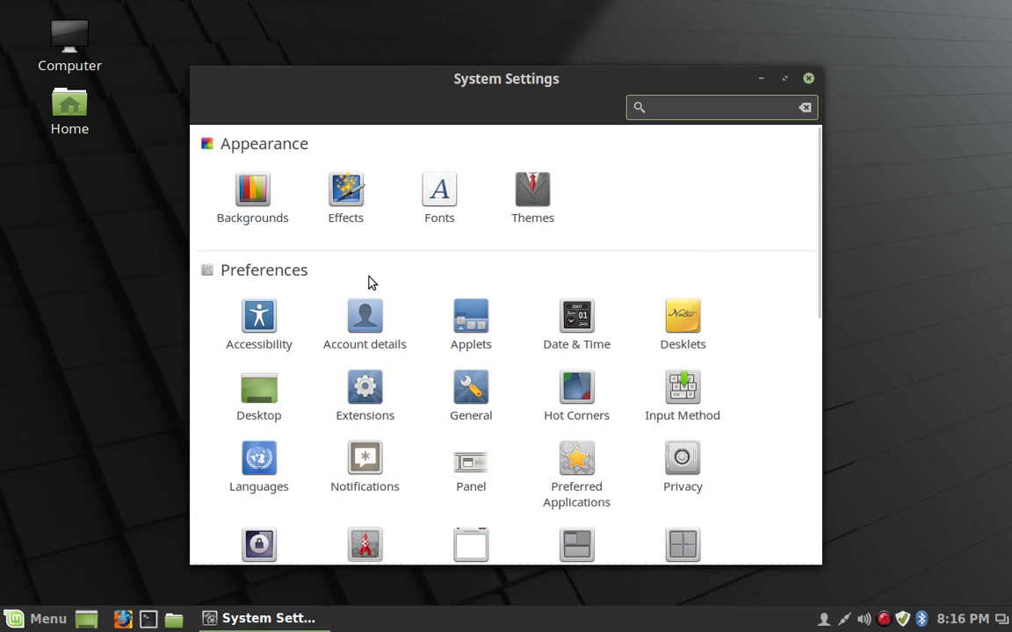
scroll("down", 3)
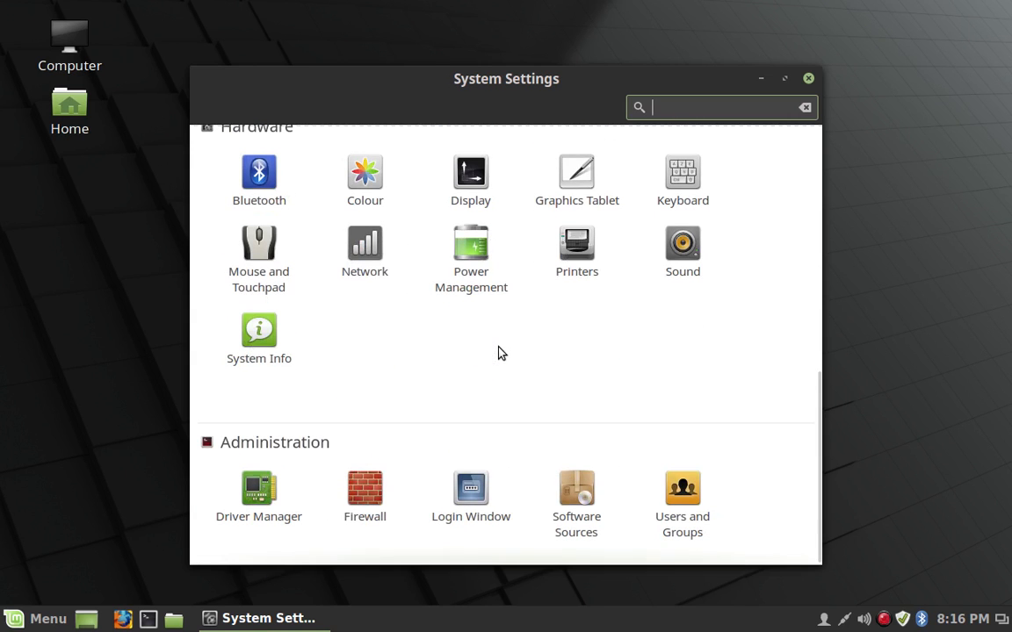
mouse_move(516, 360)
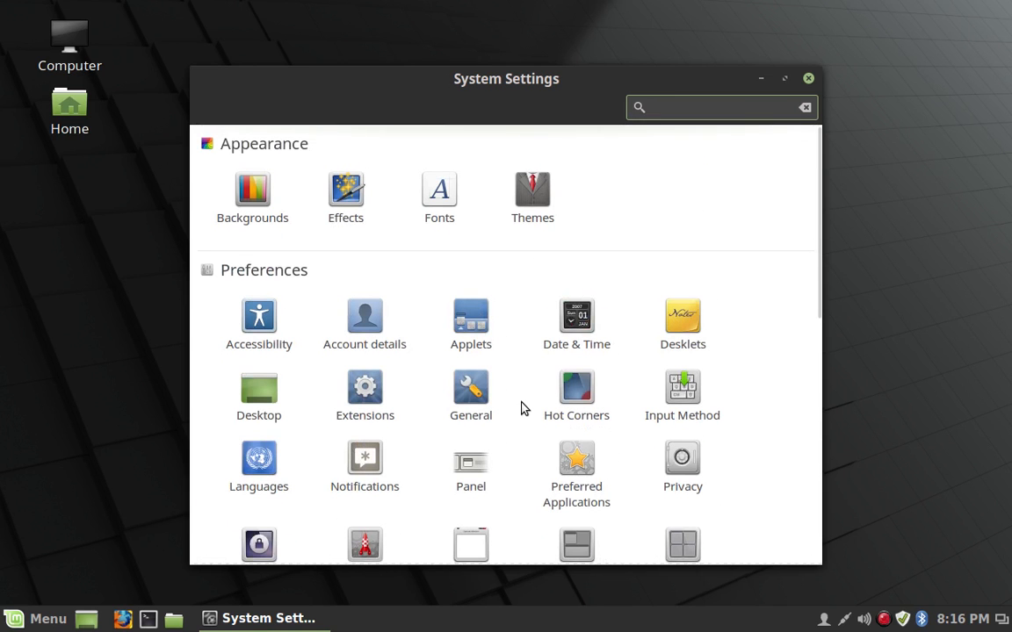
left_click(720, 108)
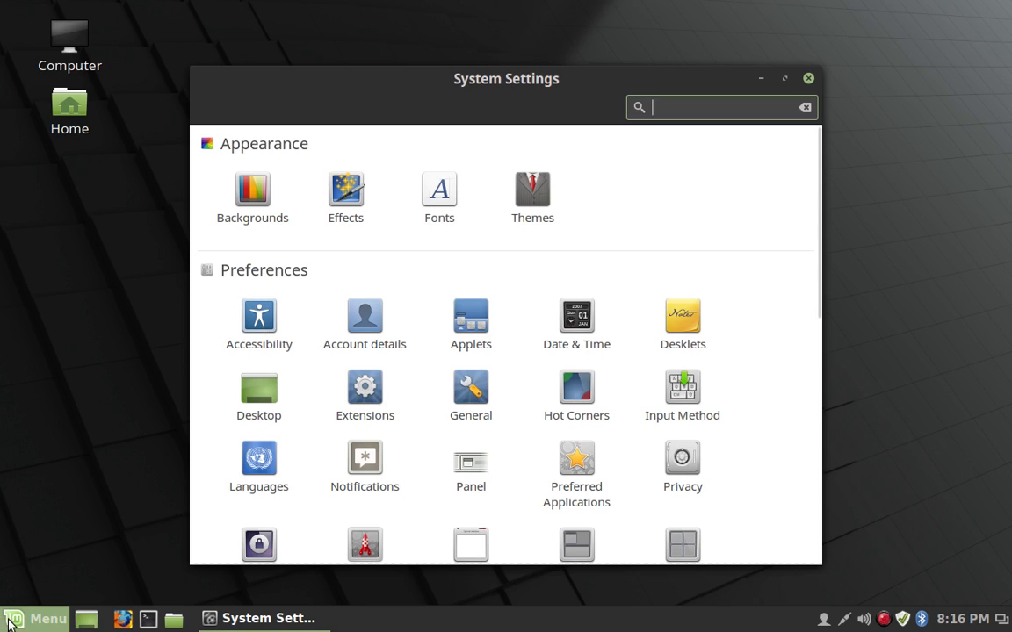
left_click(37, 619)
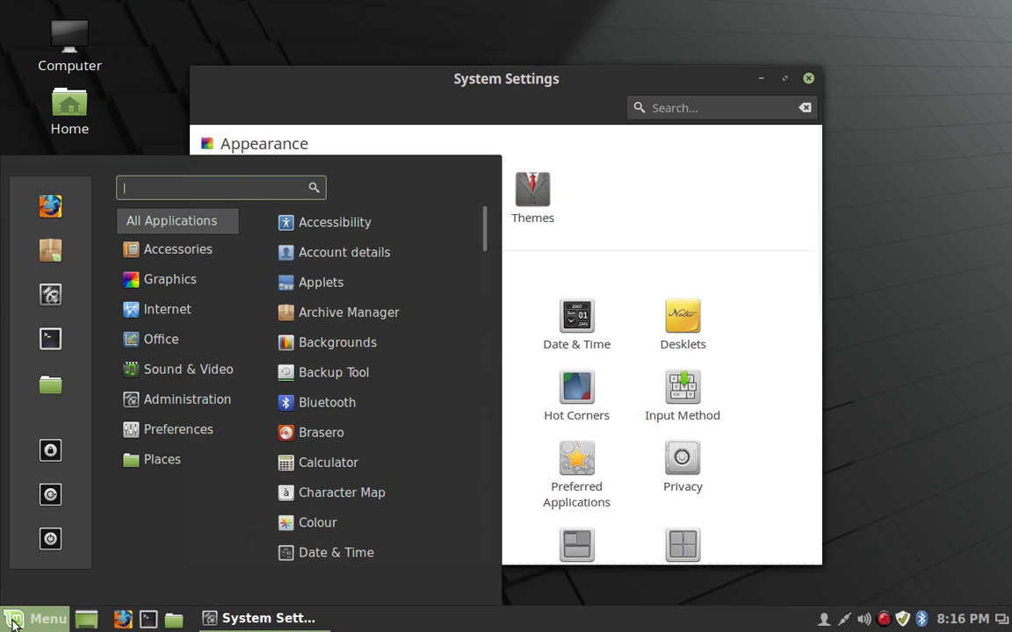
type("ad")
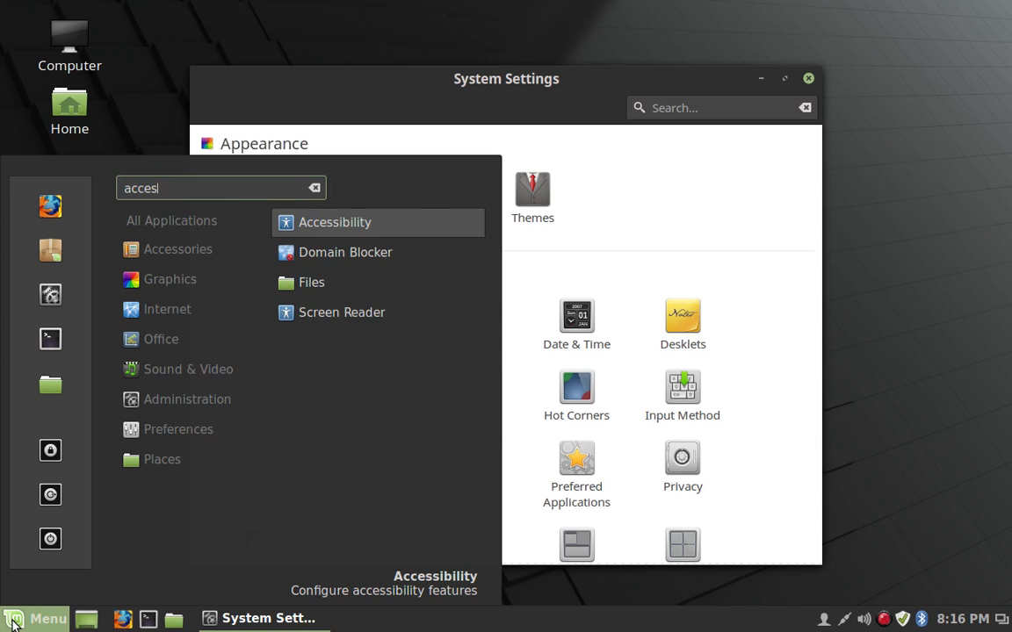
type("zoom")
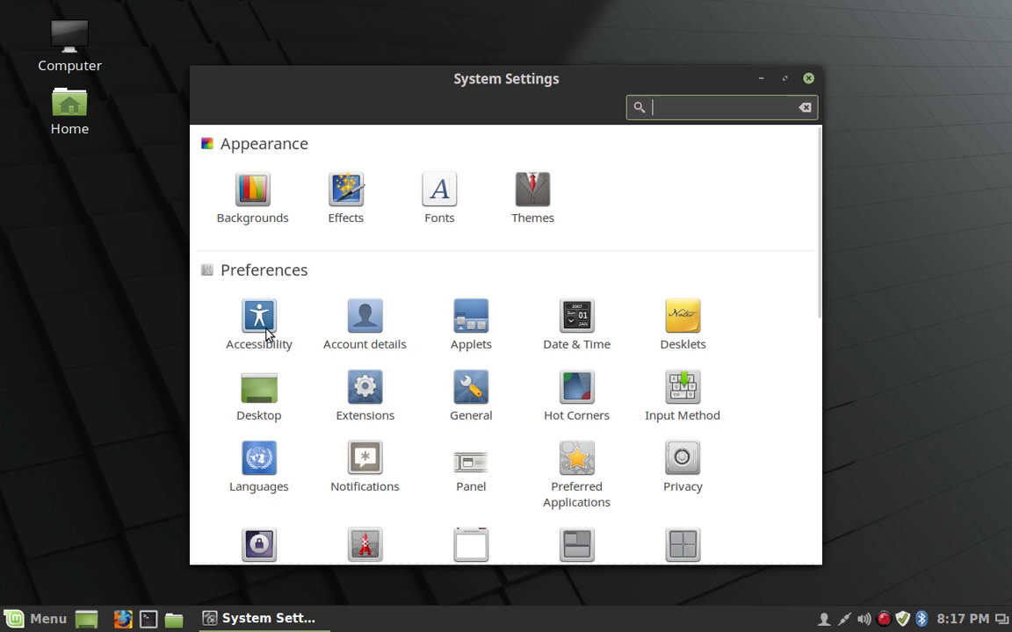
Step: Open the Accessibility page from the Preferences group
left_click(258, 316)
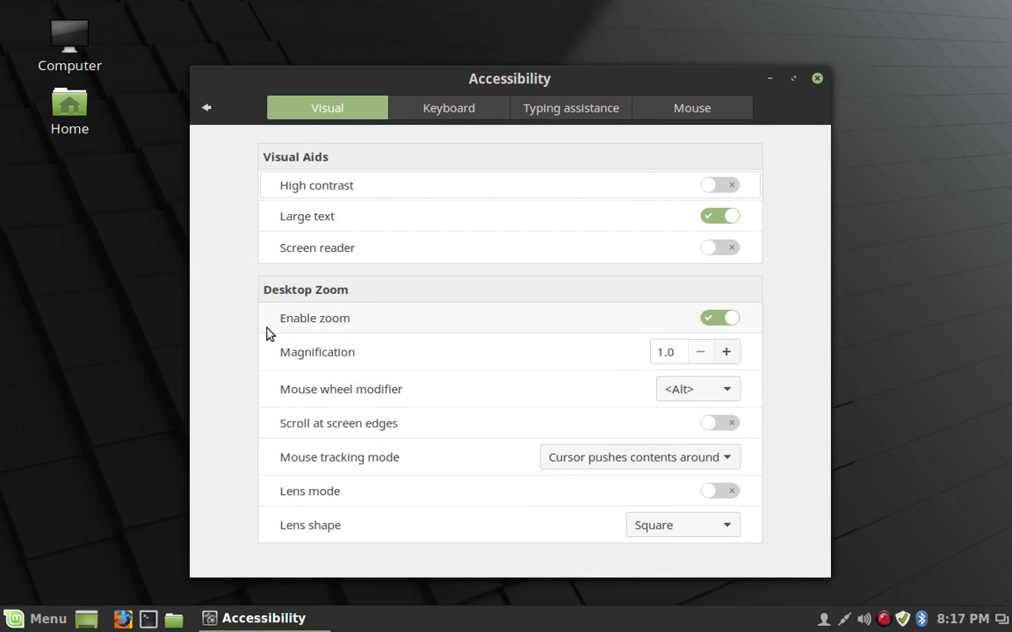
mouse_move(361, 92)
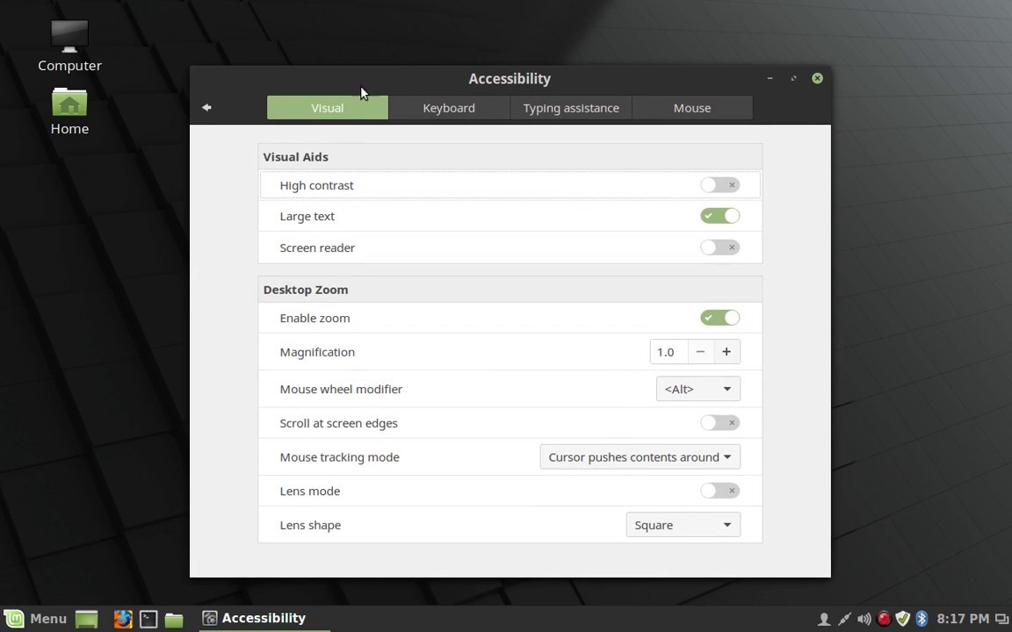
mouse_move(506, 290)
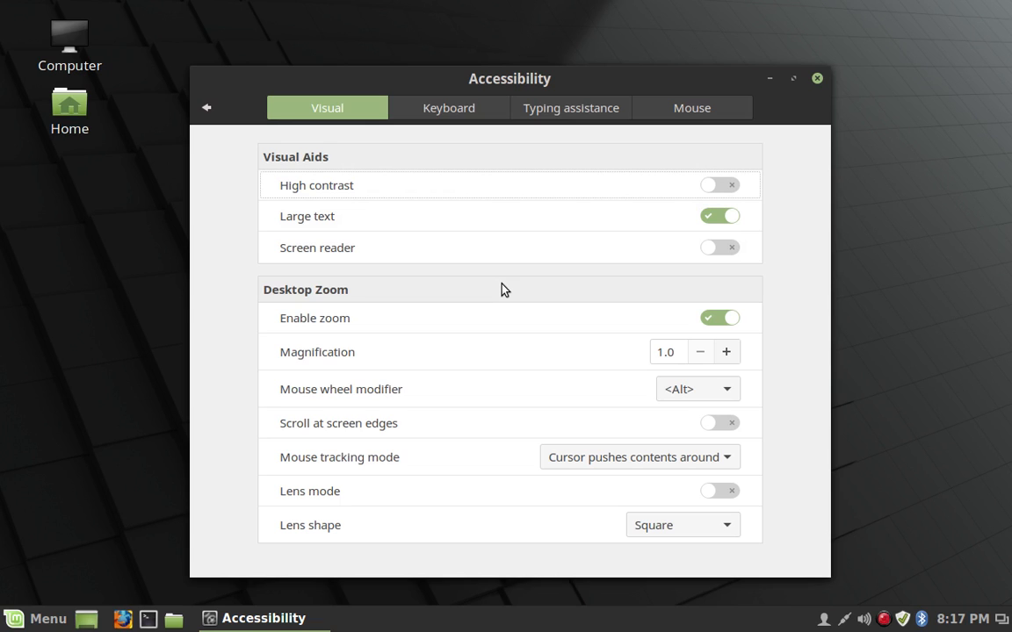
mouse_move(450, 184)
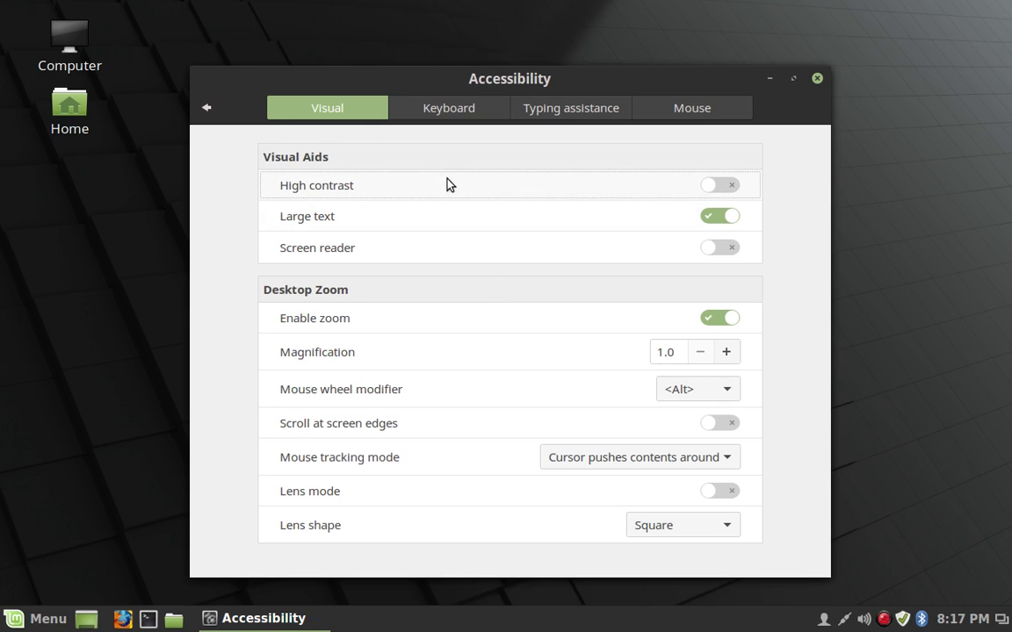
mouse_move(660, 194)
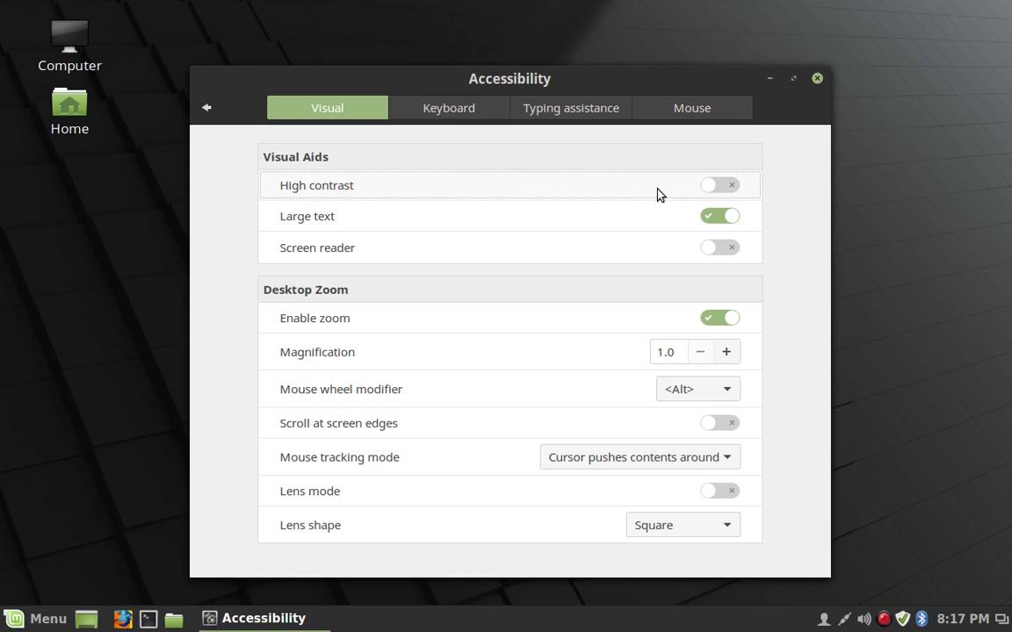
Step: Switch High contrast on and preview it in a Home folder window
left_click(719, 184)
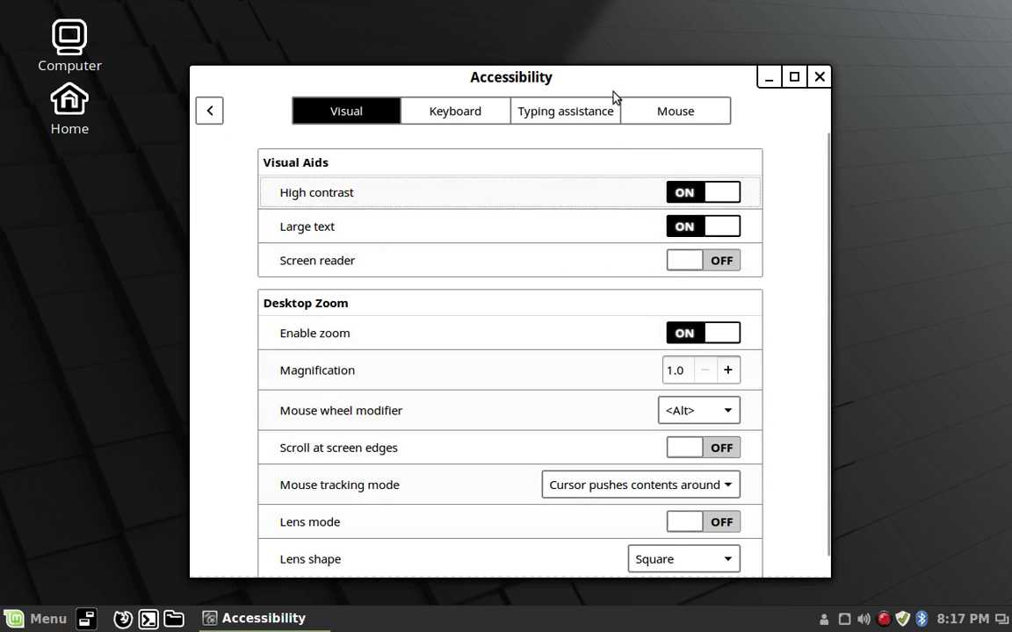
mouse_move(604, 279)
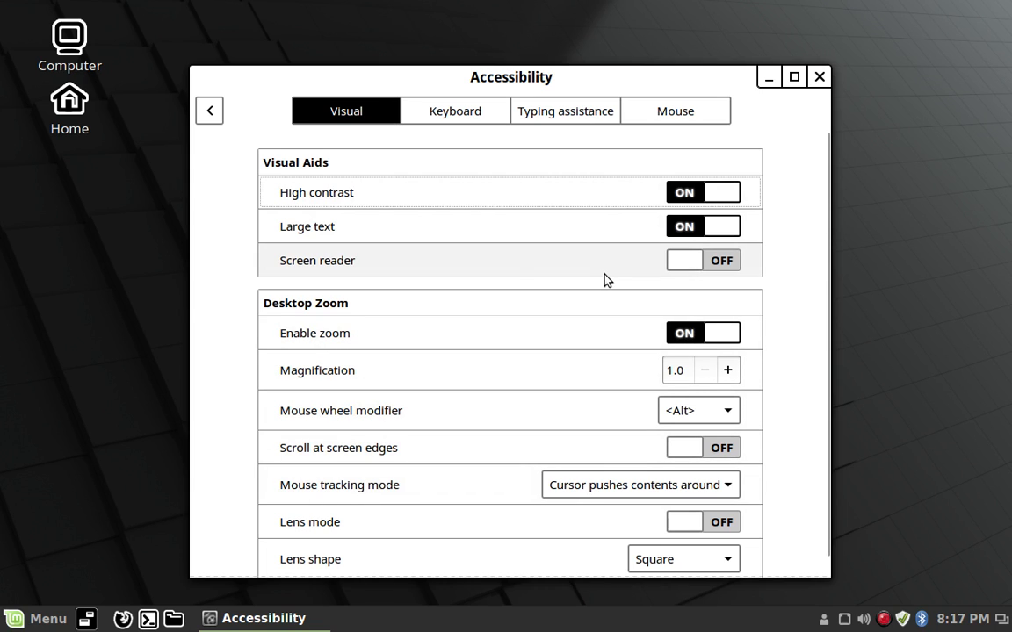
mouse_move(183, 601)
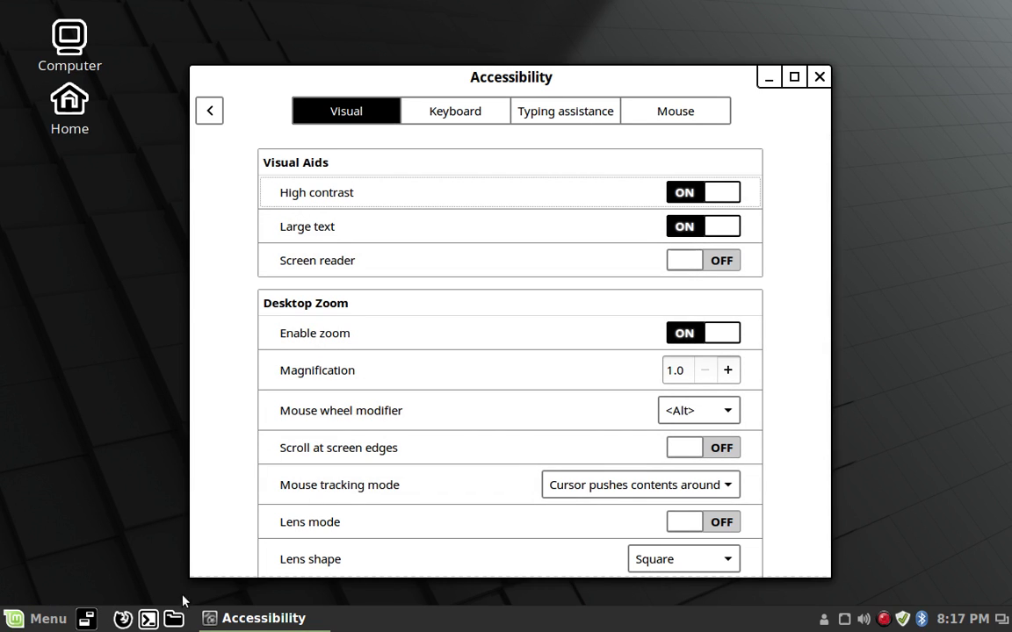
left_click(68, 98)
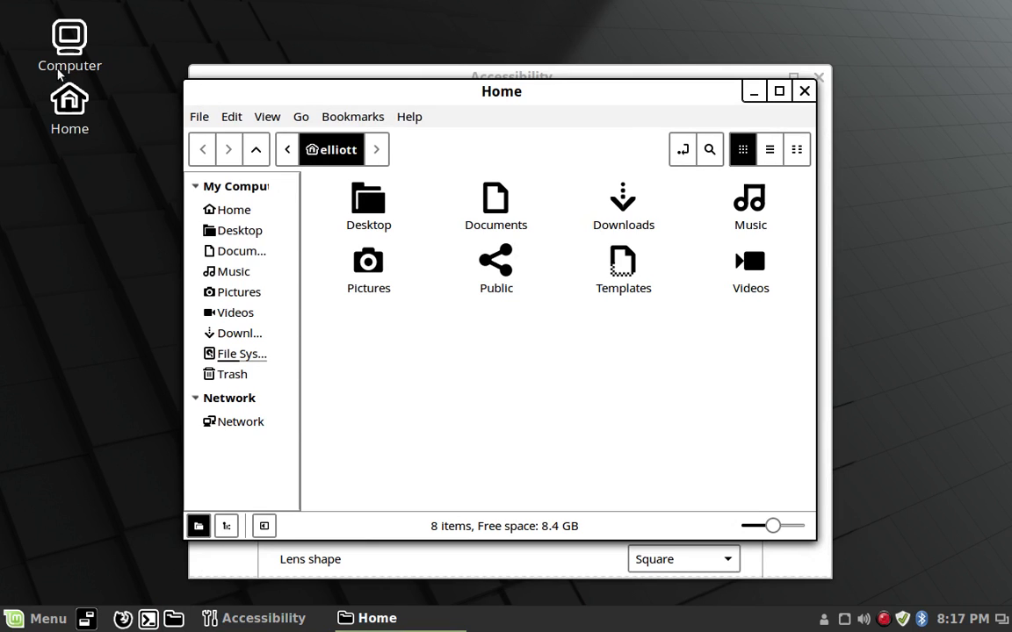
mouse_move(622, 263)
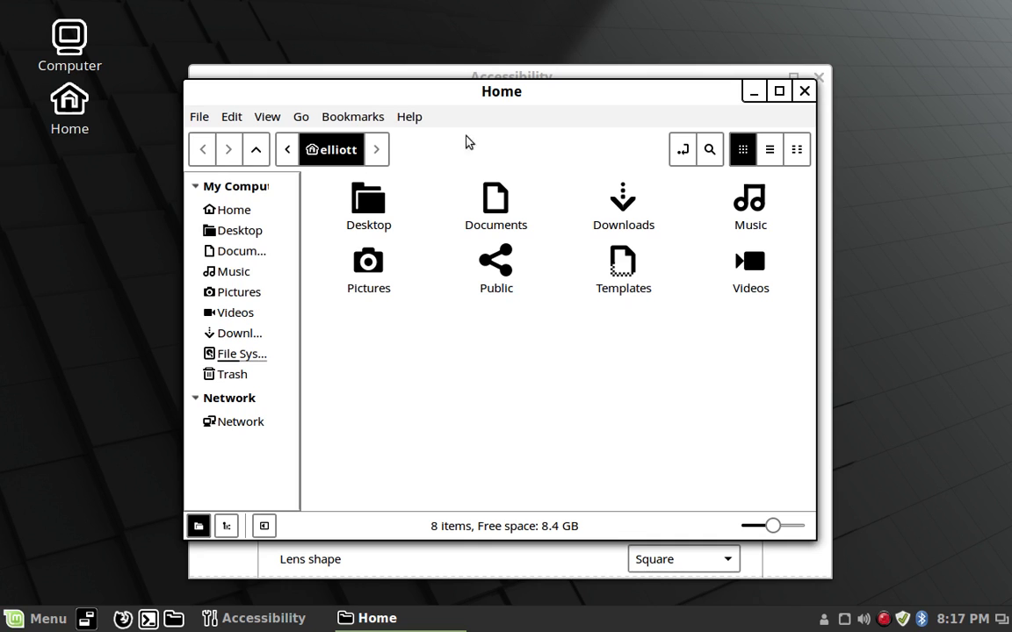
mouse_move(803, 92)
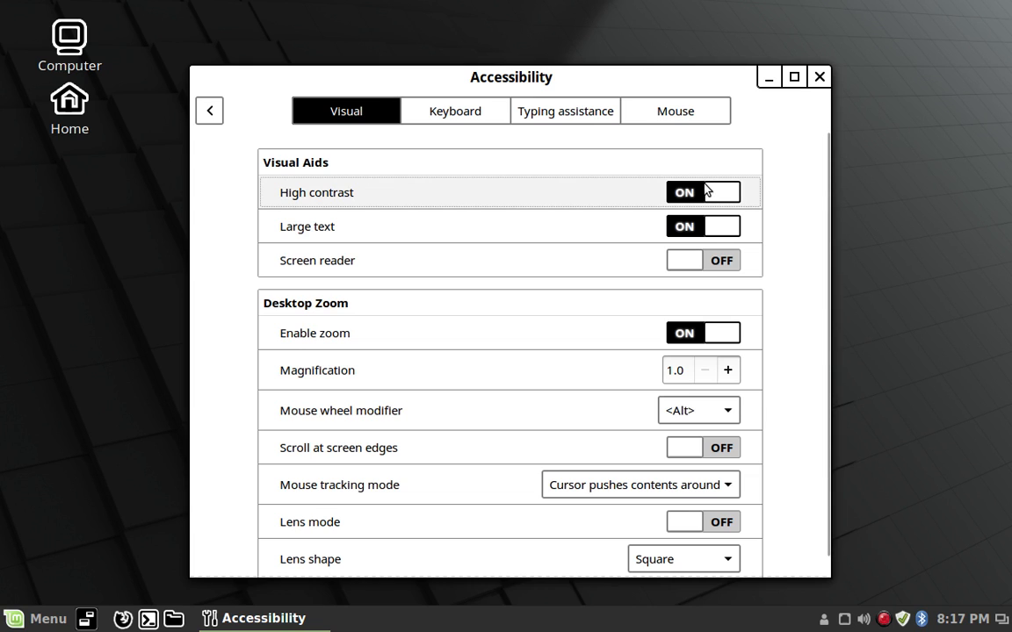
Step: Switch High contrast off and restore Mint-Y-Dark as the Controls theme, returning to Accessibility
left_click(702, 191)
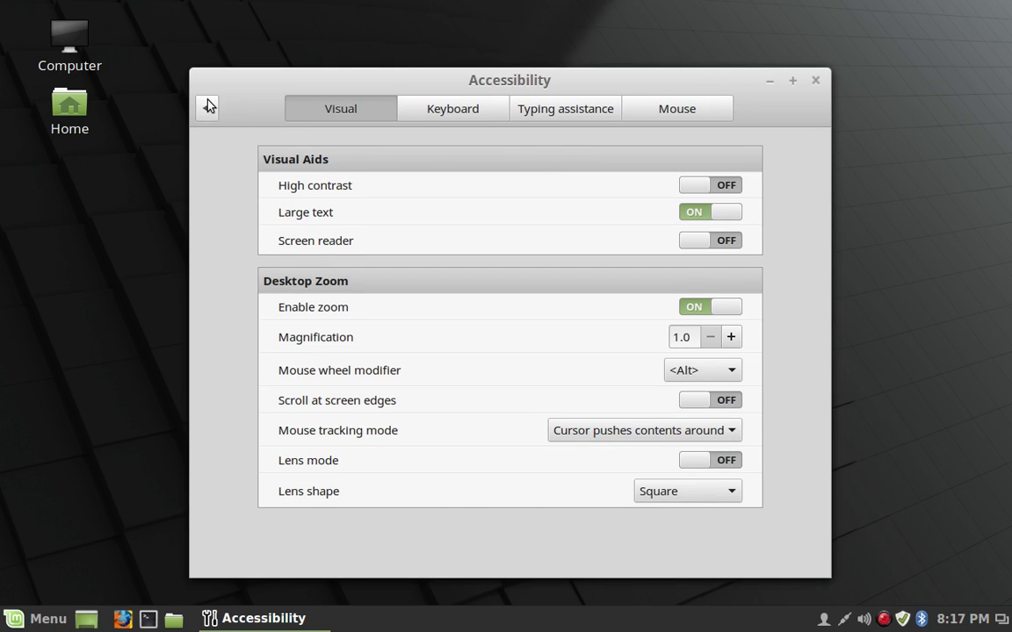
left_click(208, 108)
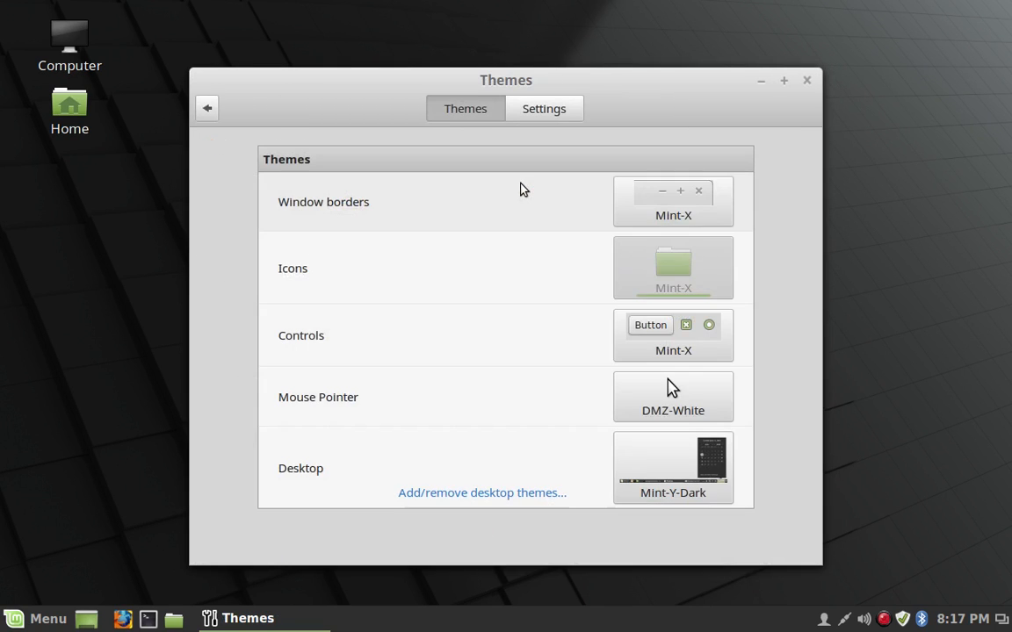
left_click(673, 202)
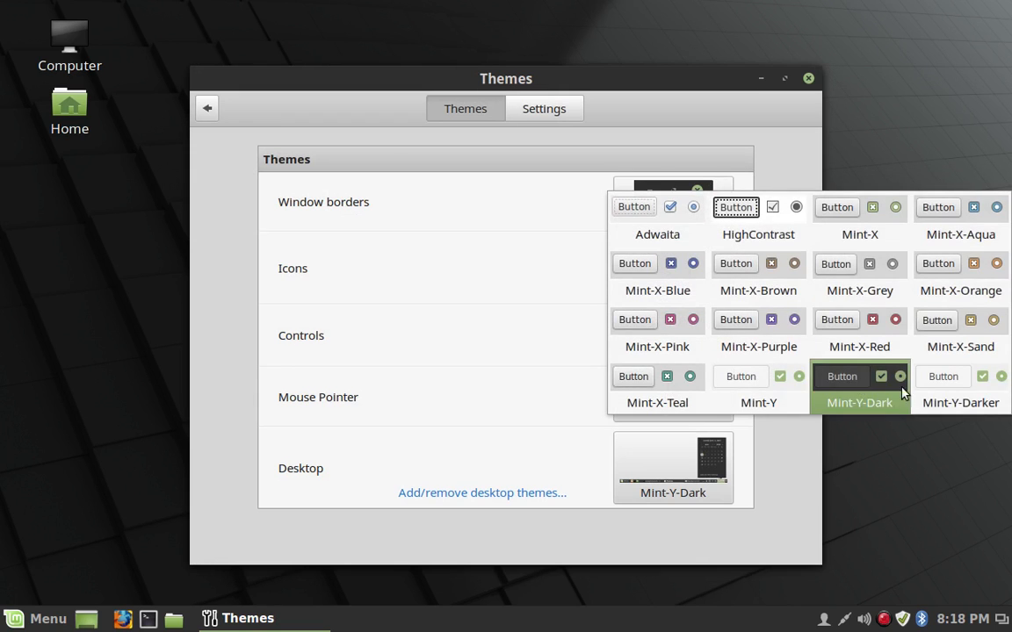
left_click(207, 109)
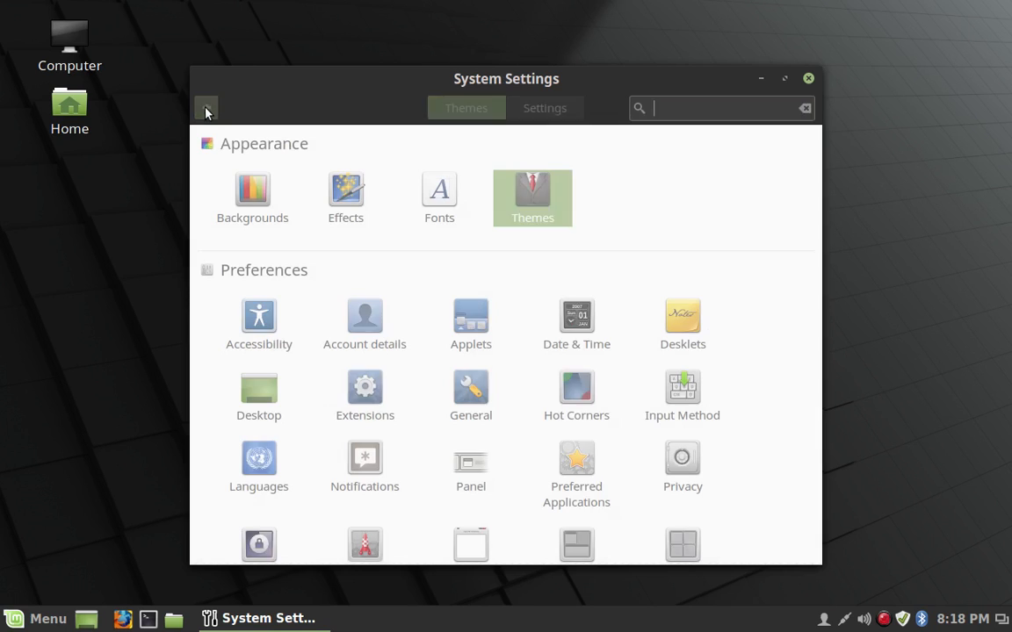
left_click(258, 316)
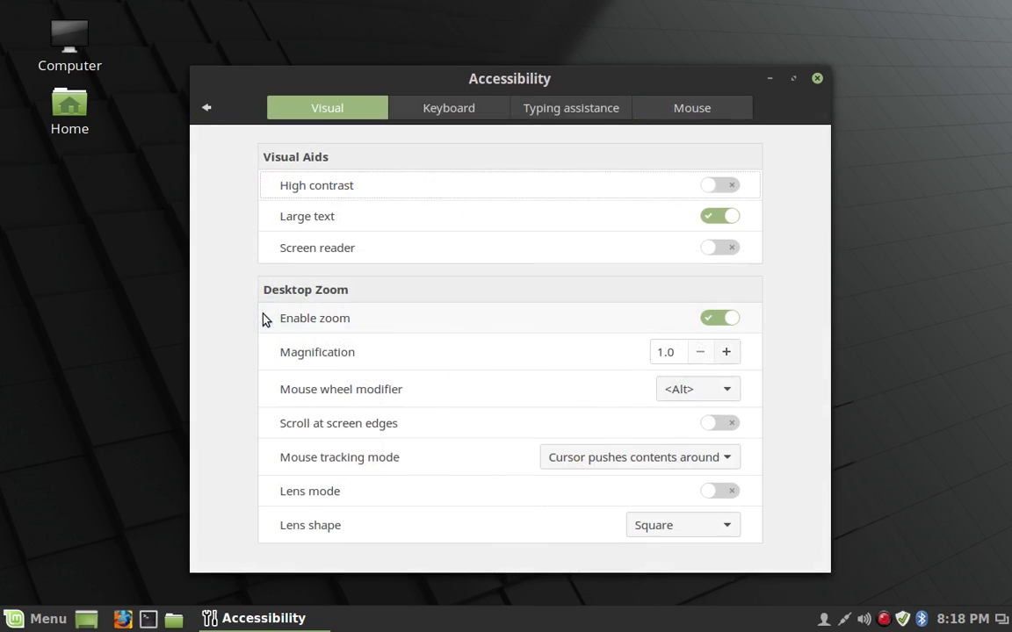
mouse_move(453, 218)
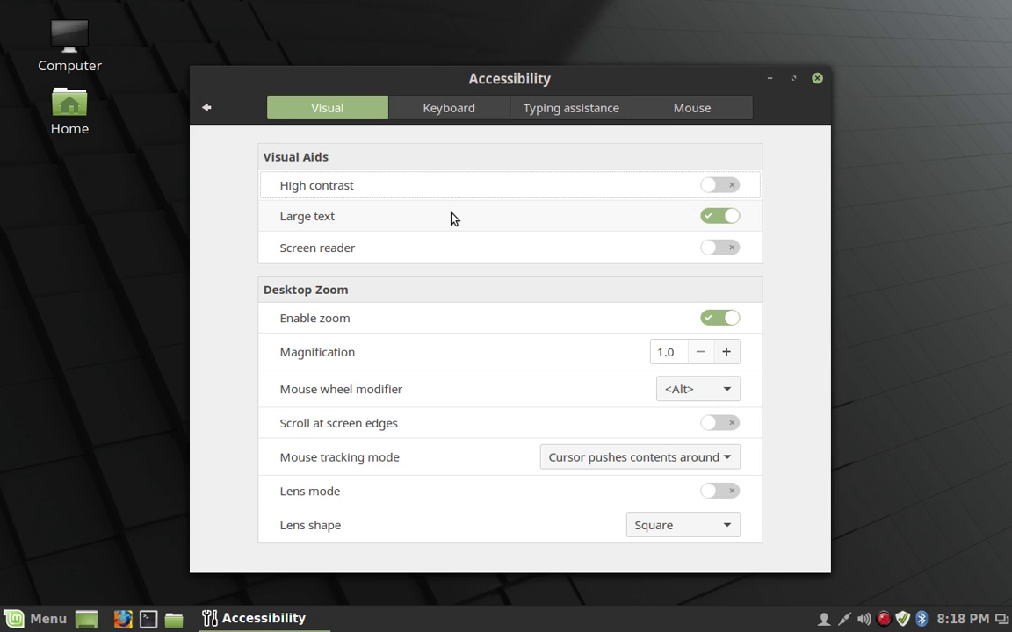
Step: Toggle Large text off and on twice, leaving it enabled
left_click(720, 216)
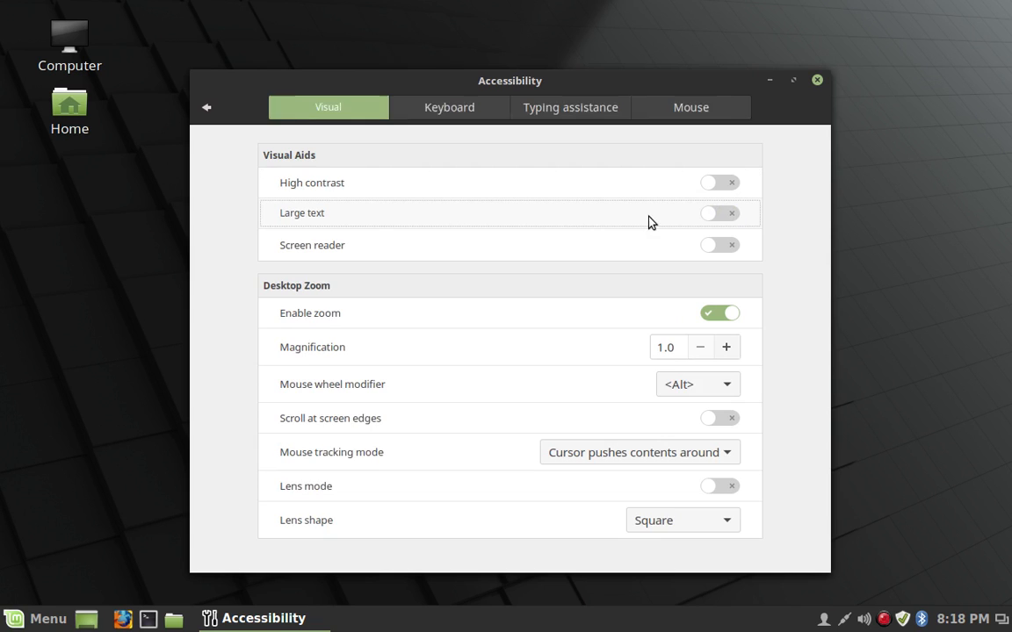
left_click(720, 216)
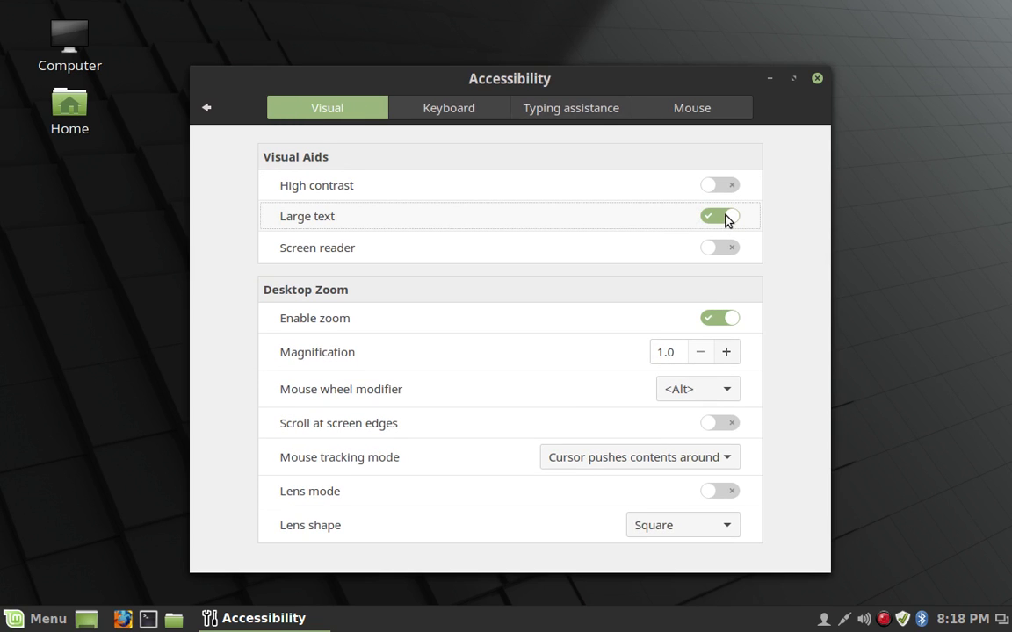
left_click(718, 216)
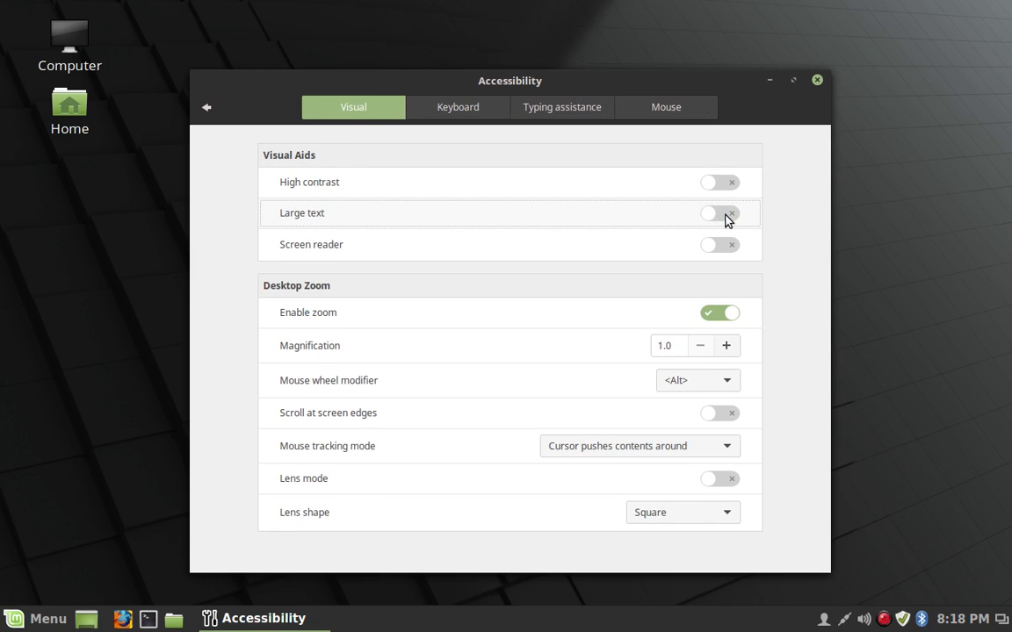
left_click(720, 212)
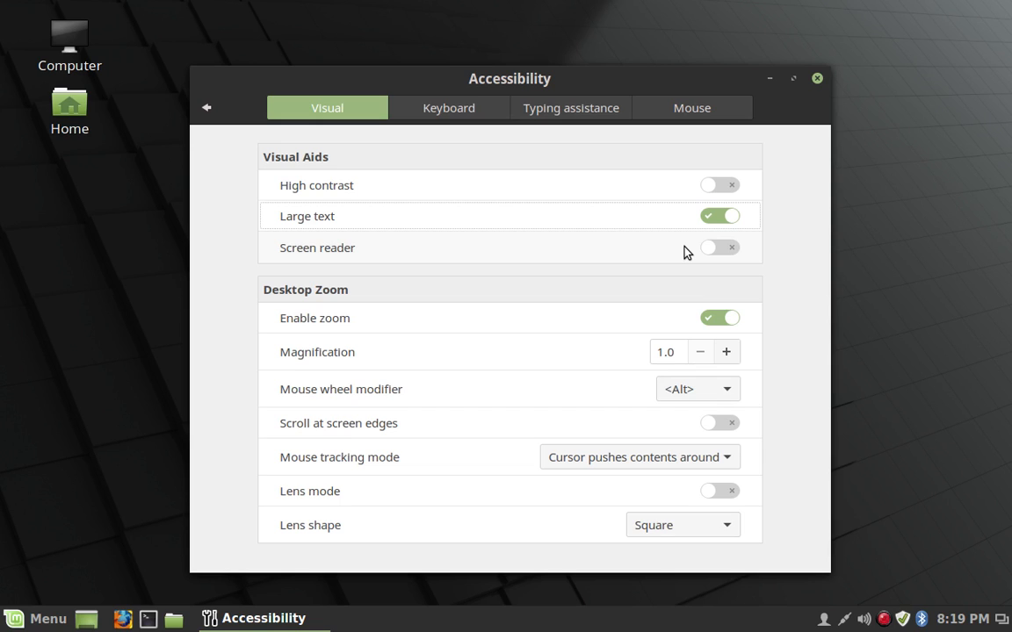
mouse_move(713, 251)
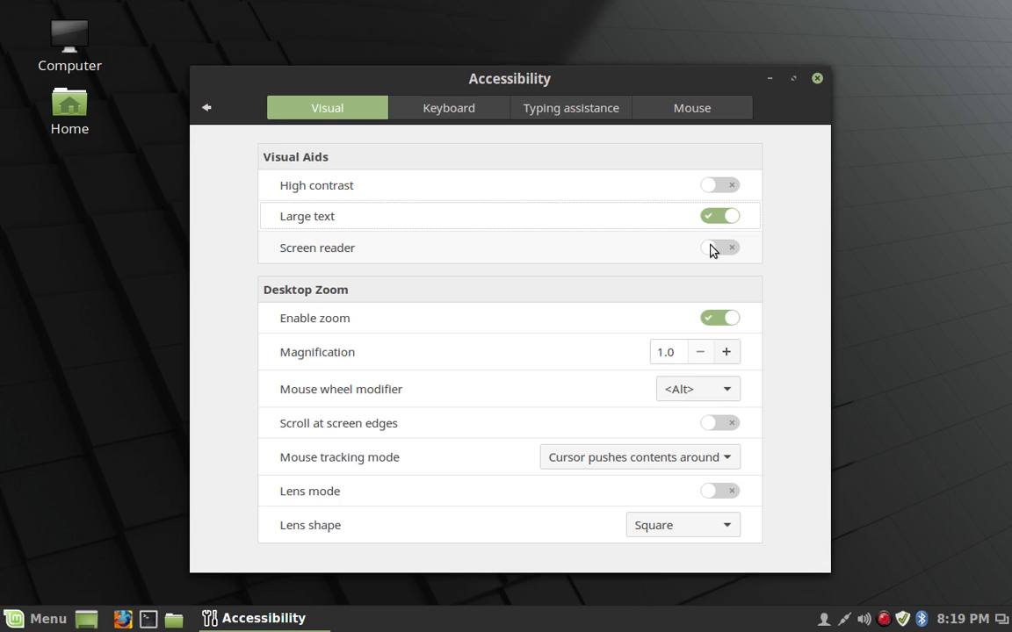
left_click(720, 246)
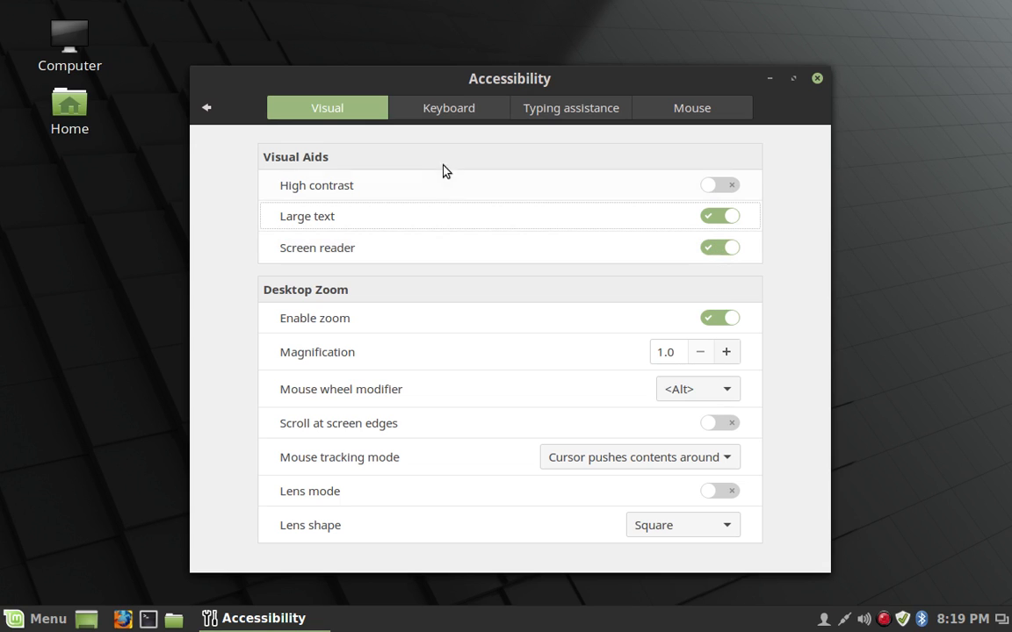
left_click(448, 108)
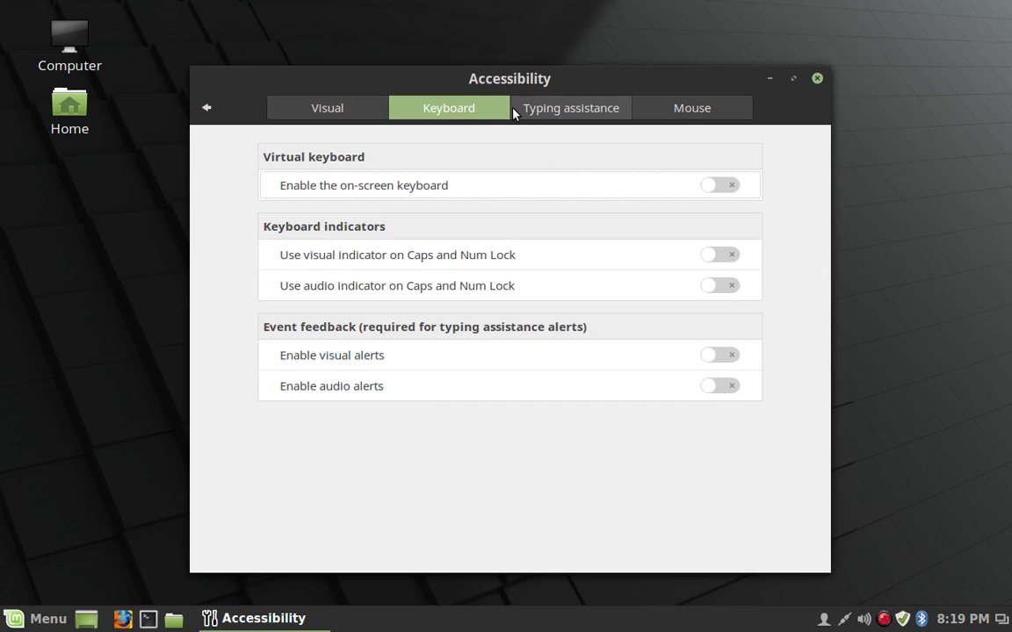
mouse_move(347, 100)
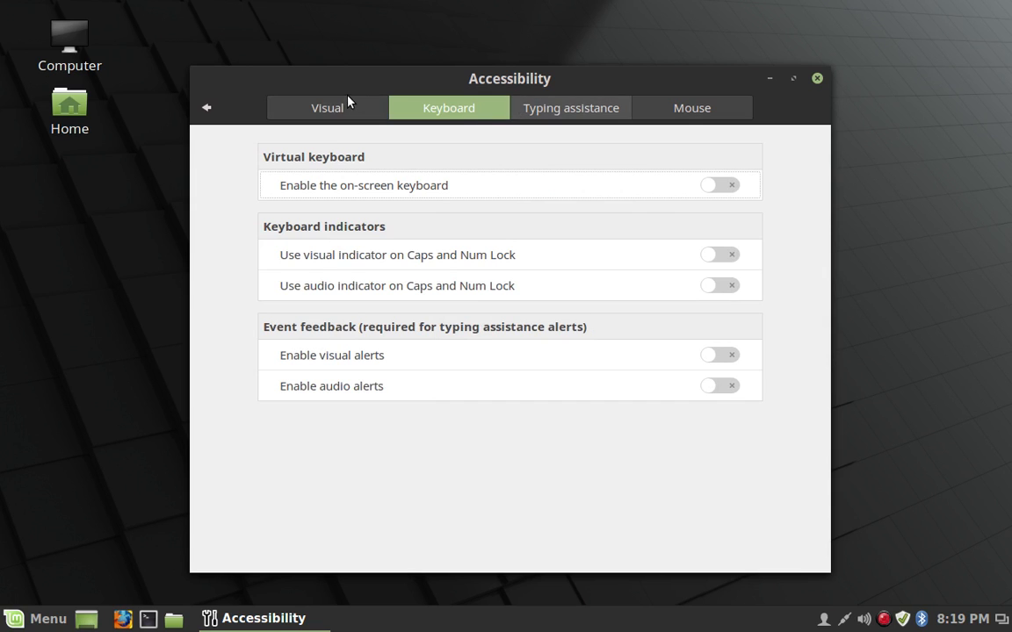
left_click(327, 107)
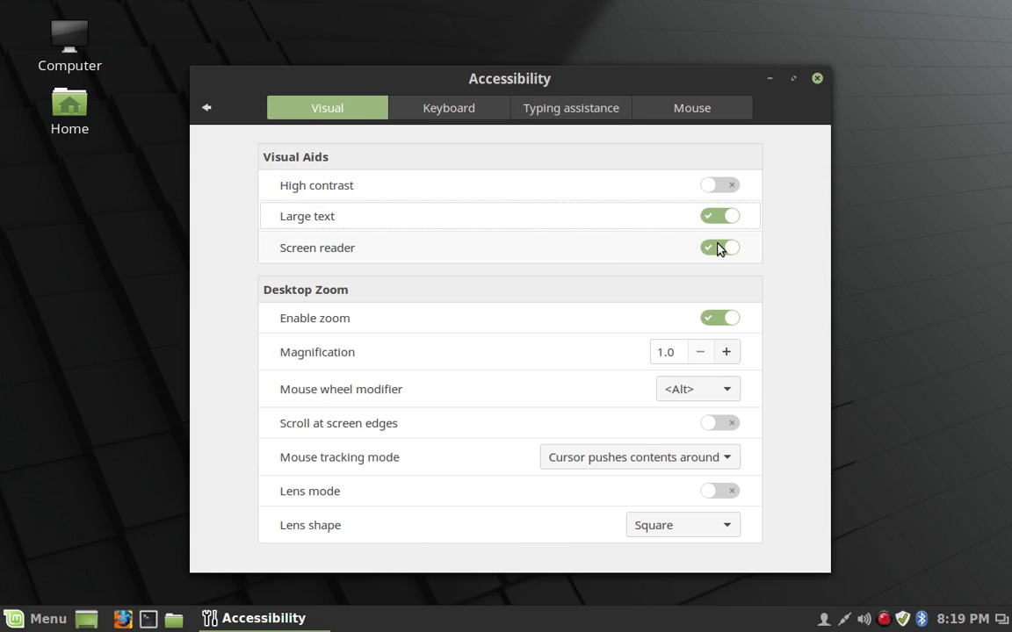
left_click(720, 248)
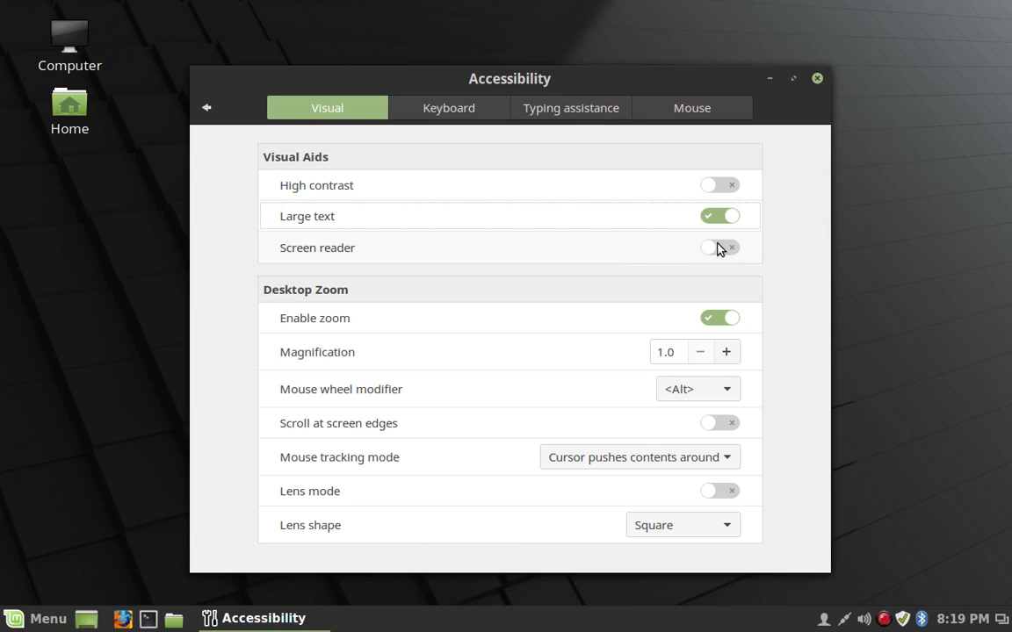
mouse_move(431, 287)
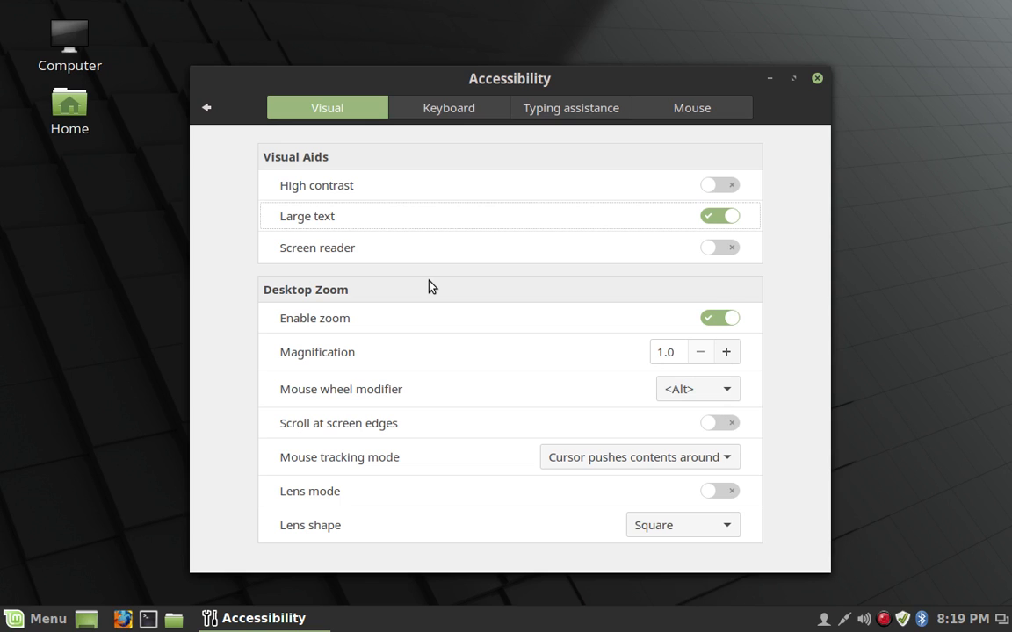
mouse_move(696, 302)
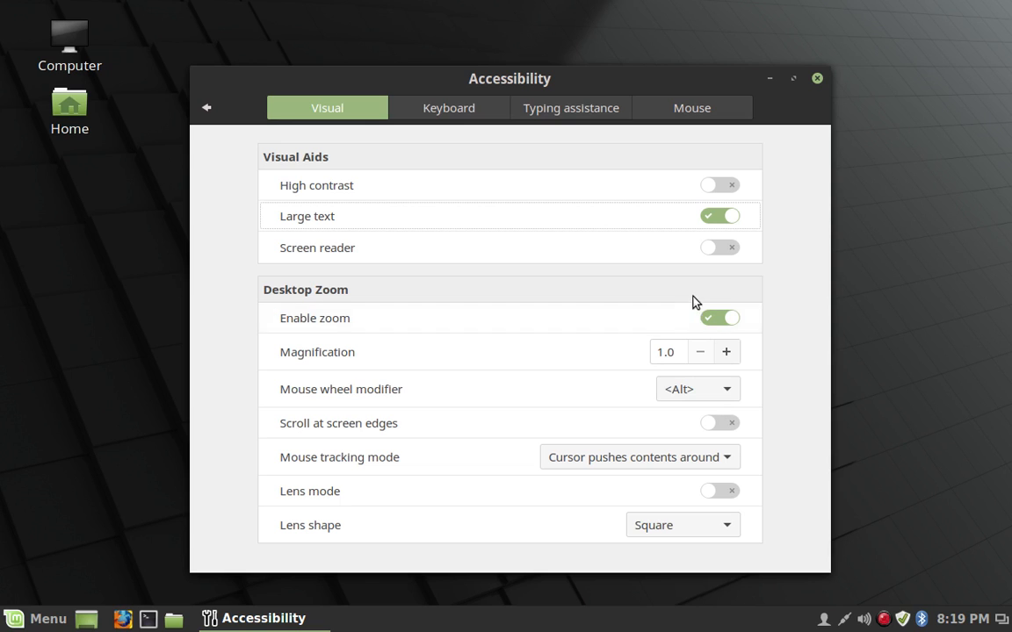
left_click(721, 318)
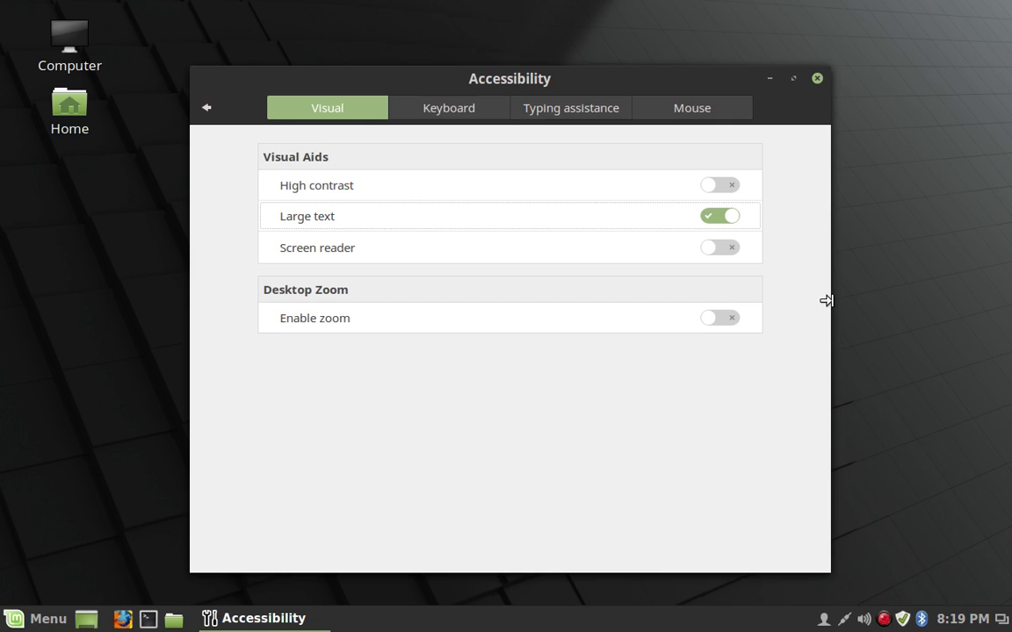
mouse_move(762, 333)
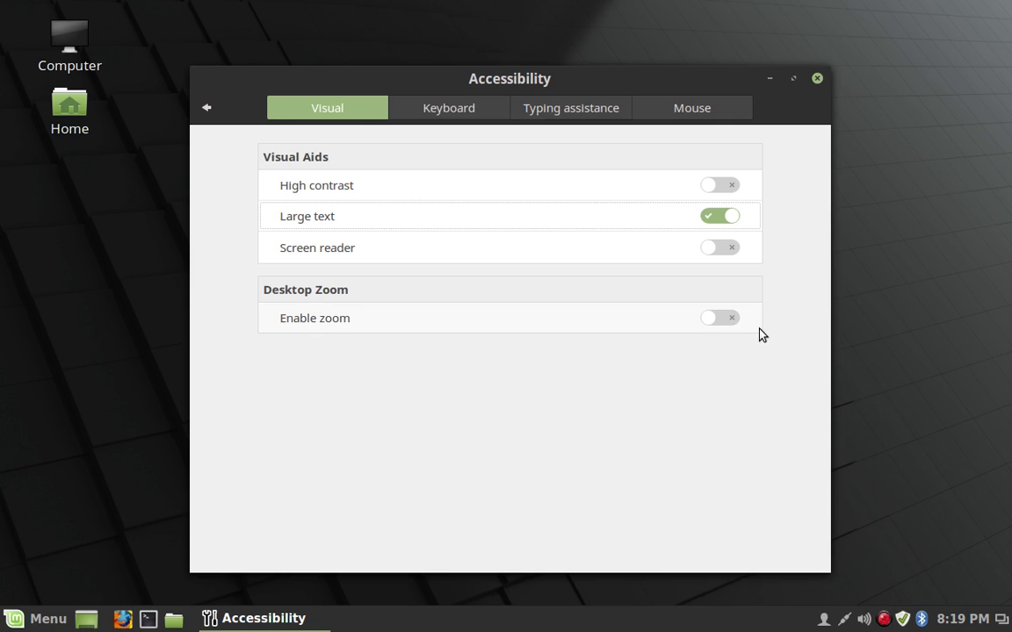
left_click(721, 316)
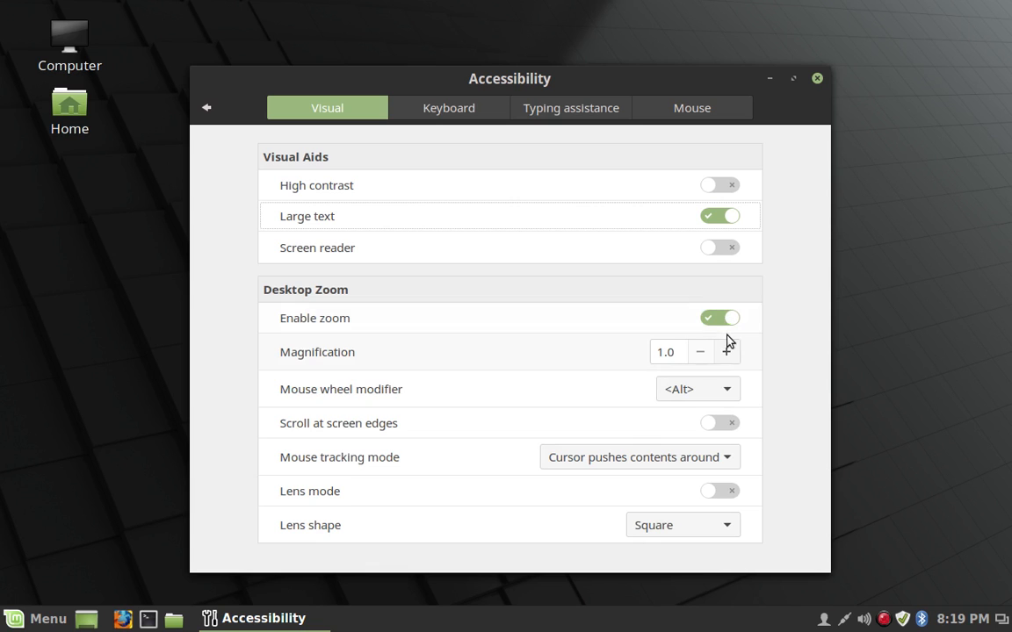
left_click(727, 352)
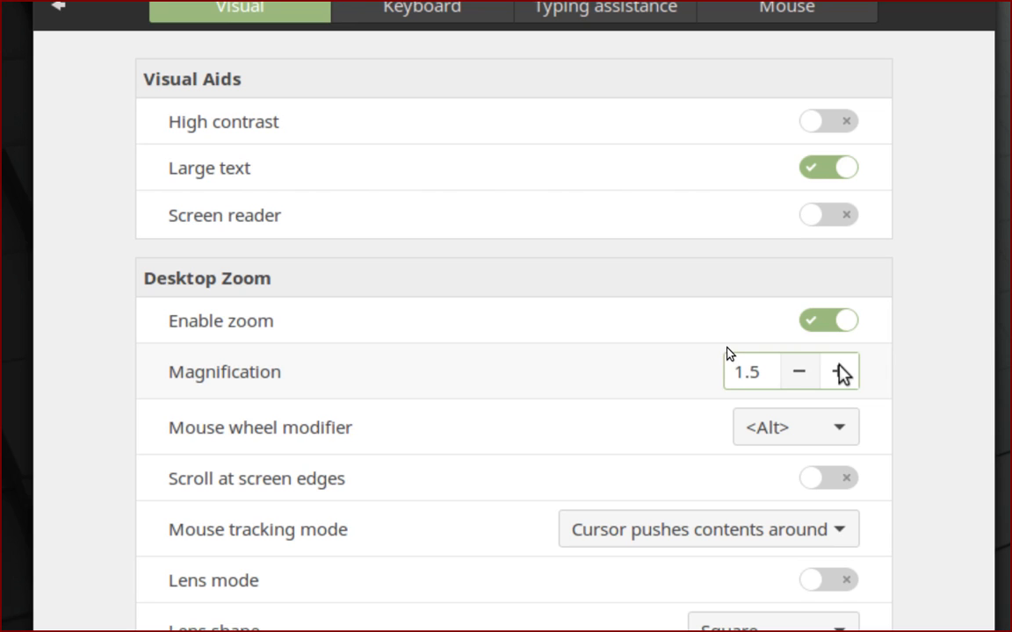
left_click(840, 372)
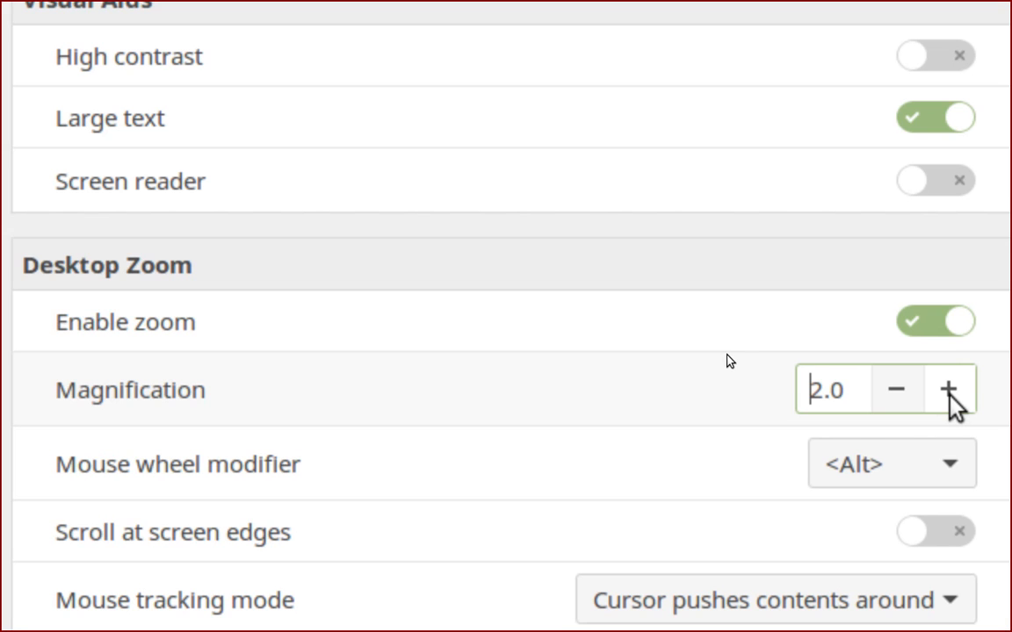
left_click(896, 390)
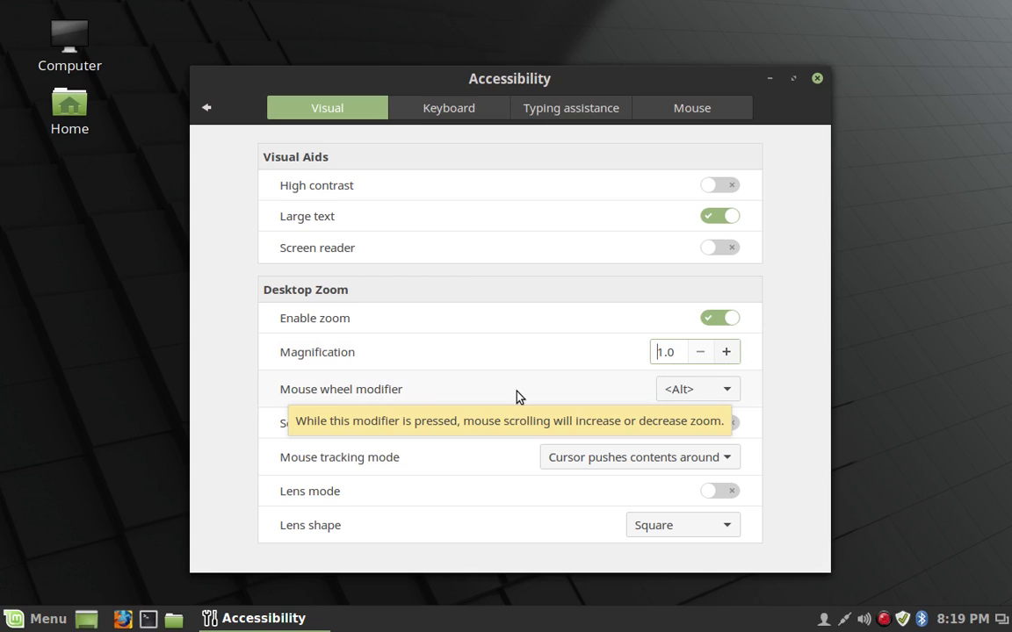
mouse_move(466, 330)
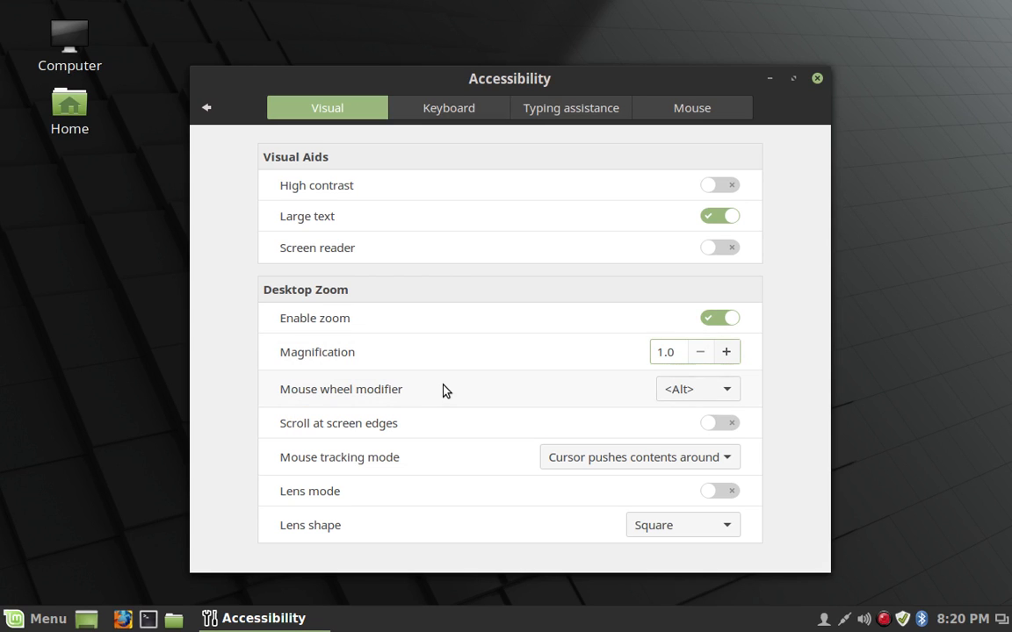
mouse_move(481, 393)
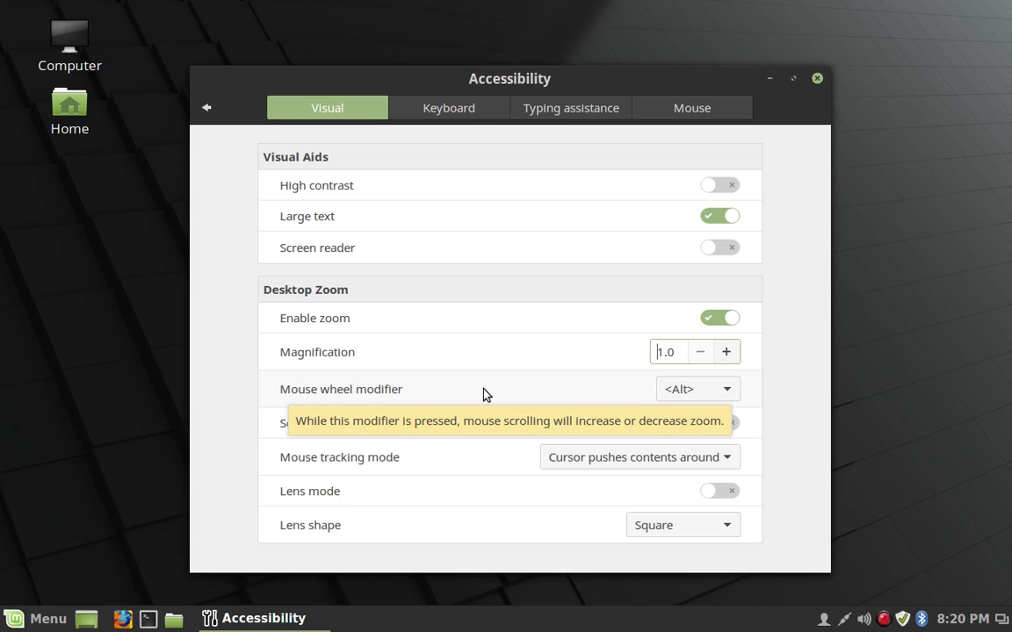
mouse_move(598, 397)
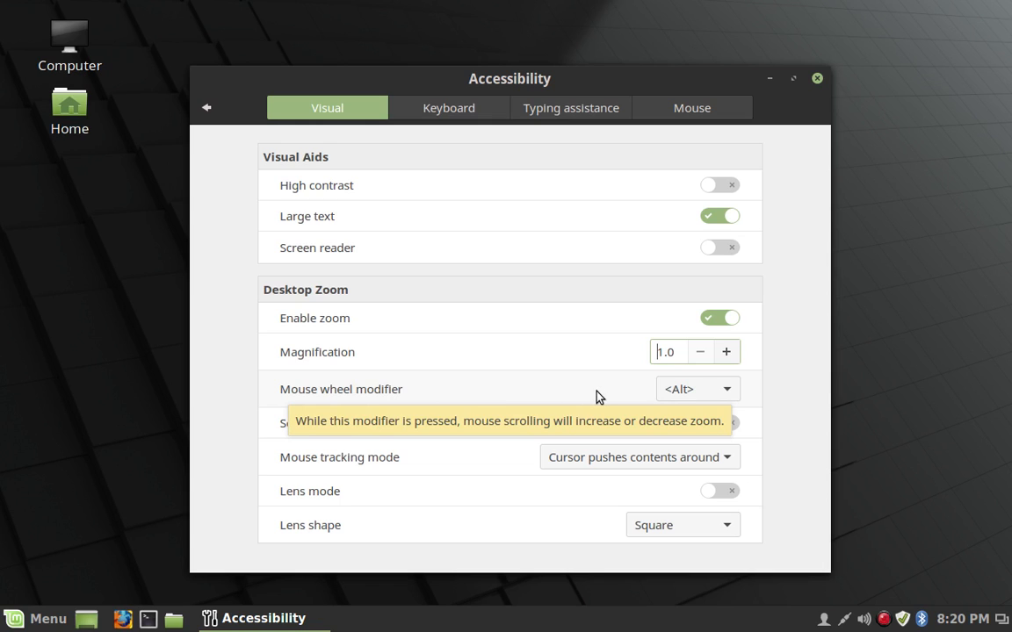
mouse_move(783, 388)
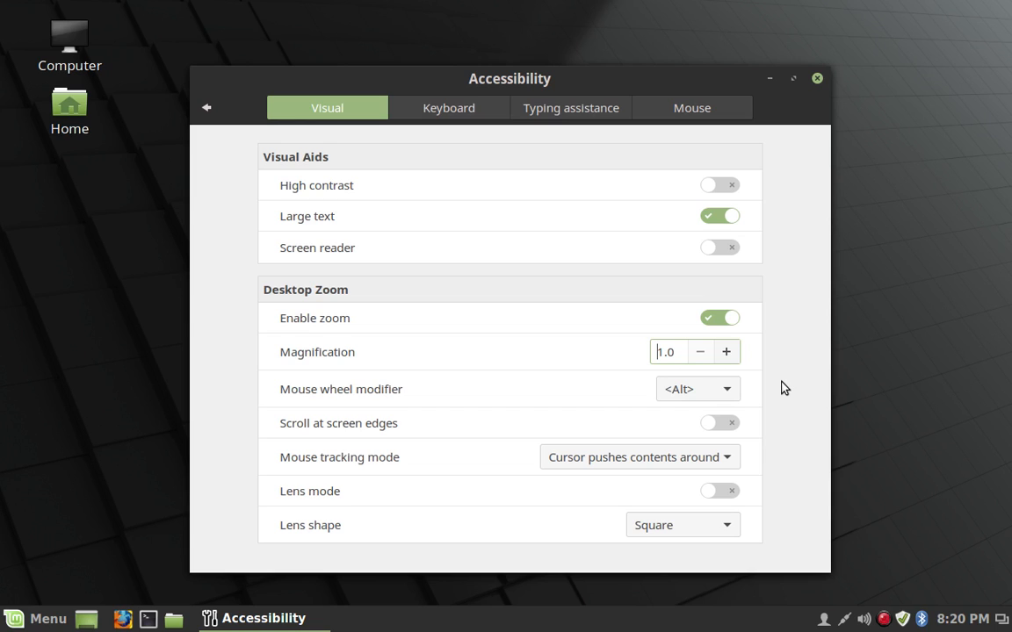
mouse_move(443, 421)
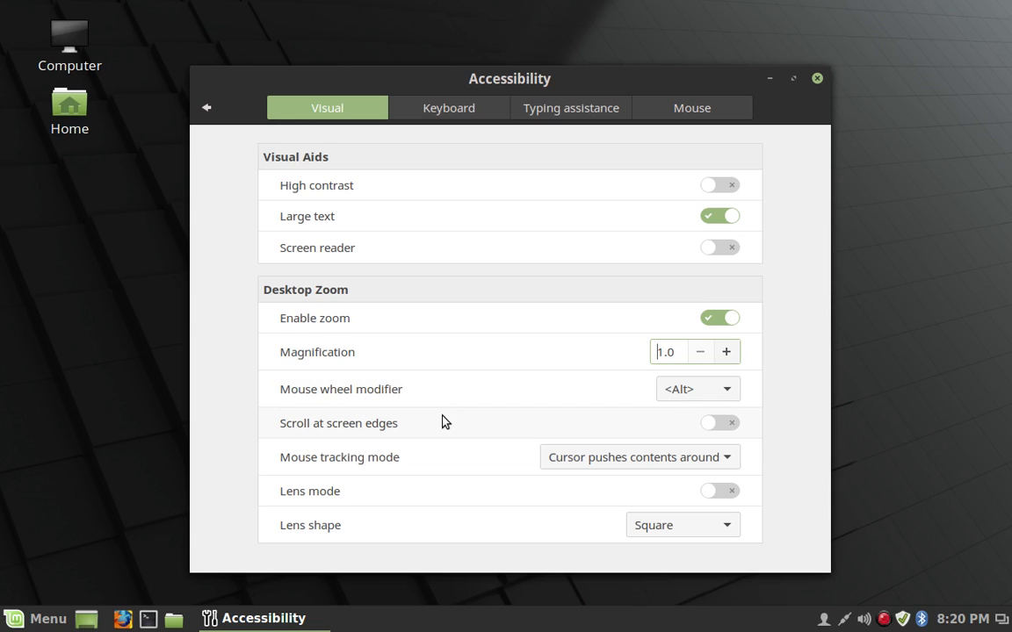
mouse_move(629, 434)
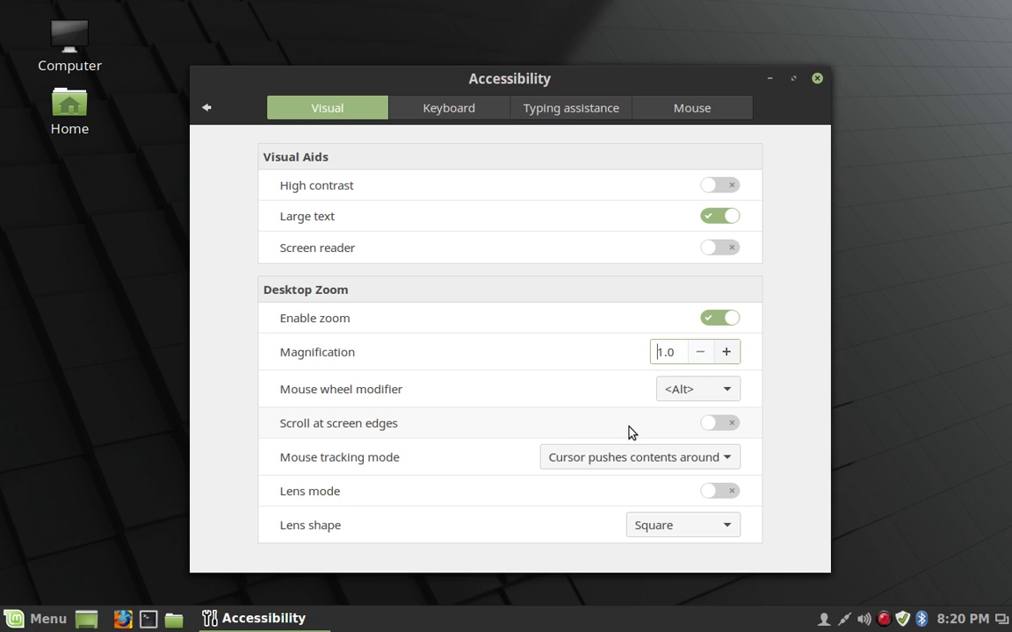
mouse_move(580, 428)
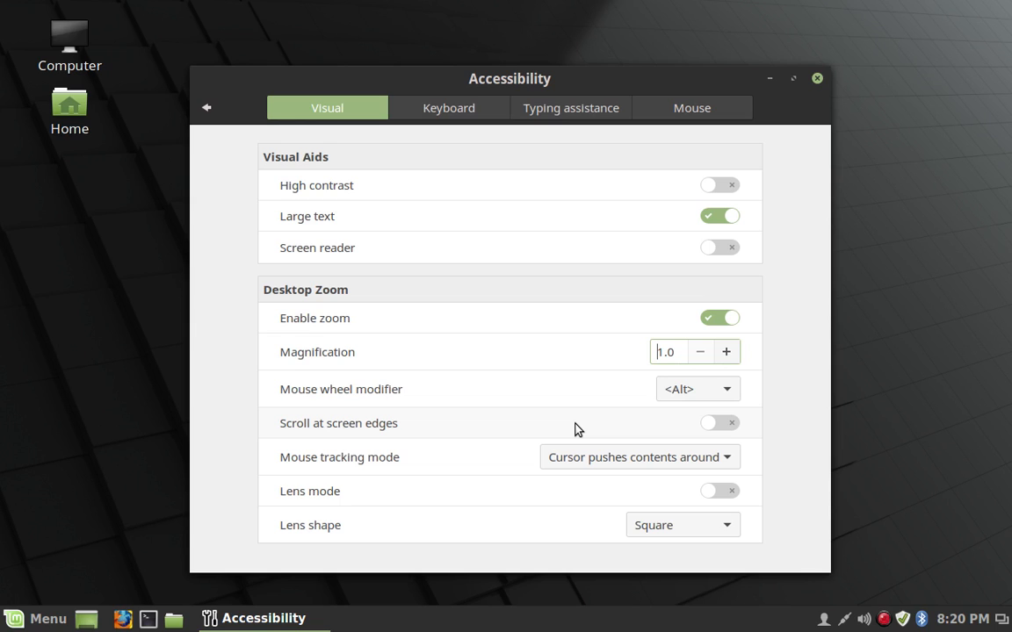
mouse_move(717, 422)
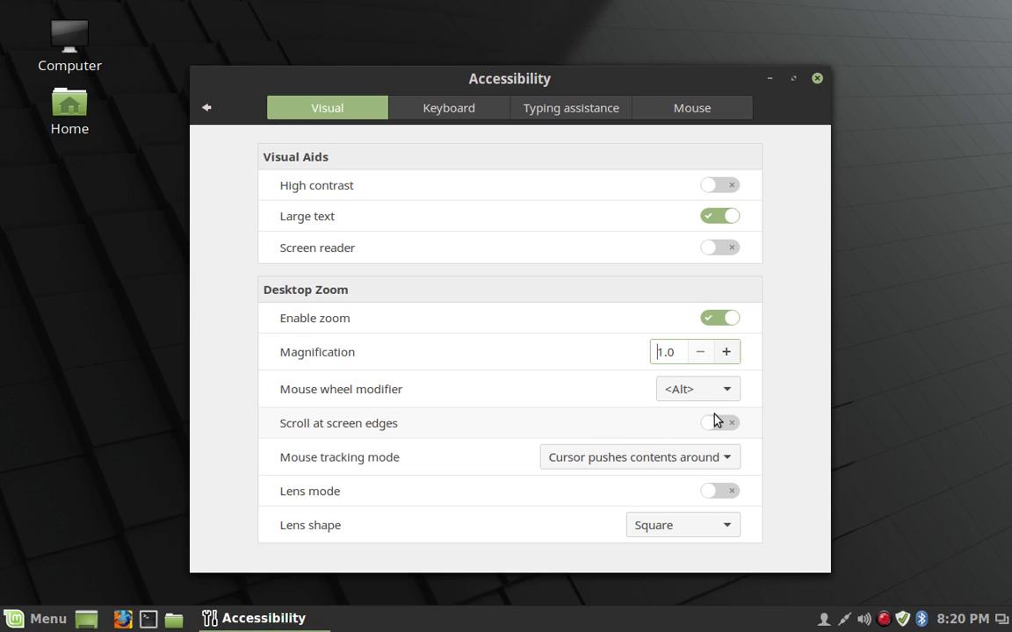
mouse_move(530, 436)
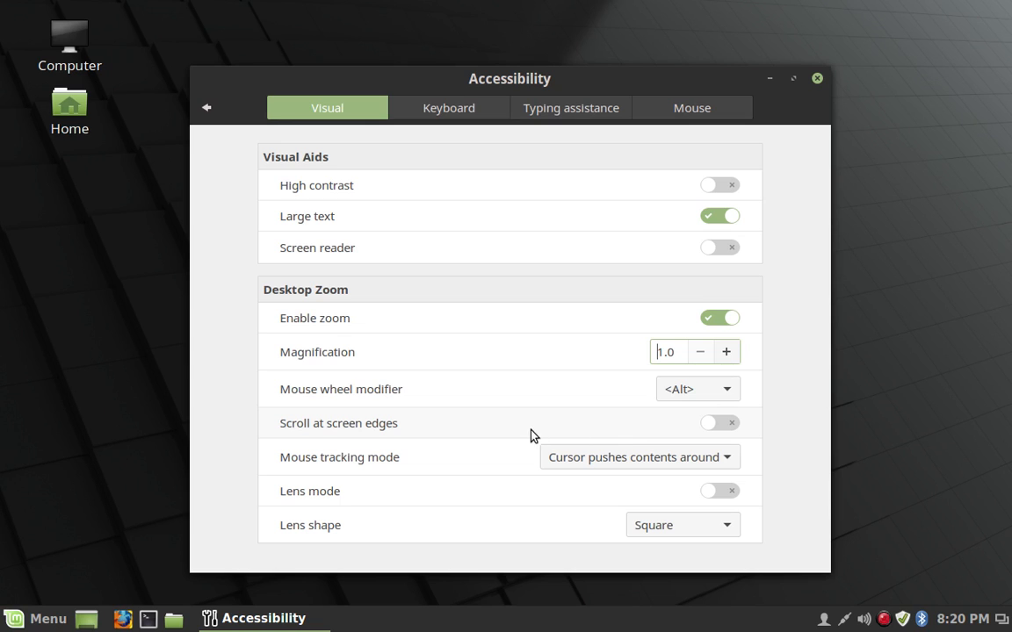
mouse_move(472, 460)
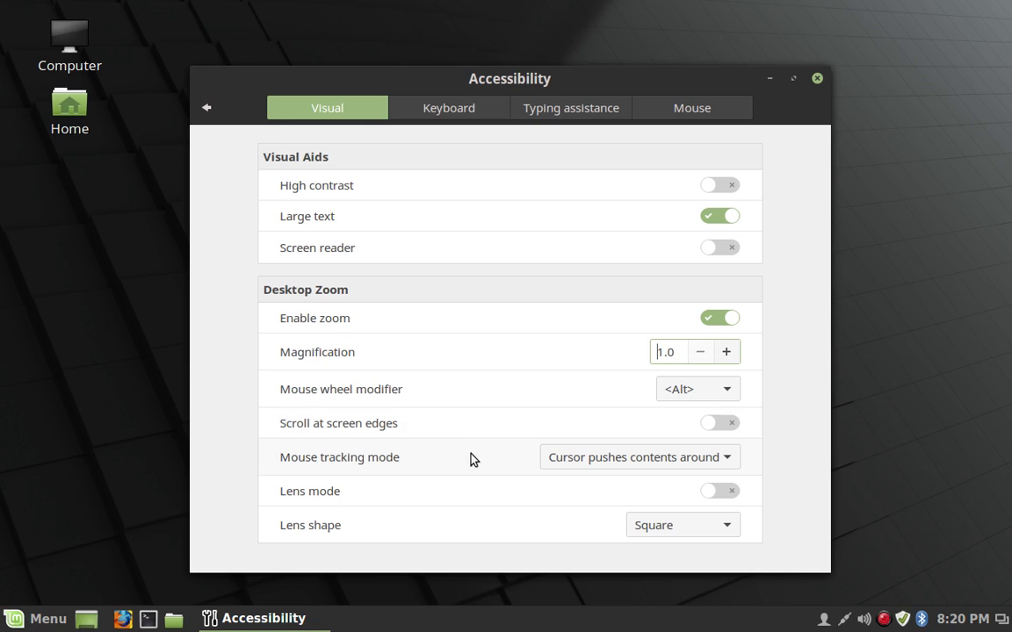
left_click(640, 456)
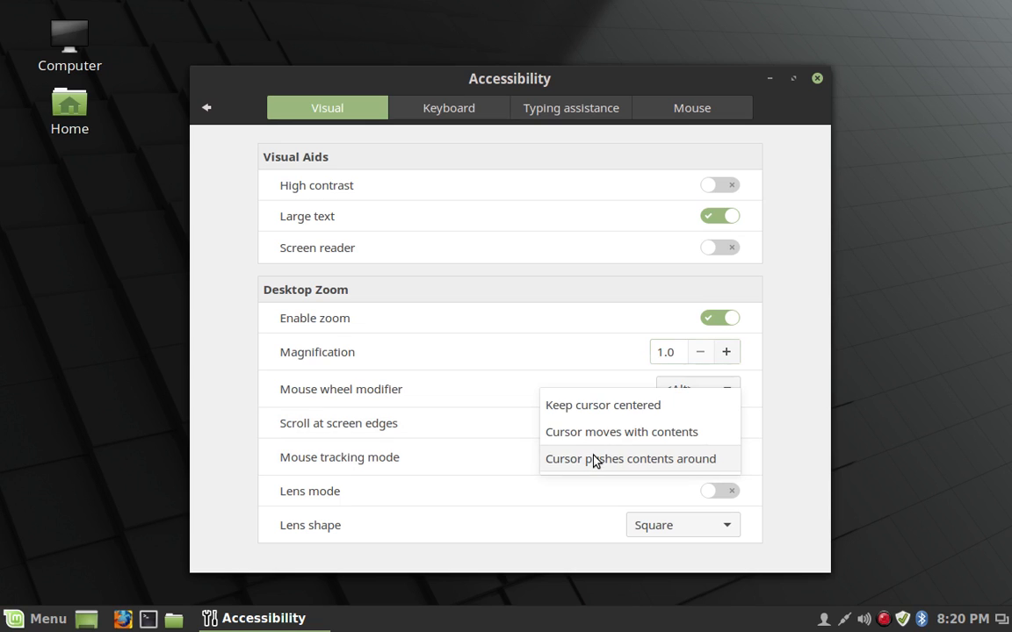
mouse_move(602, 404)
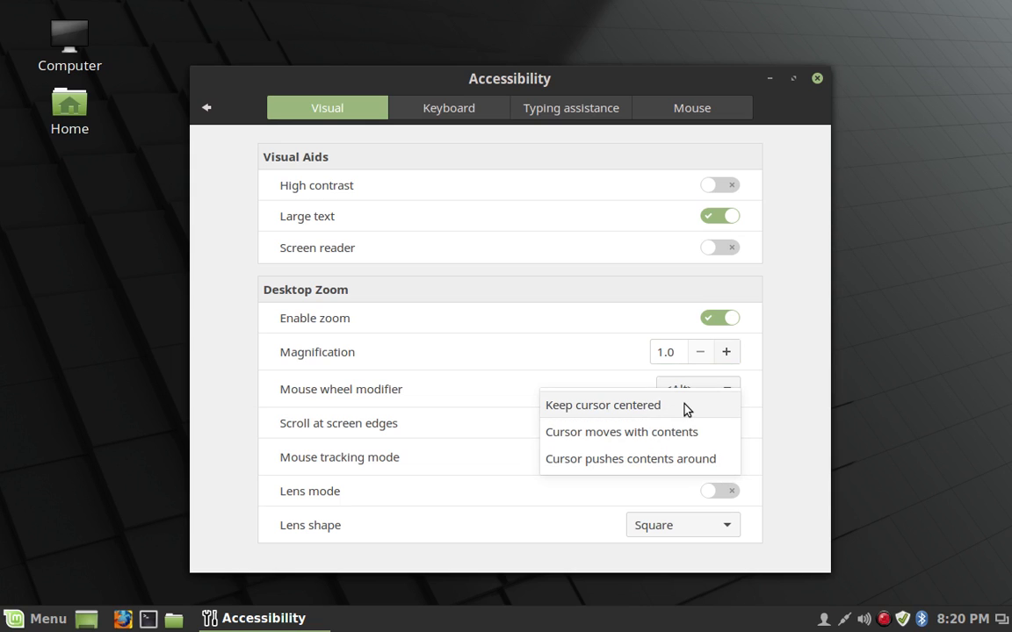
left_click(603, 404)
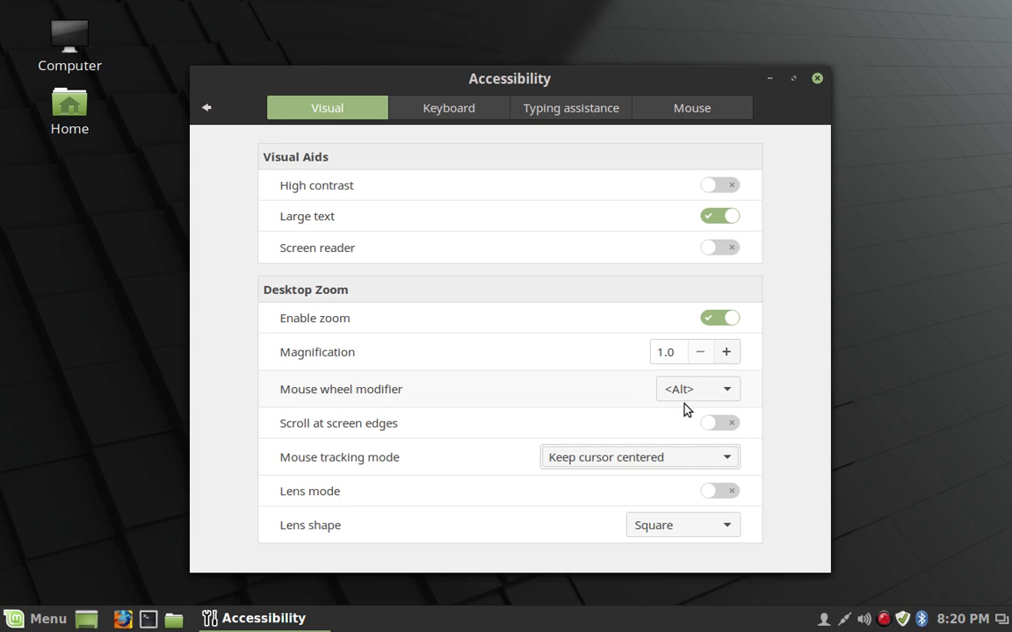
mouse_move(642, 457)
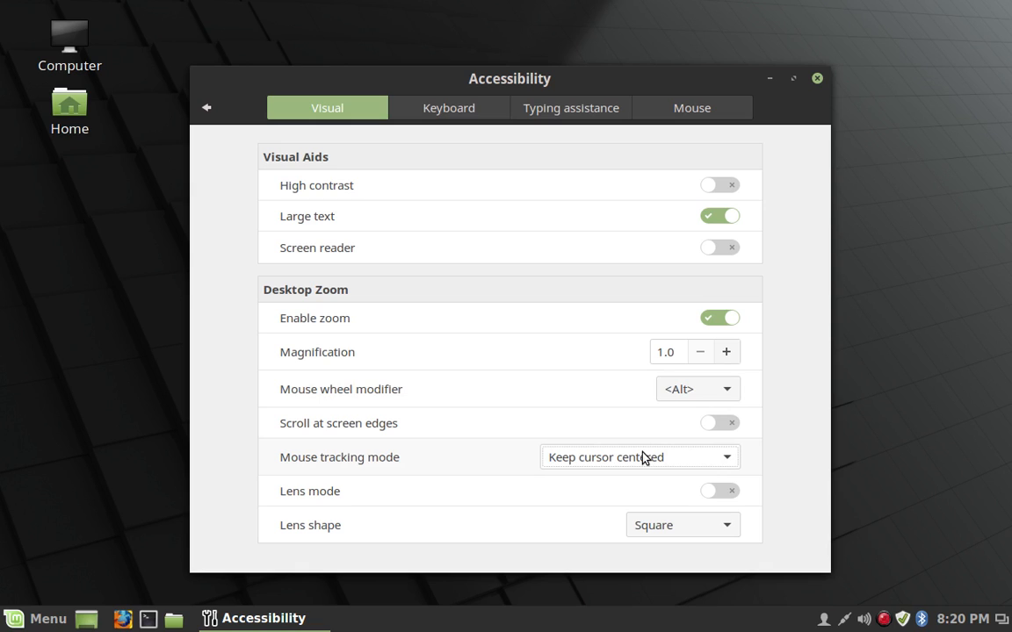
left_click(640, 456)
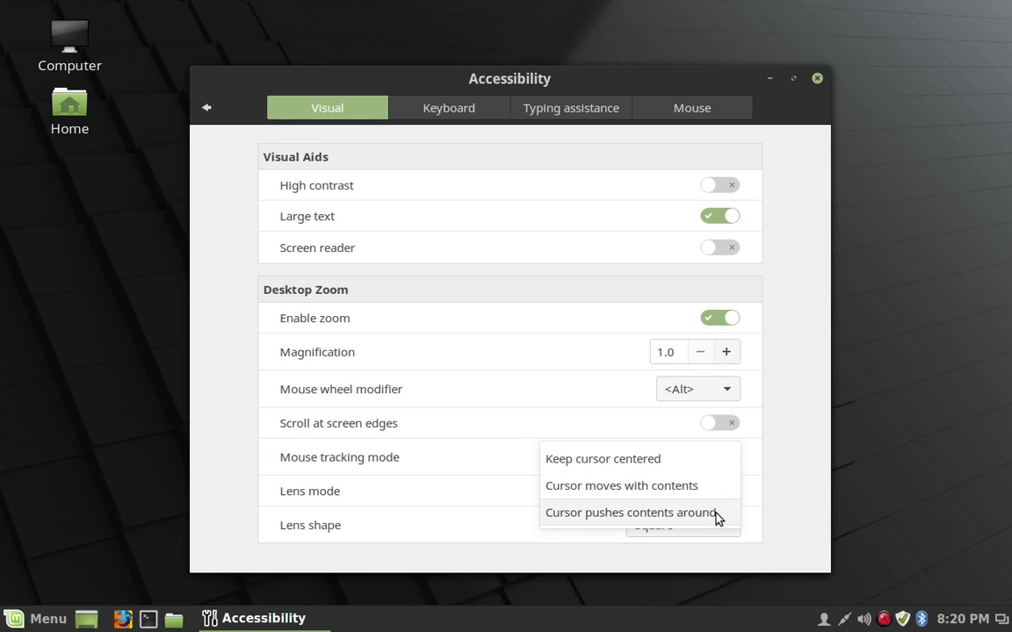
left_click(631, 513)
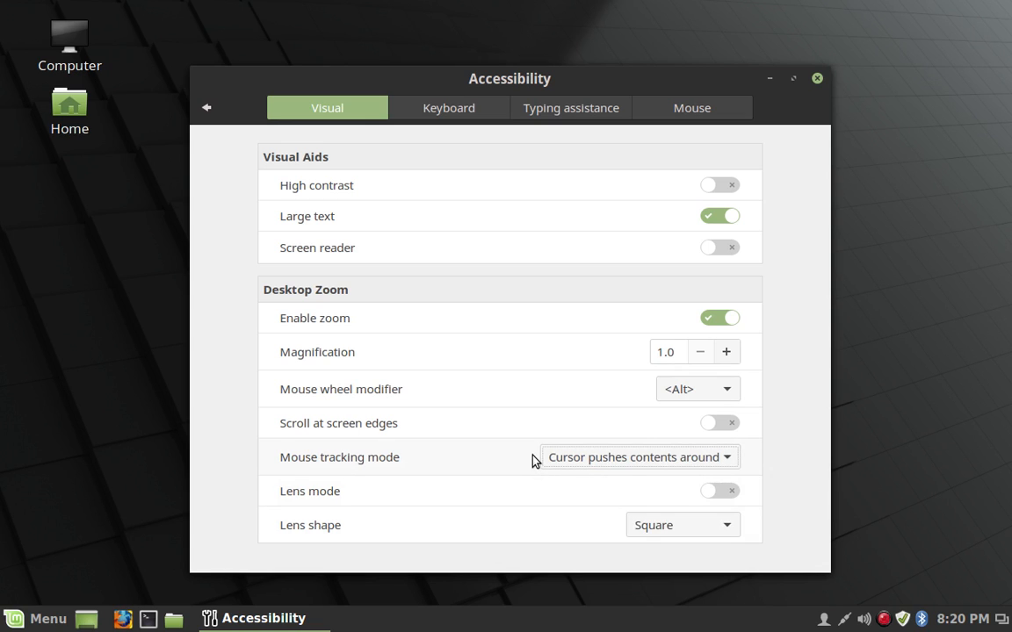
mouse_move(513, 455)
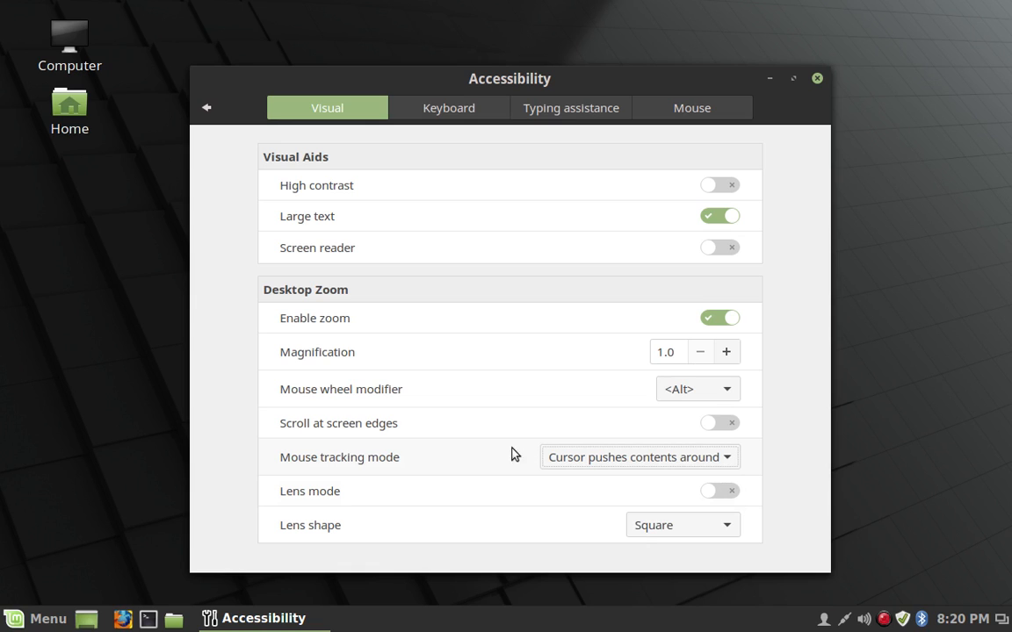
mouse_move(229, 423)
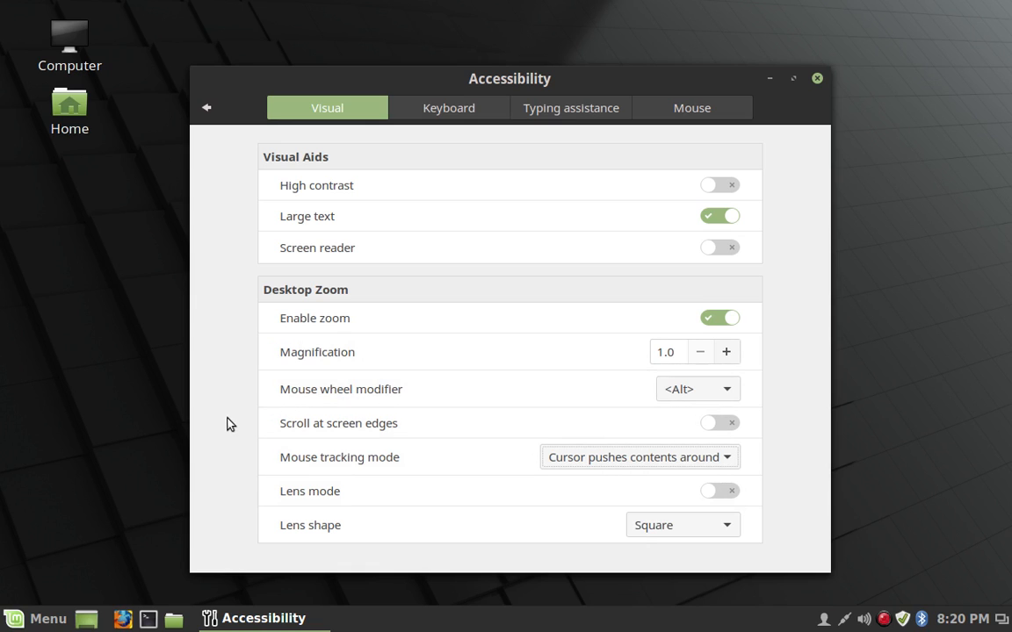
mouse_move(164, 428)
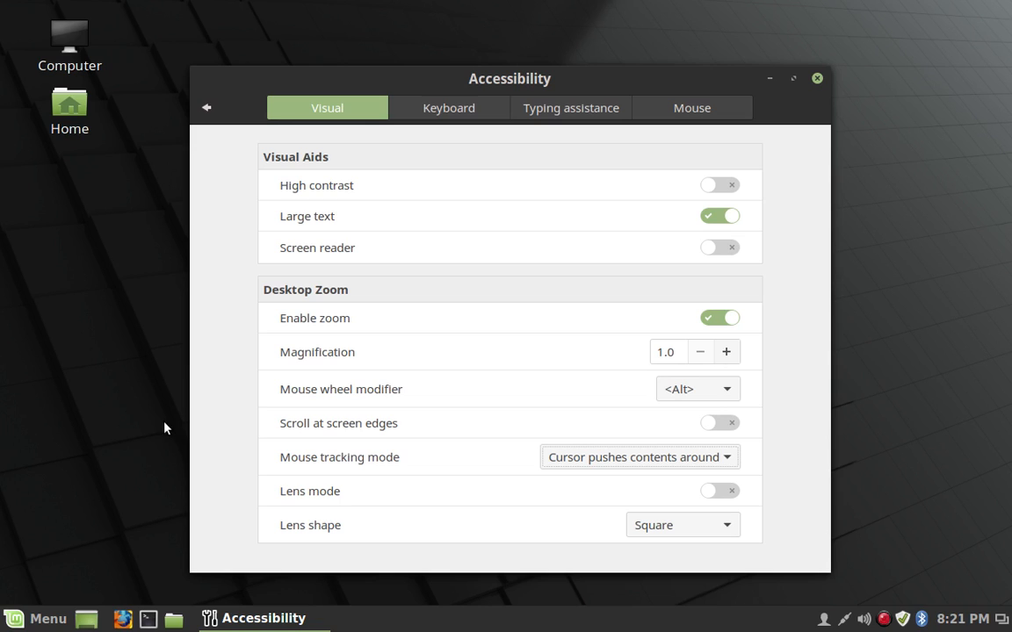
mouse_move(74, 429)
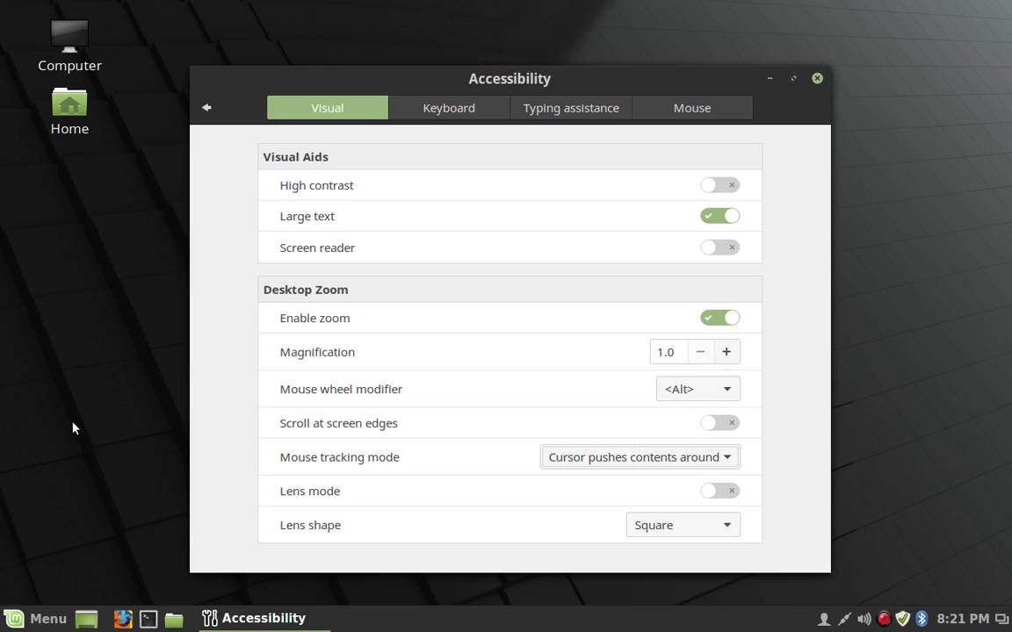
mouse_move(132, 7)
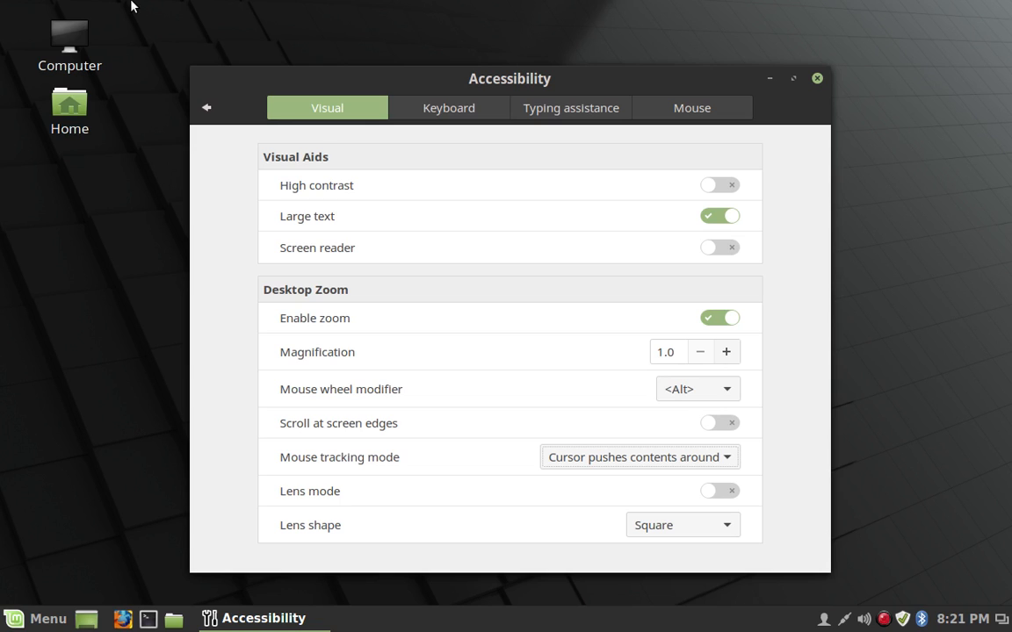
mouse_move(938, 343)
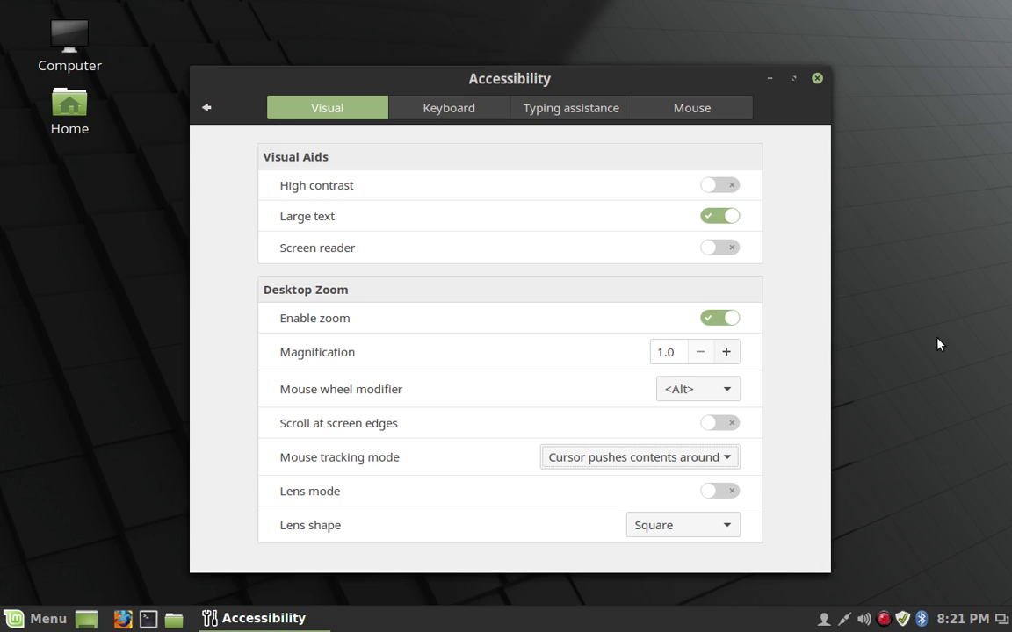
mouse_move(689, 468)
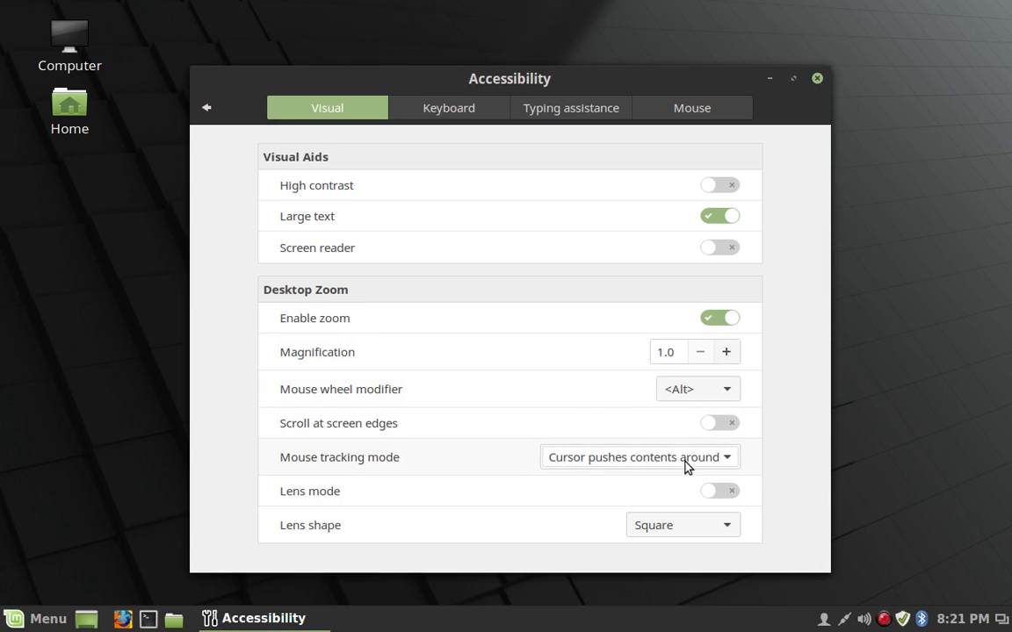
left_click(636, 457)
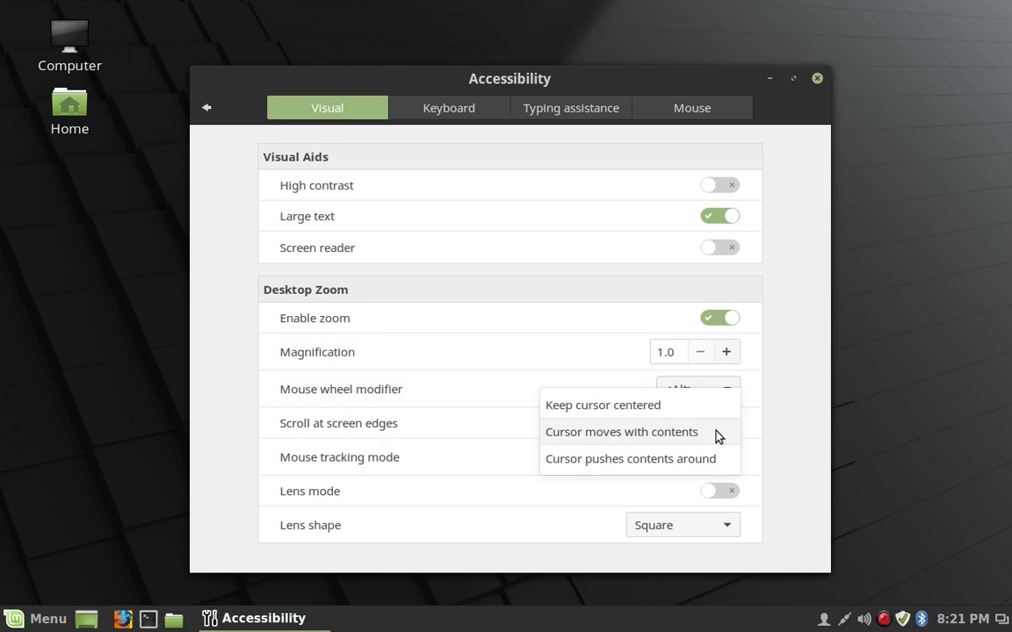
left_click(621, 433)
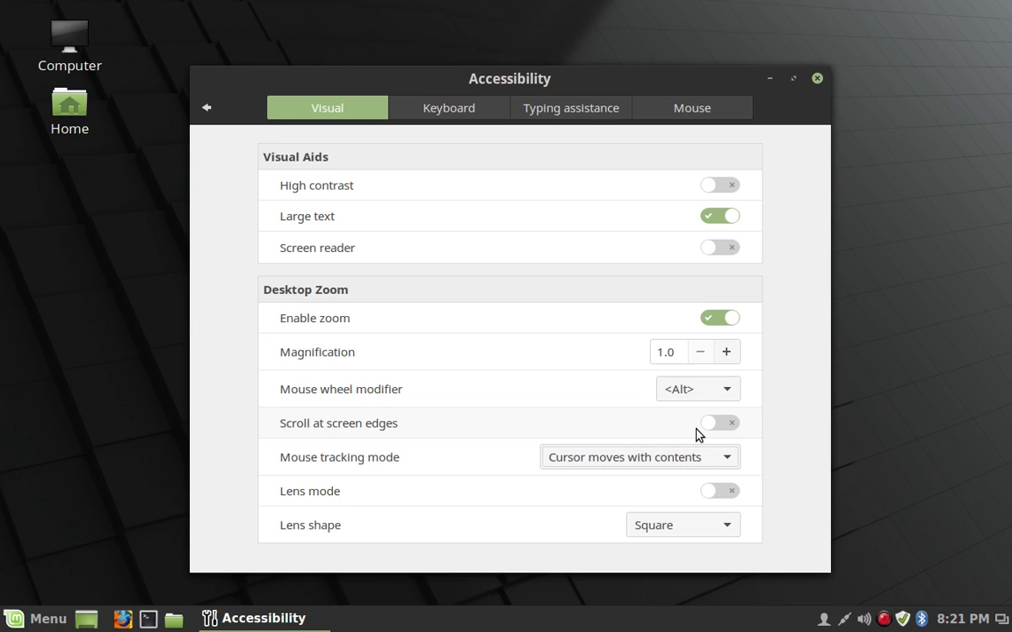
left_click(635, 457)
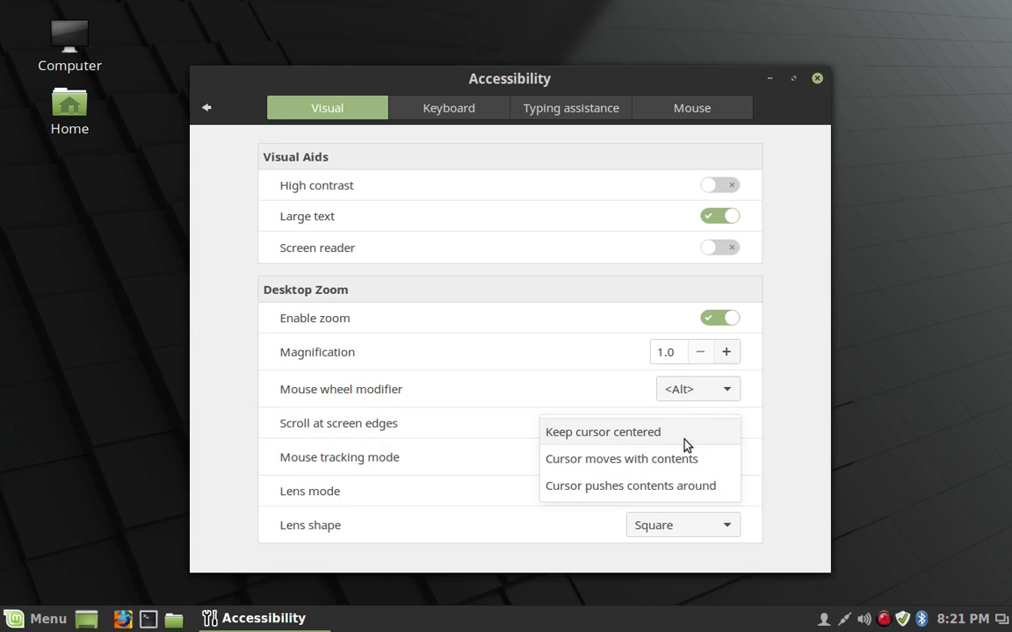
left_click(603, 432)
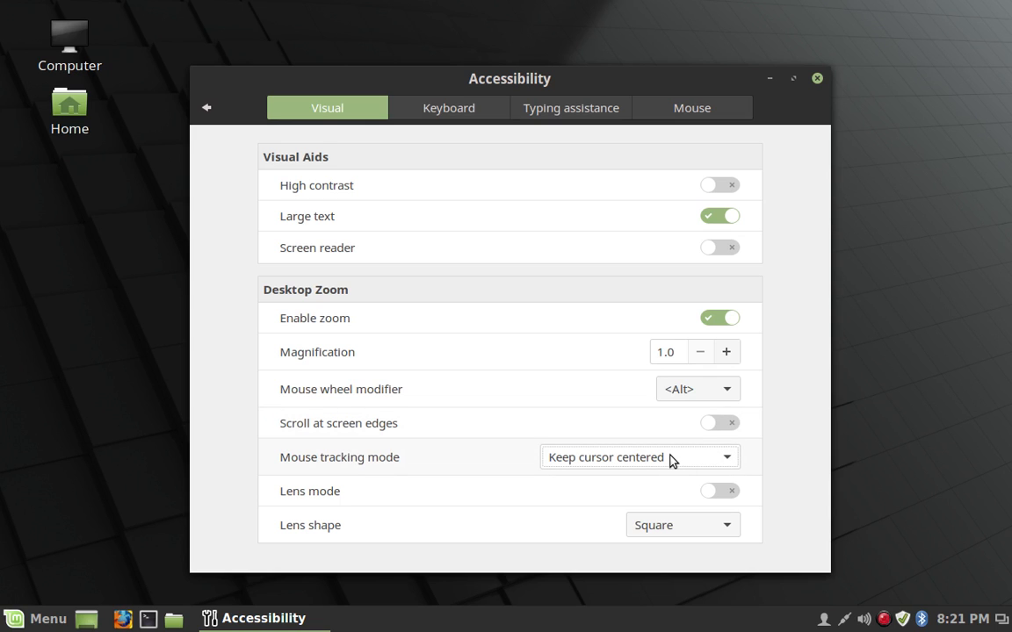
mouse_move(664, 84)
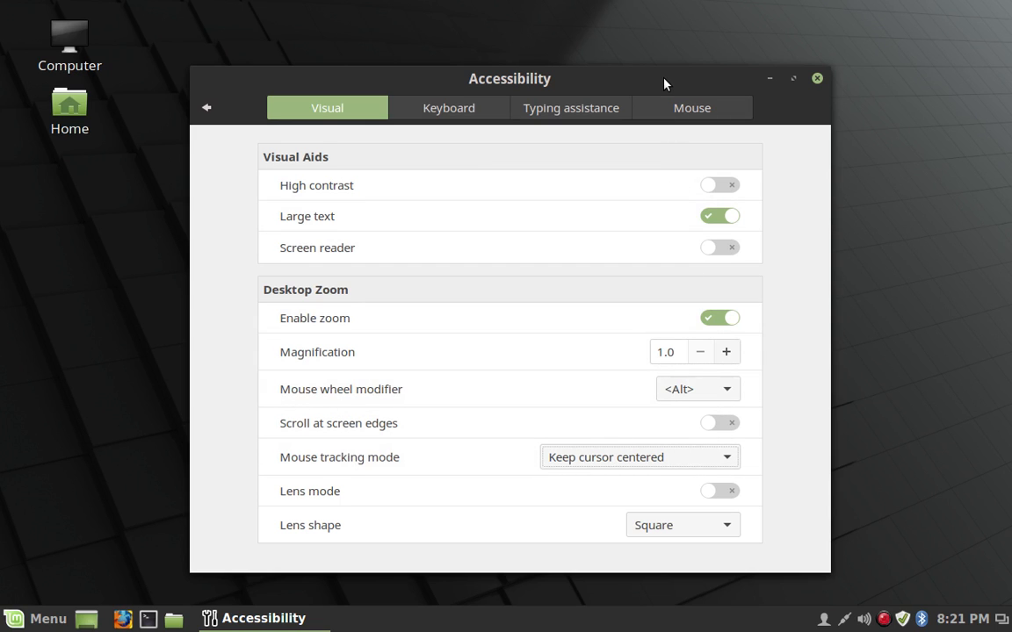
mouse_move(566, 527)
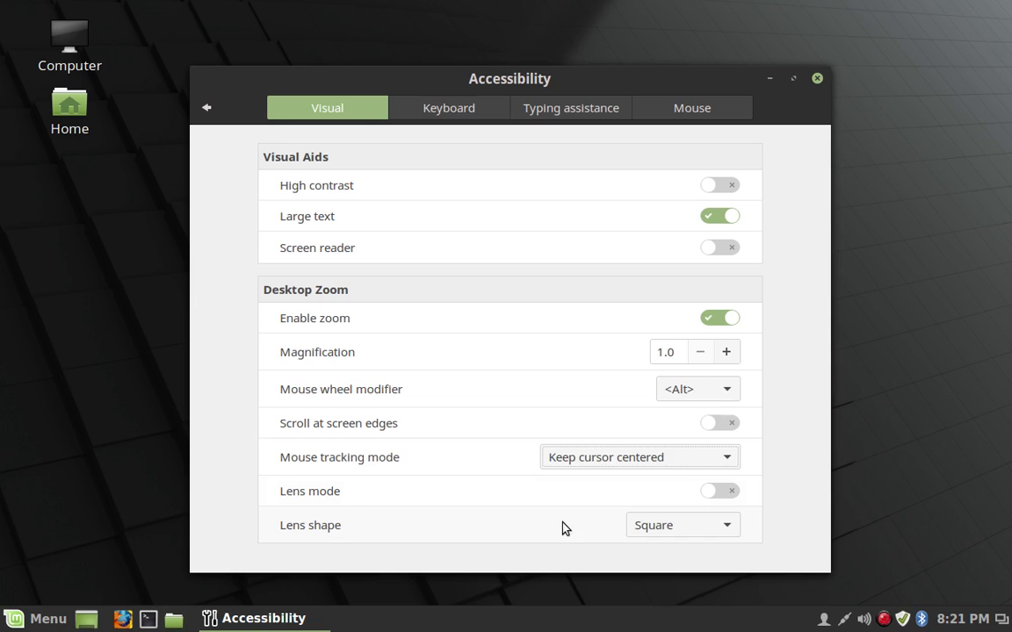
left_click(640, 457)
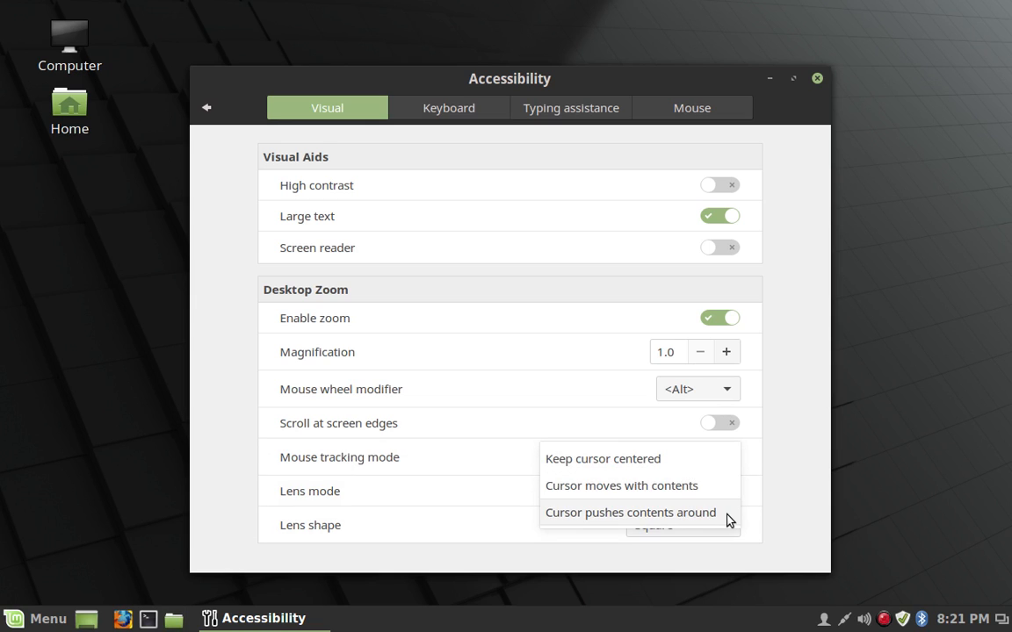
left_click(630, 513)
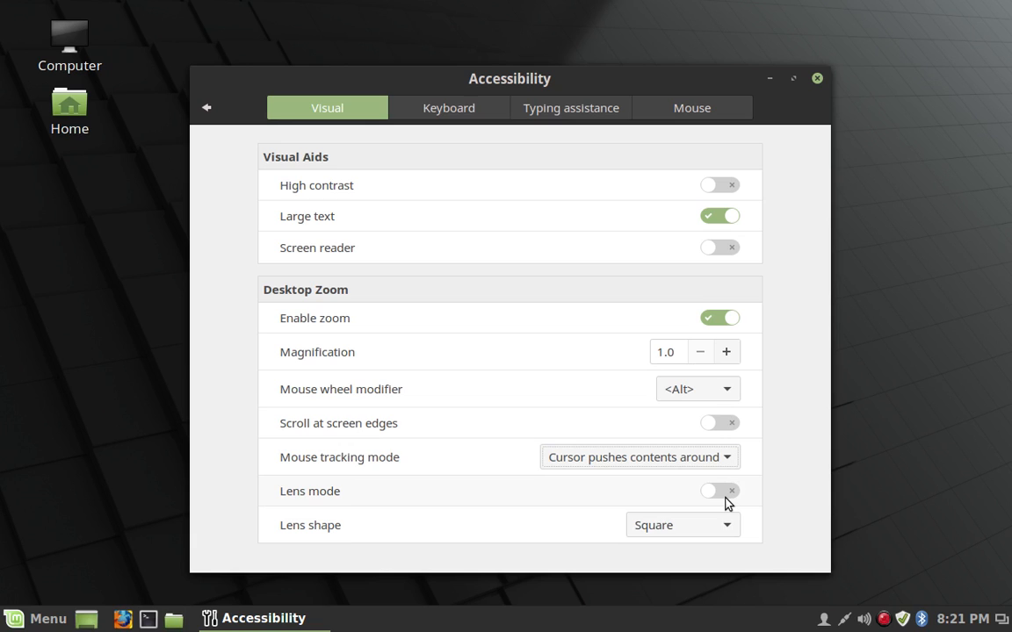
mouse_move(685, 495)
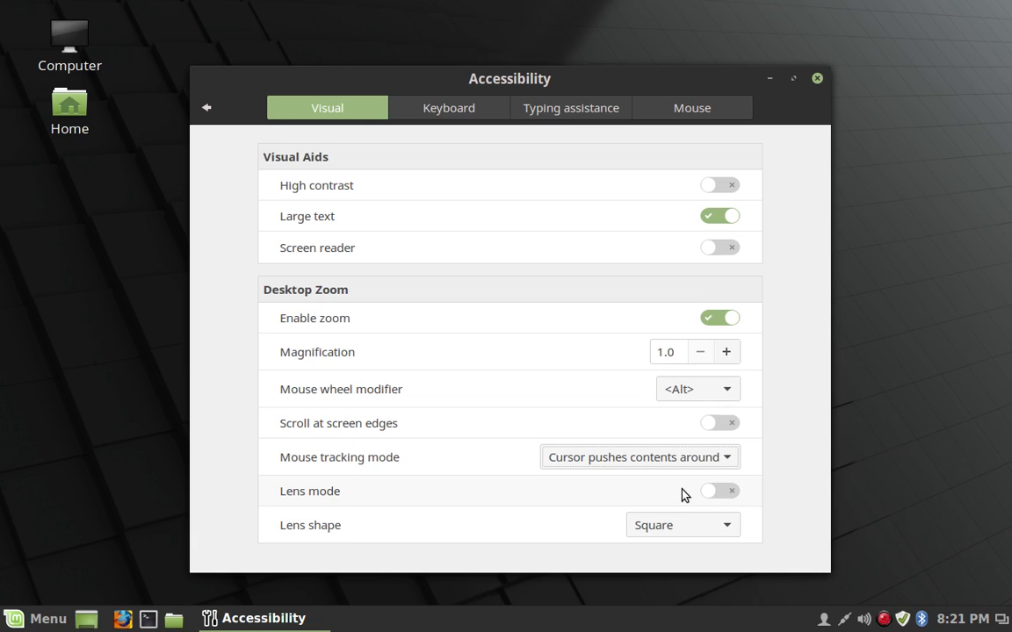
left_click(682, 523)
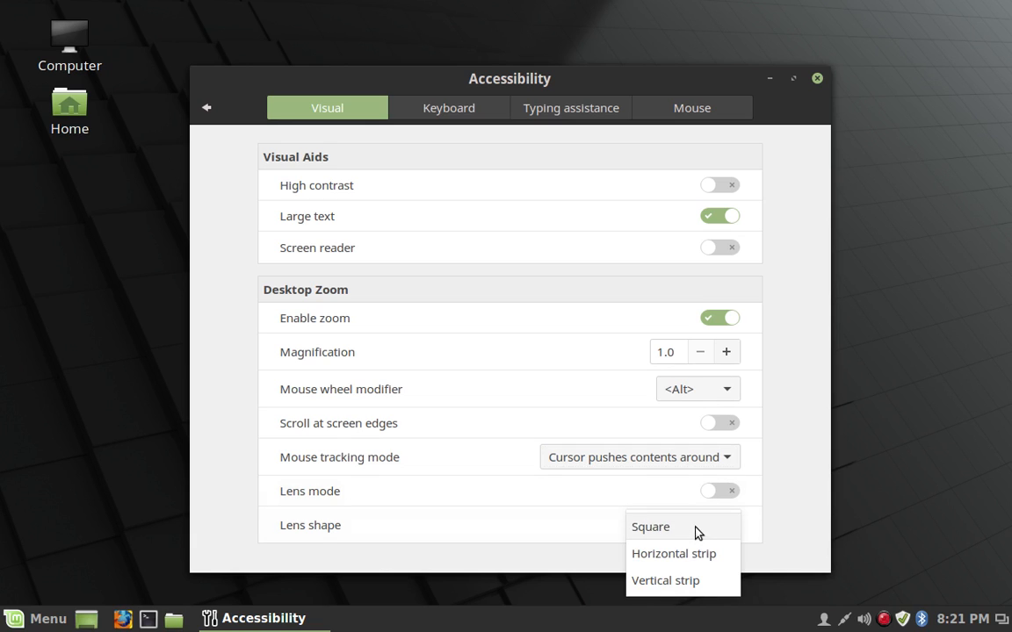
mouse_move(685, 580)
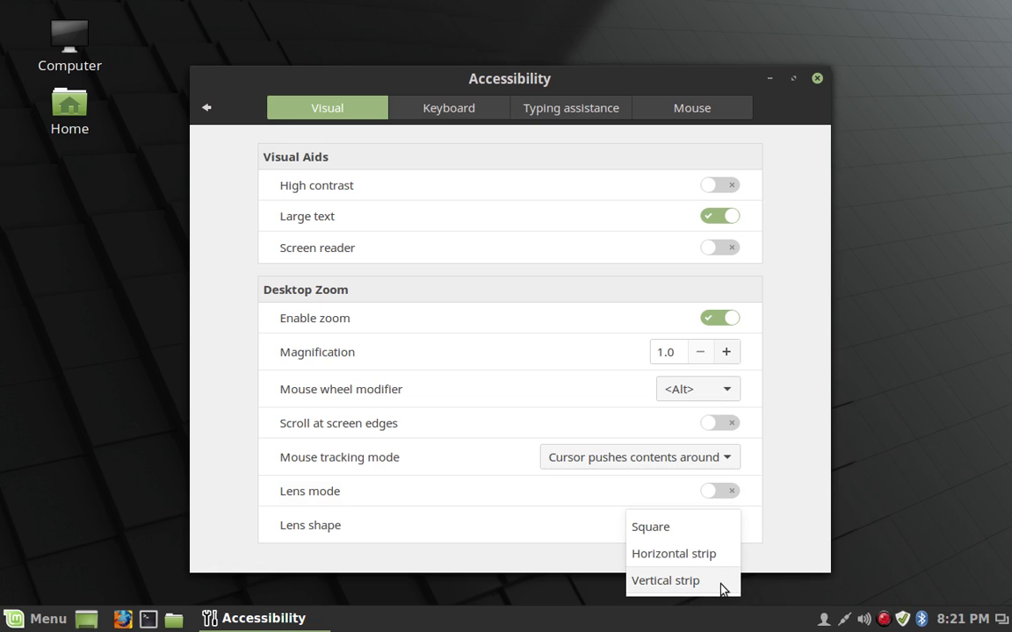
left_click(650, 527)
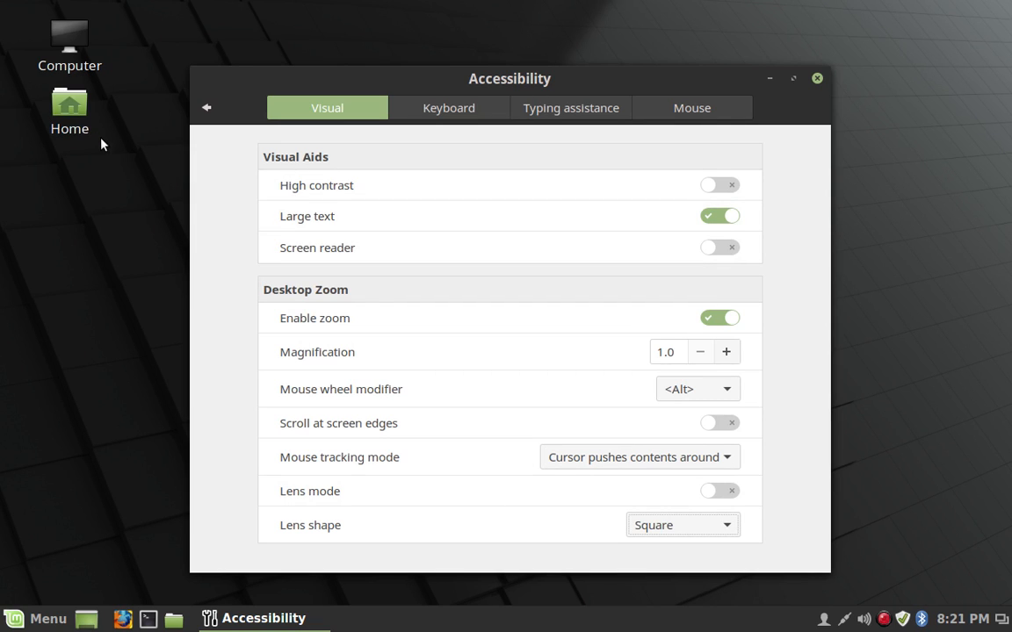
mouse_move(566, 369)
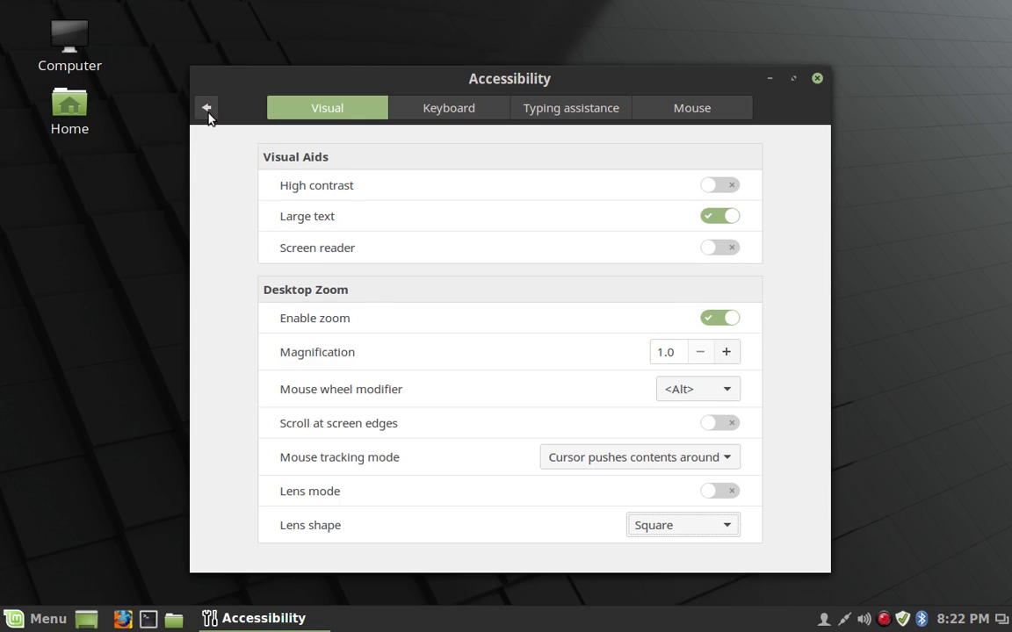
mouse_move(207, 113)
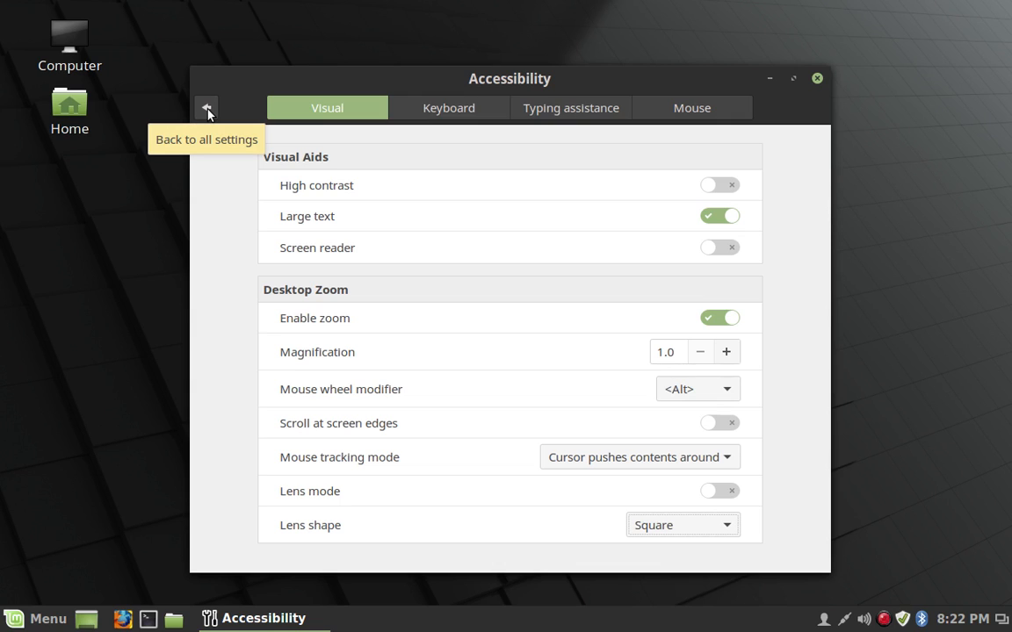
Step: Go back from Accessibility to the all-settings overview
left_click(208, 107)
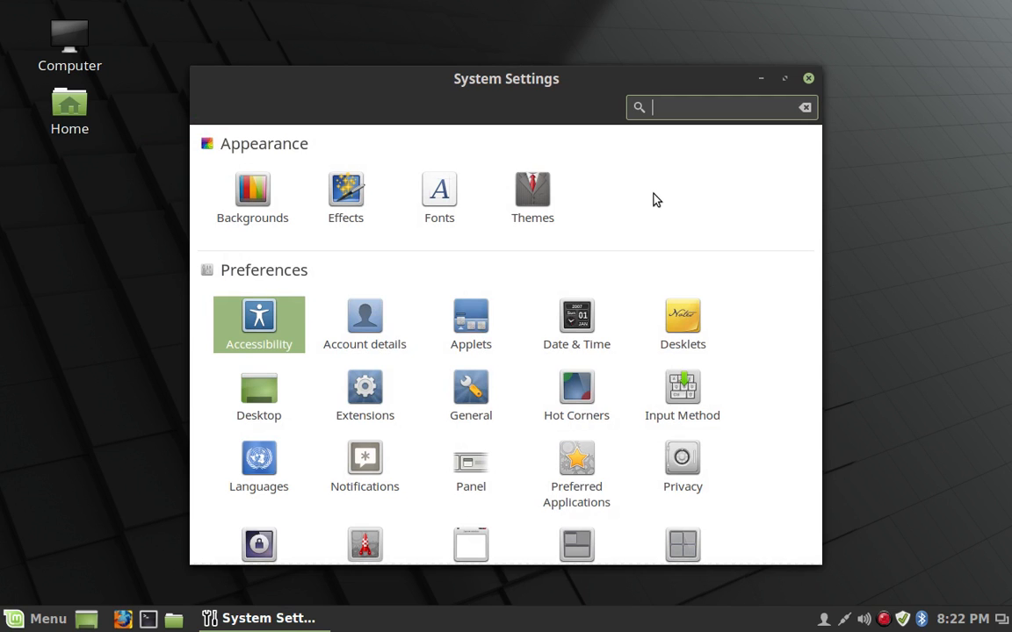
Step: Open the Keyboard settings from the Hardware group
scroll("down", 3)
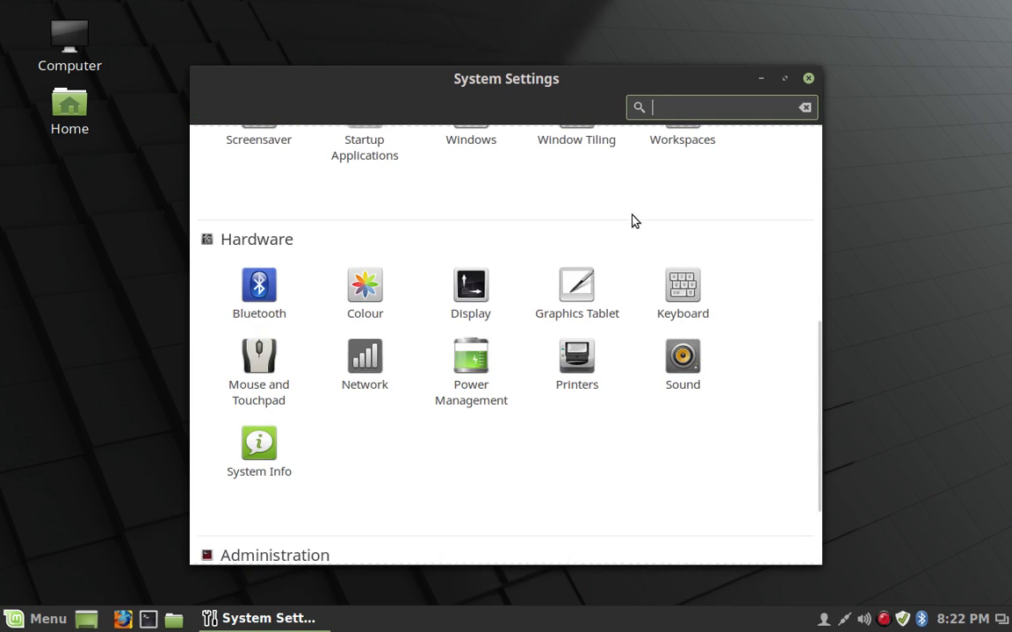
left_click(682, 284)
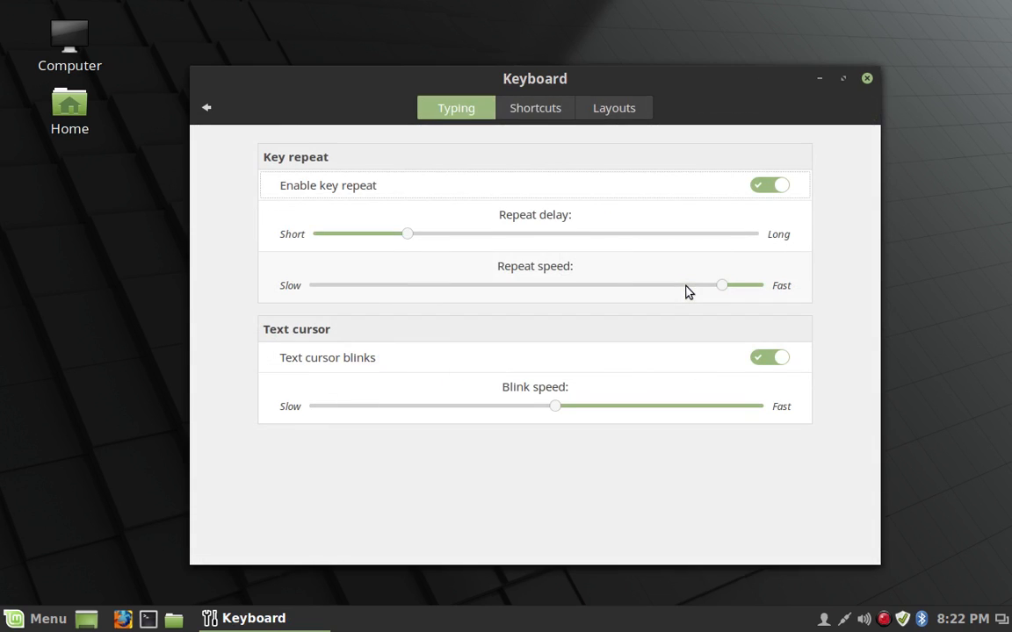
left_click(534, 107)
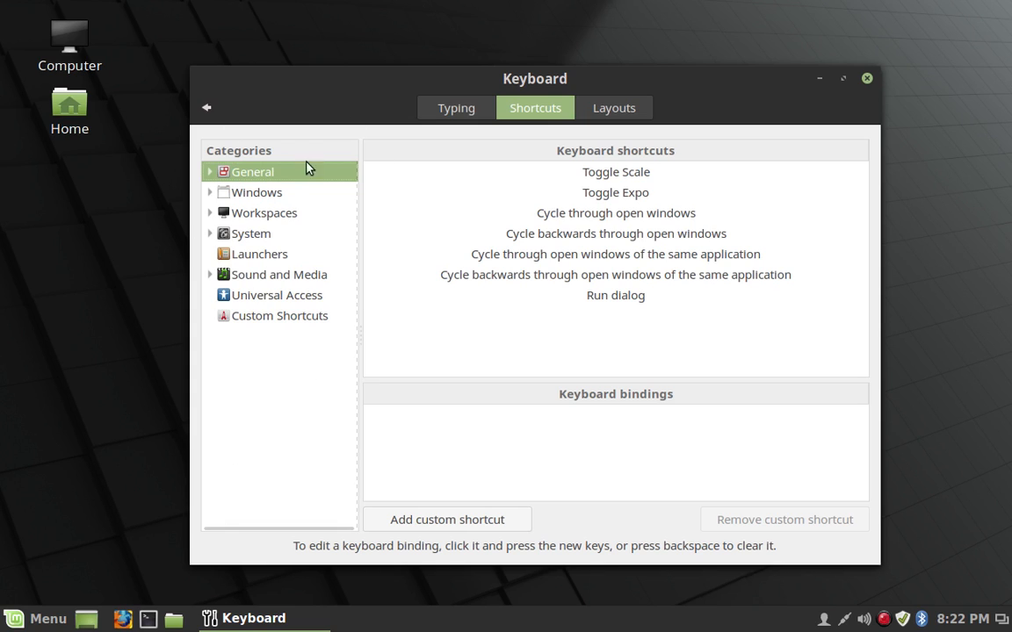
left_click(277, 296)
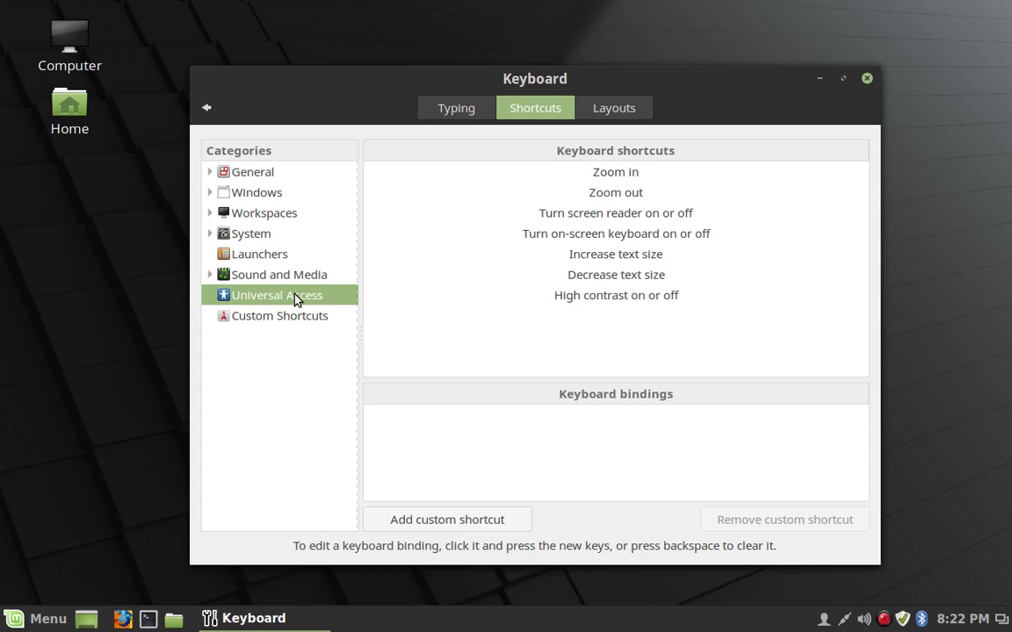
mouse_move(661, 203)
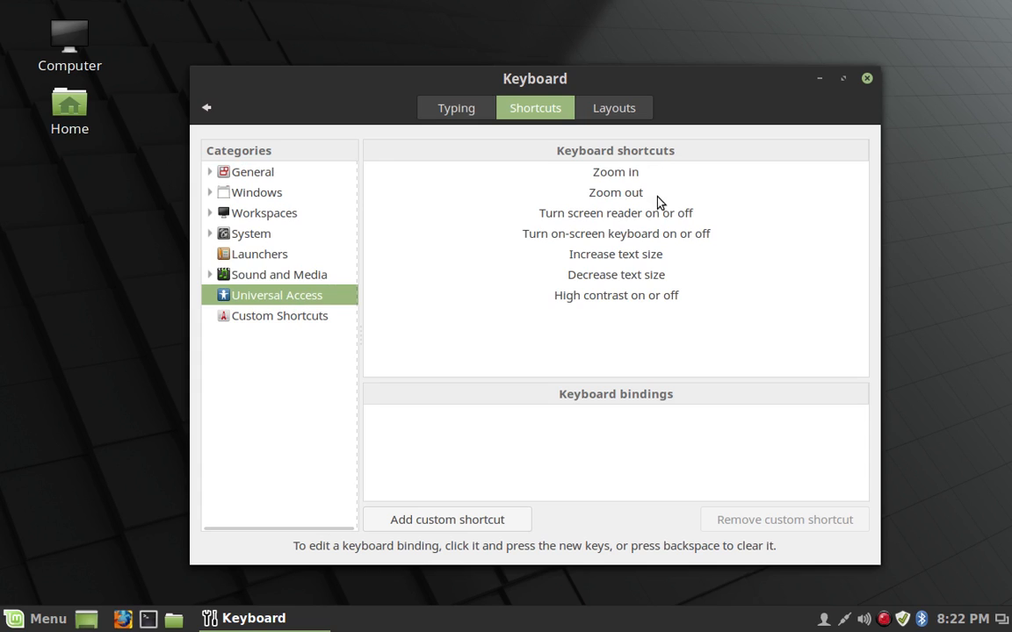
mouse_move(671, 184)
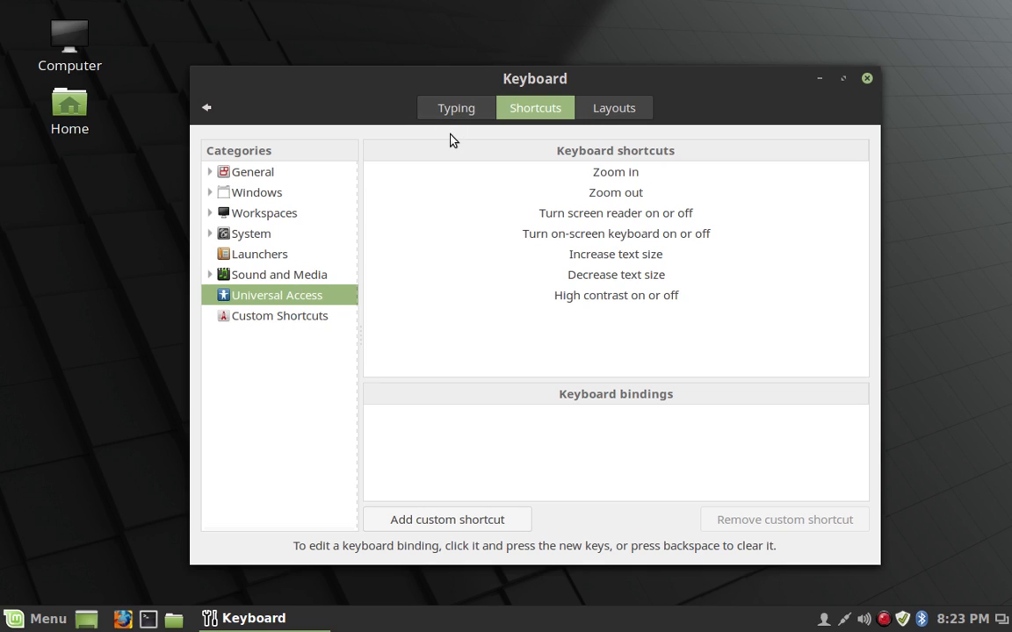
mouse_move(569, 260)
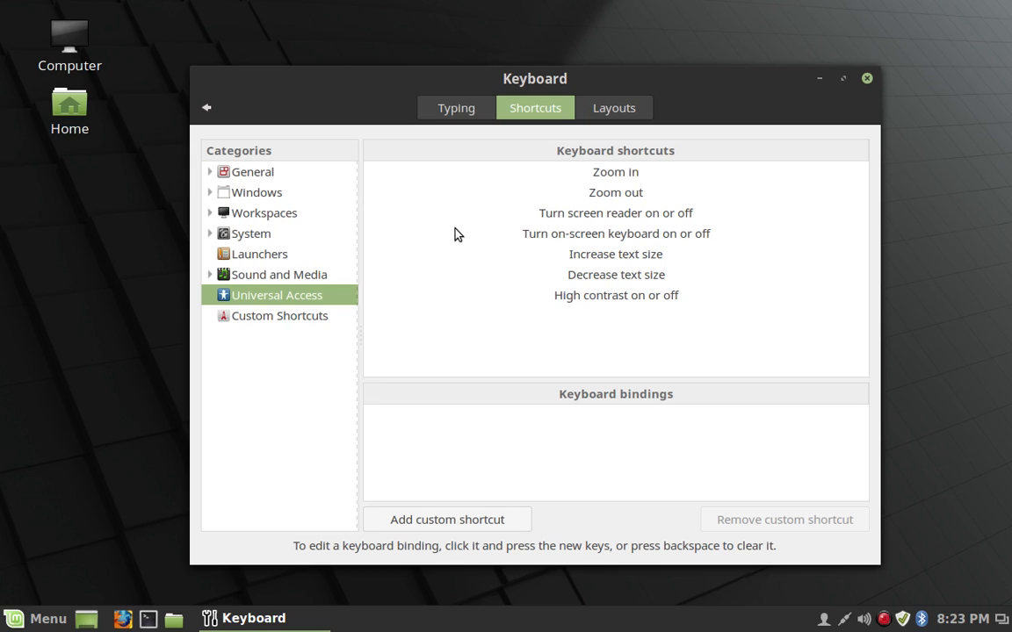
mouse_move(669, 197)
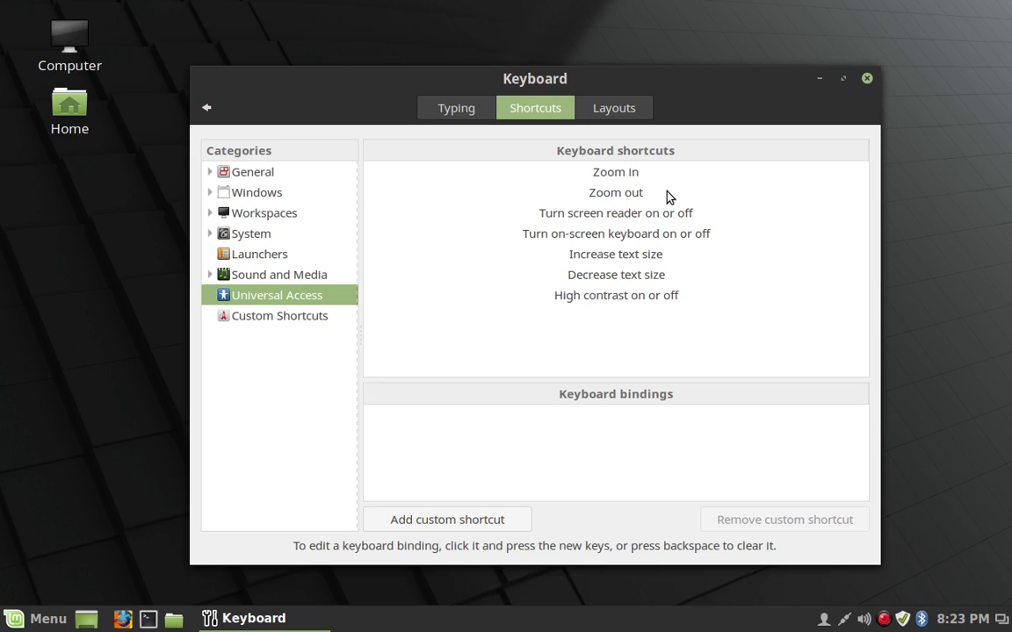
mouse_move(661, 193)
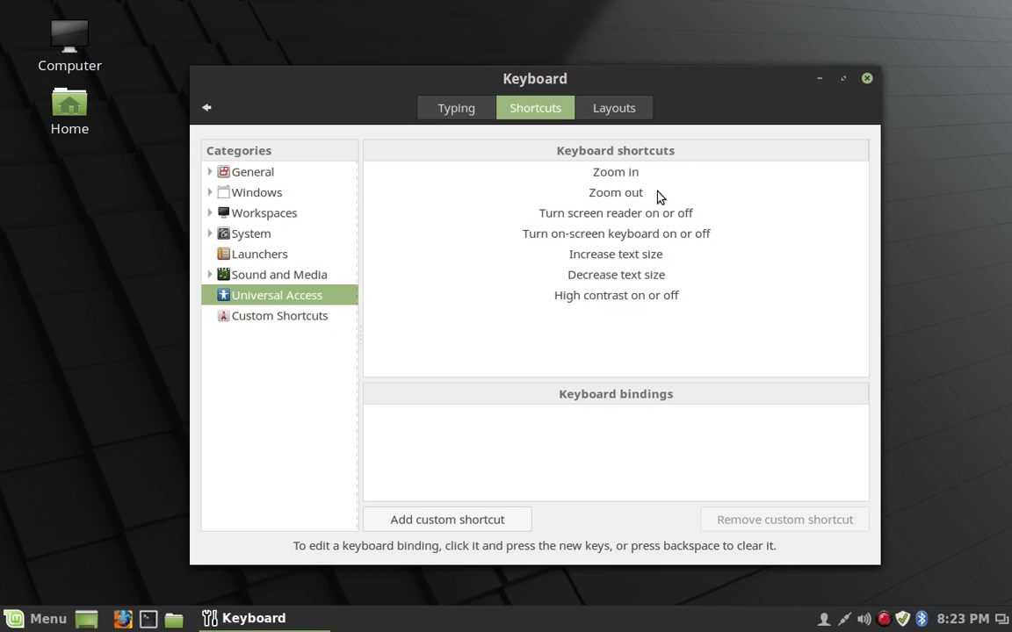
mouse_move(455, 291)
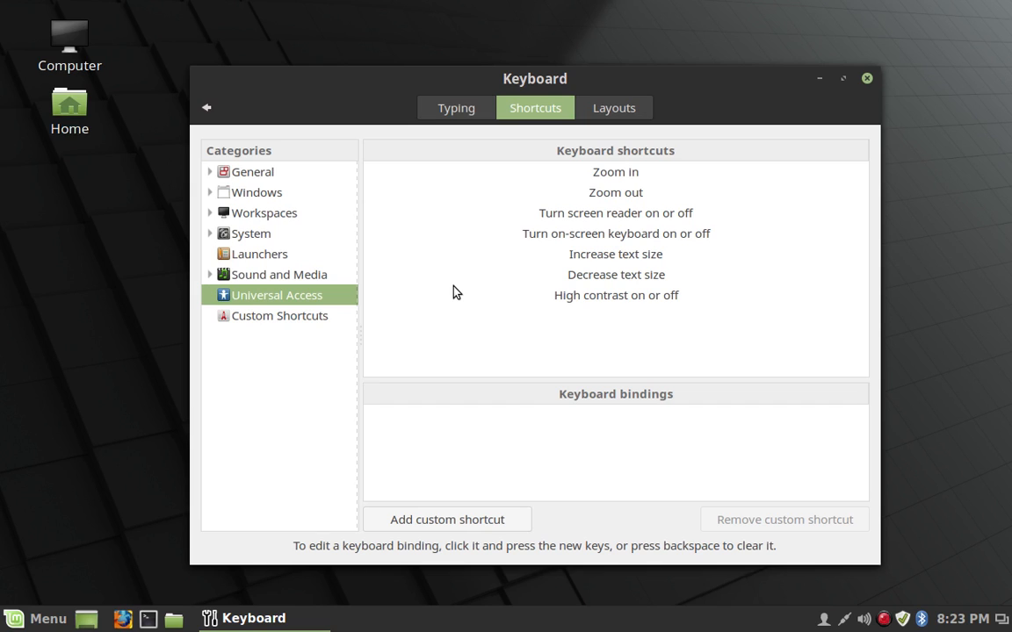
mouse_move(660, 172)
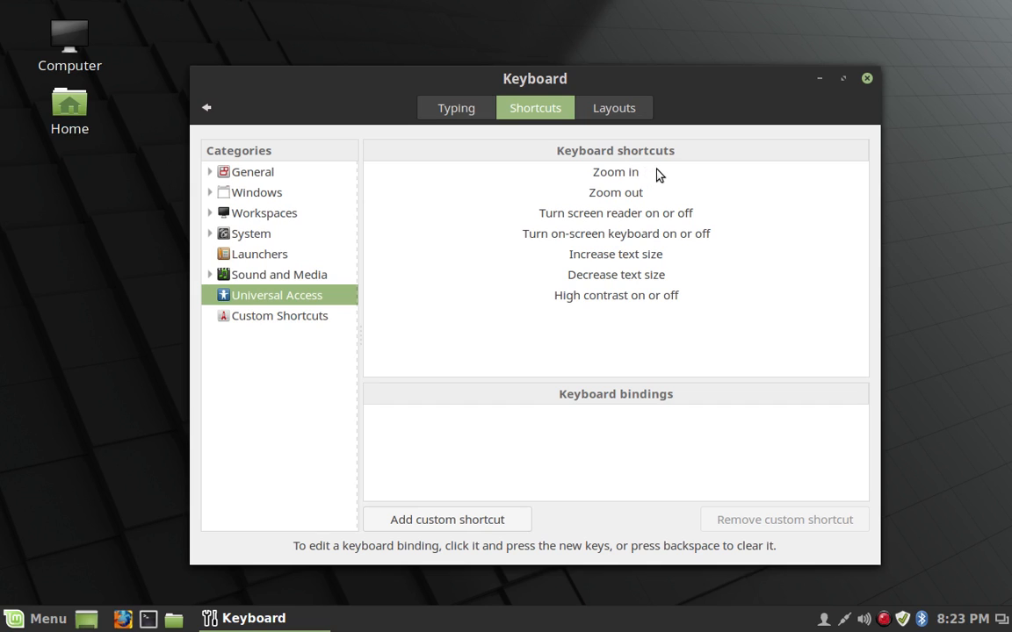
left_click(615, 173)
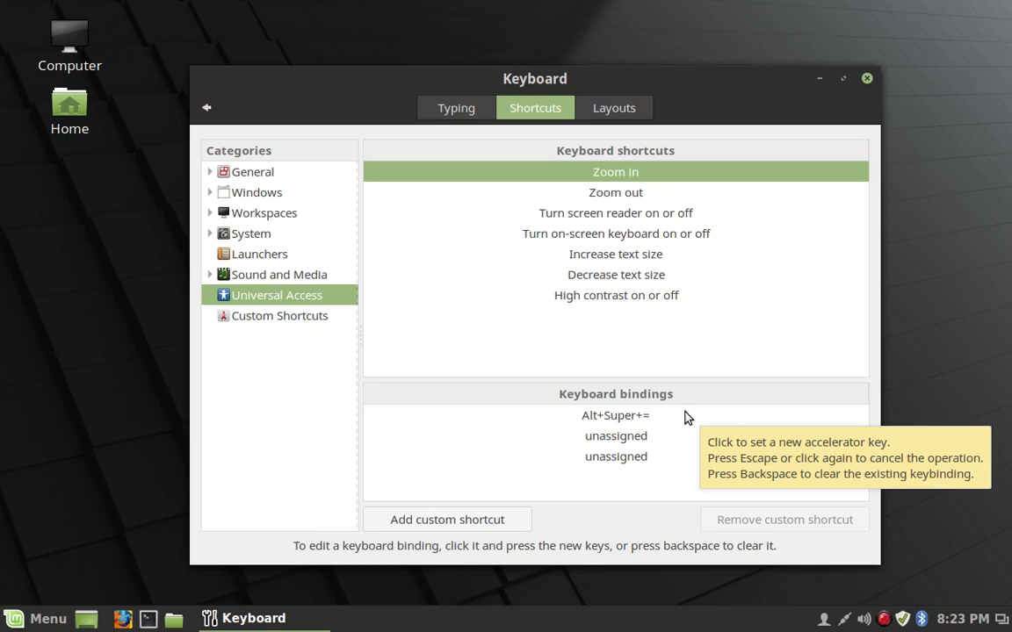
mouse_move(619, 415)
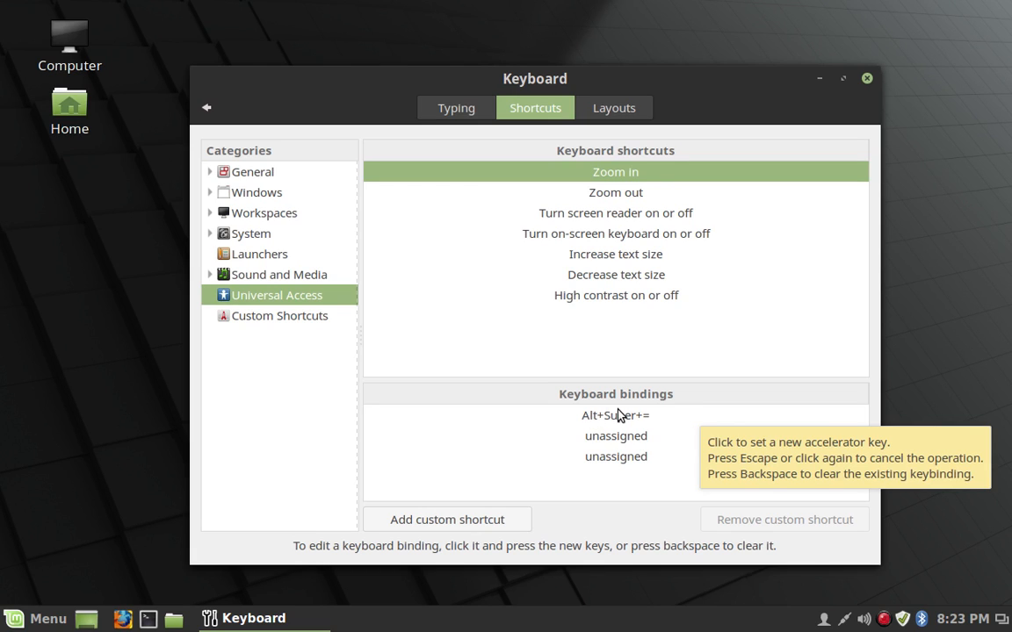
mouse_move(660, 422)
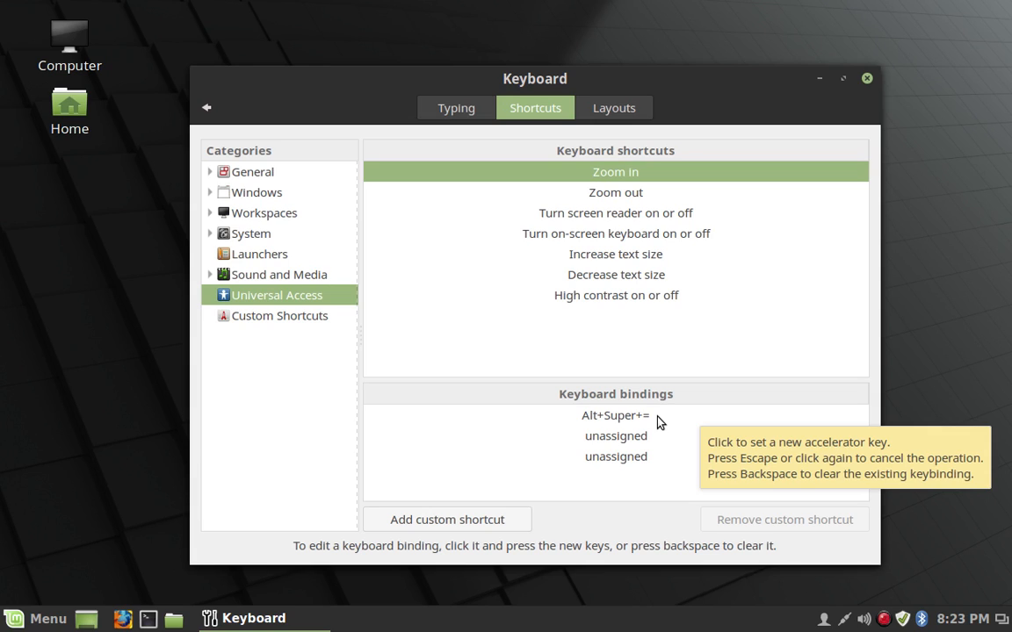
mouse_move(706, 207)
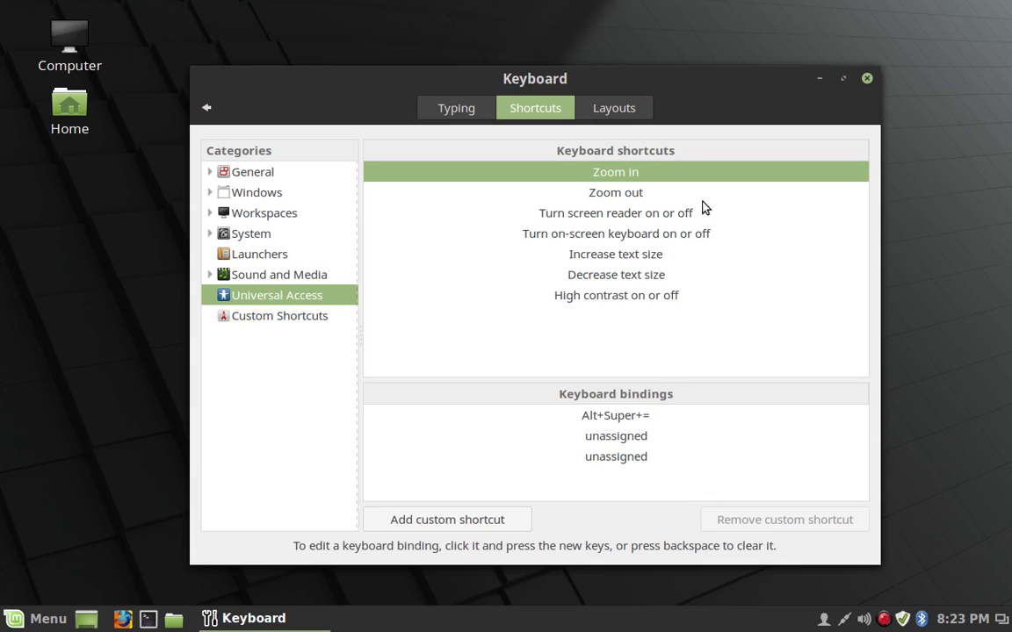
Step: Re-record Alt+Super+- as the Zoom out binding, leaving the other slots unassigned
left_click(615, 191)
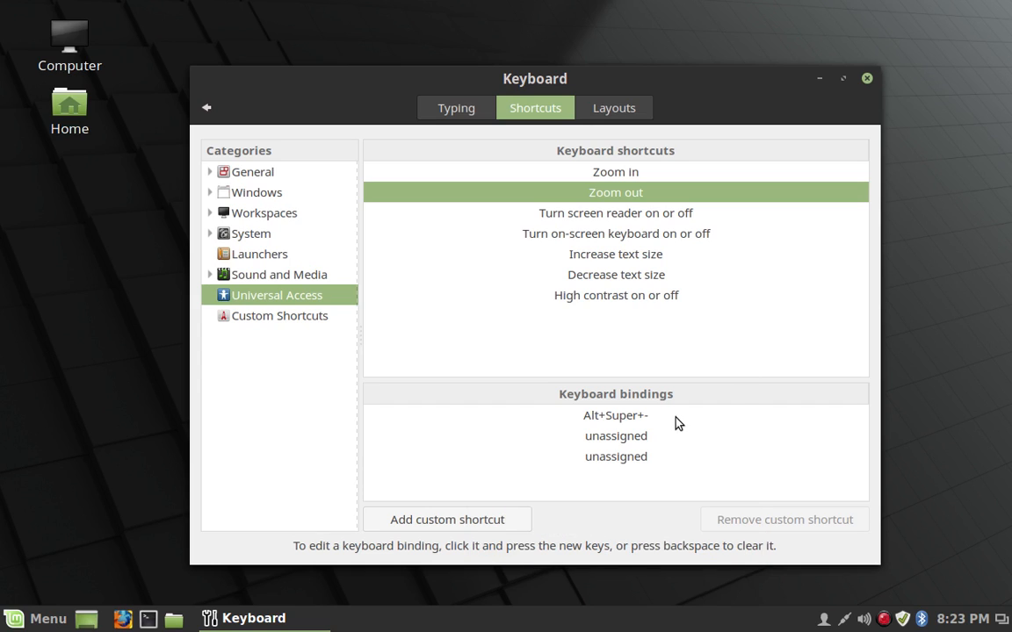
left_click(615, 414)
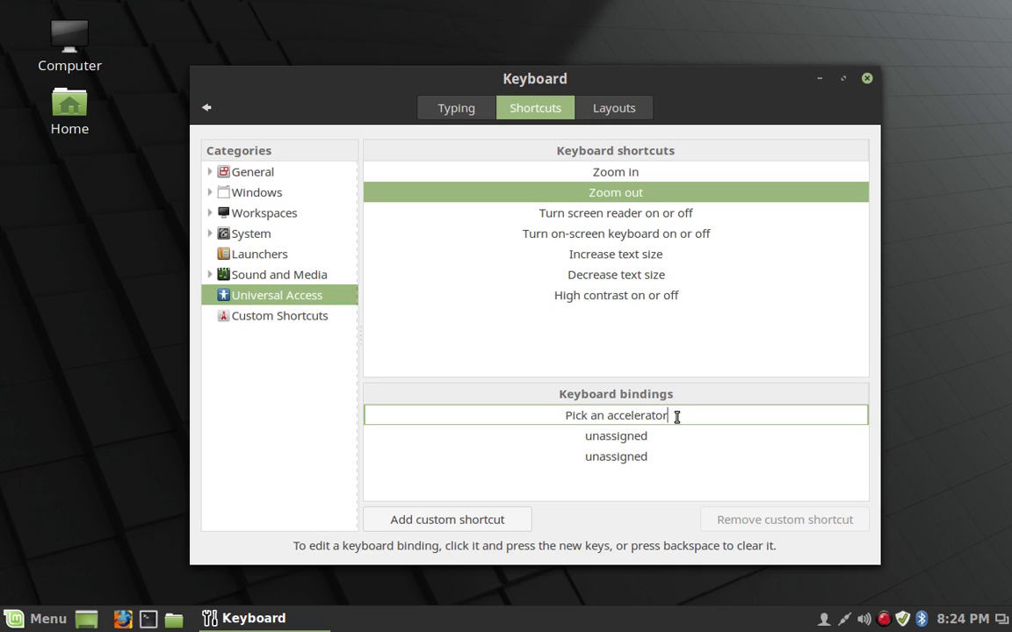
key("alt+super+minus")
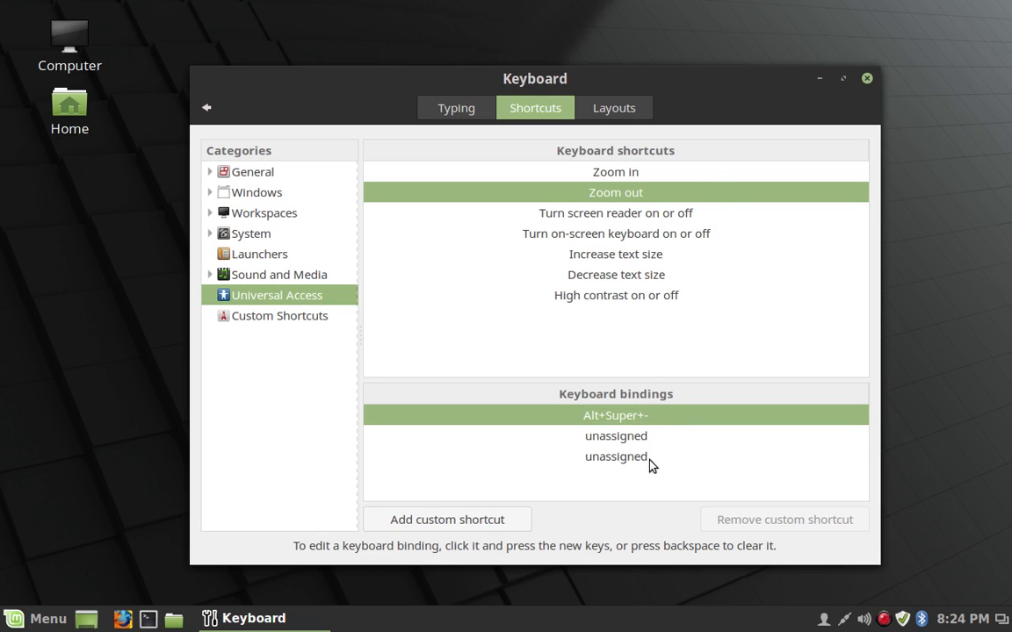
mouse_move(676, 443)
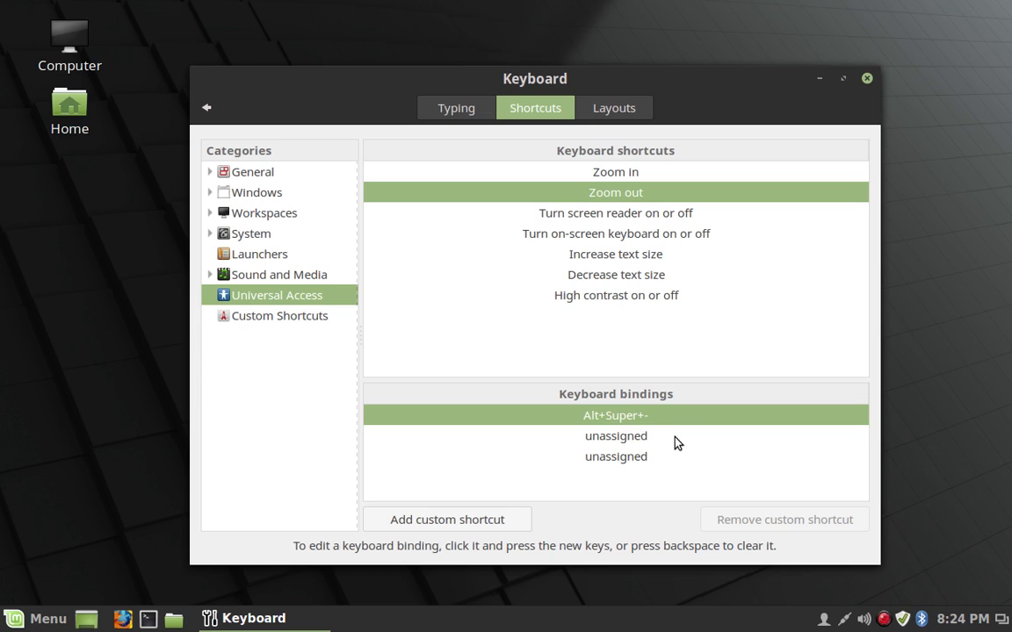
left_click(614, 457)
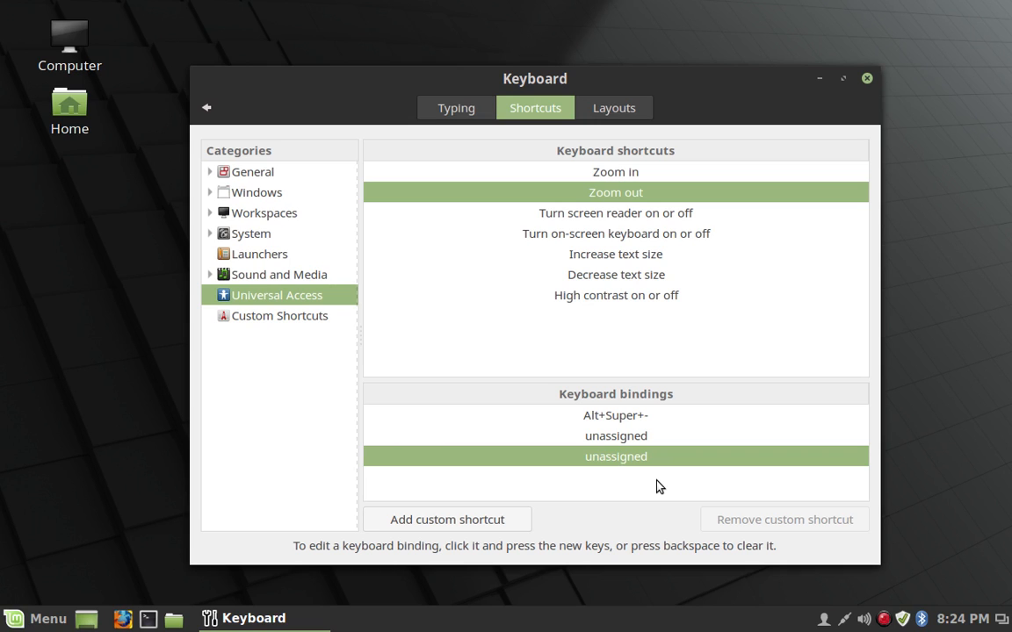
mouse_move(938, 139)
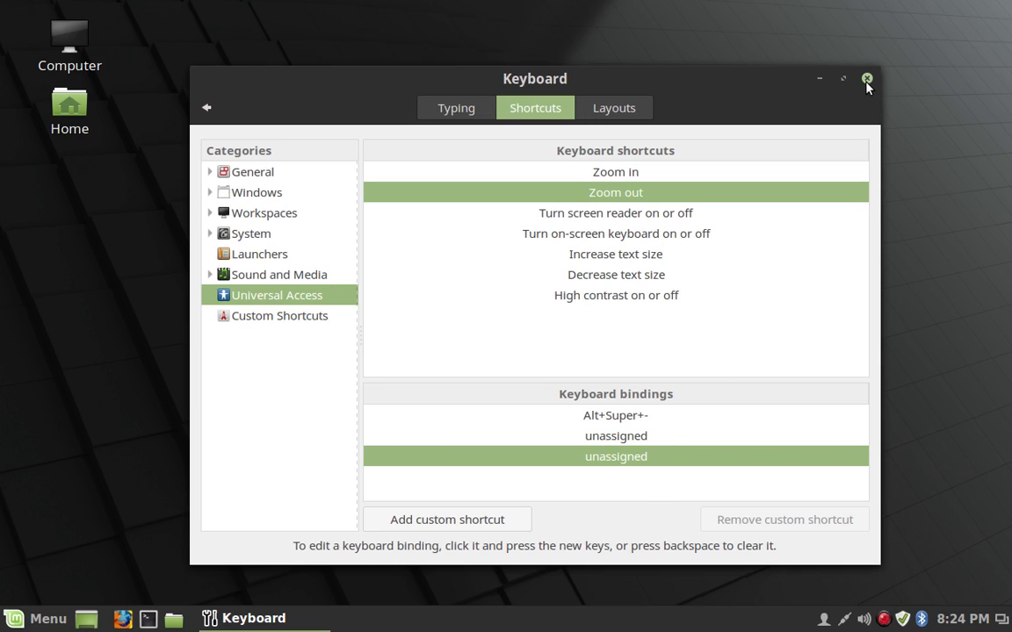
Step: Close Keyboard settings and search the web for 'linux mint wikipedia', choosing the Wikipedia result
left_click(866, 79)
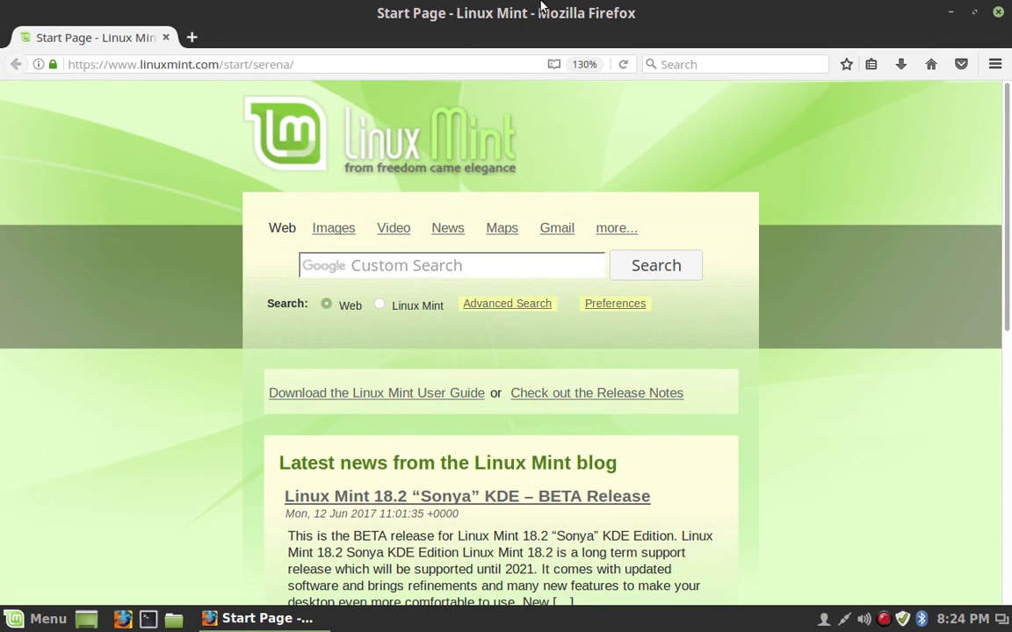
left_click(351, 63)
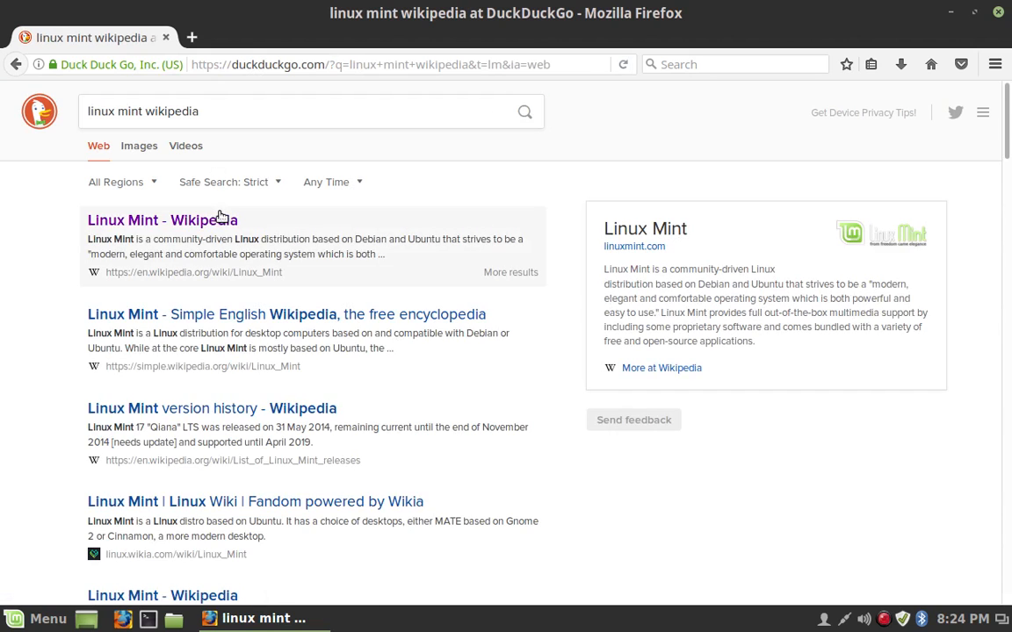
mouse_move(215, 320)
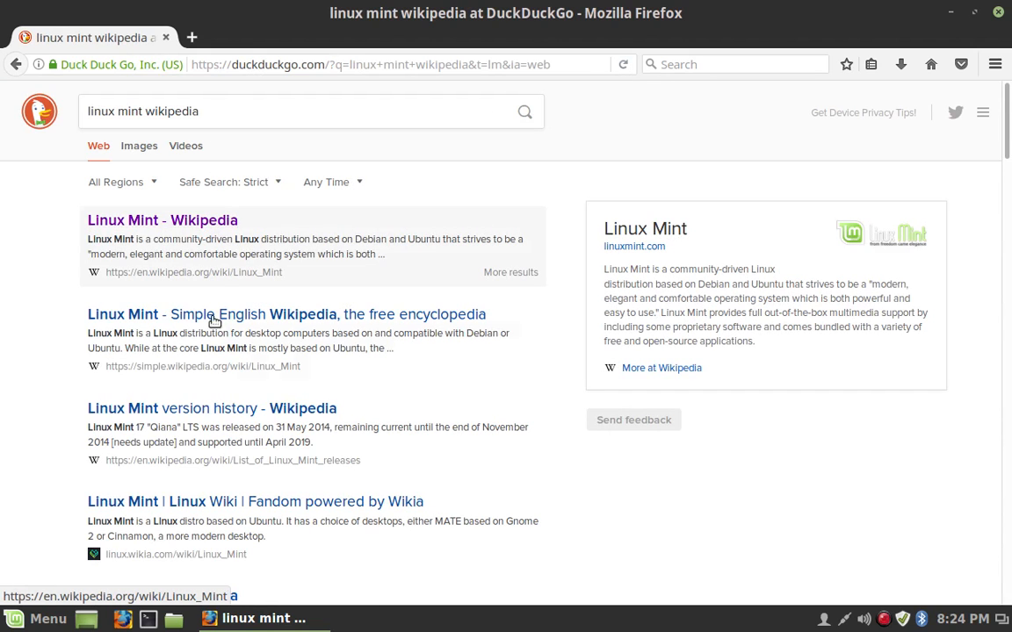
left_click(161, 220)
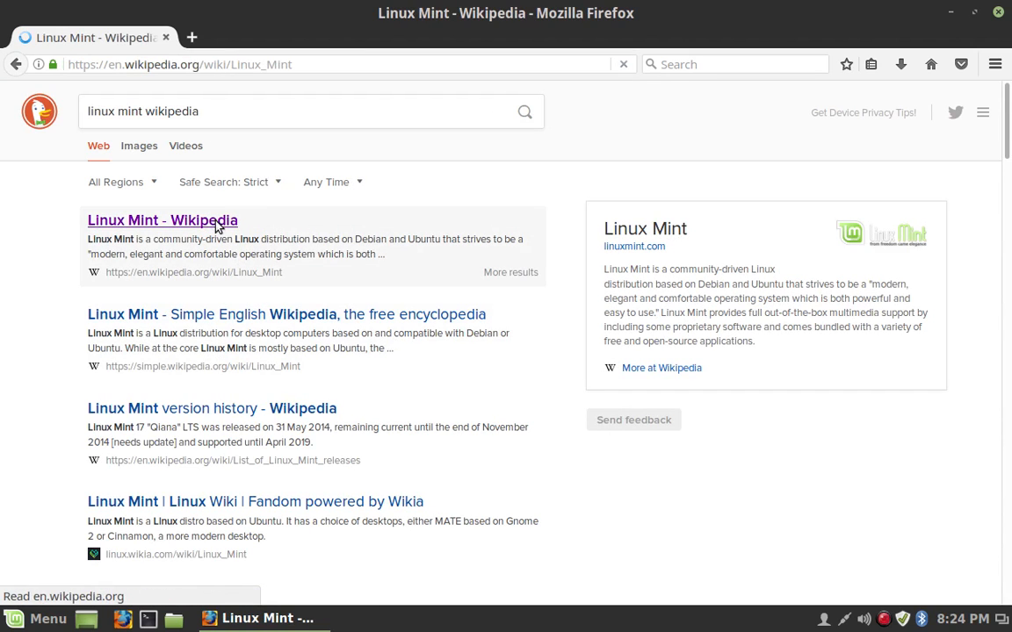
Step: Load the Linux Mint Wikipedia article showing its introduction and contents
left_click(161, 220)
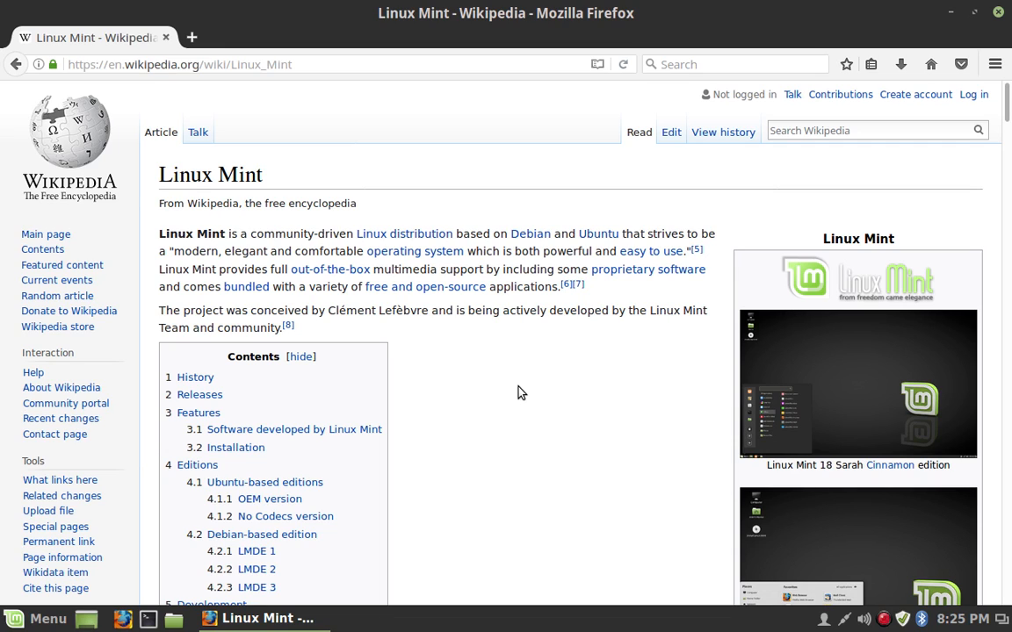
mouse_move(404, 232)
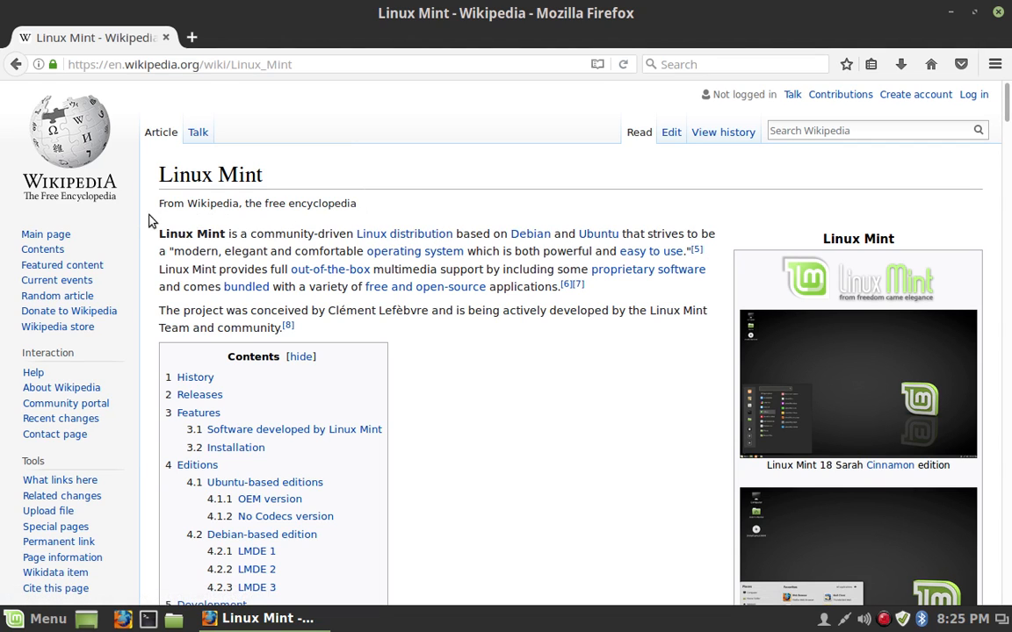
mouse_move(331, 269)
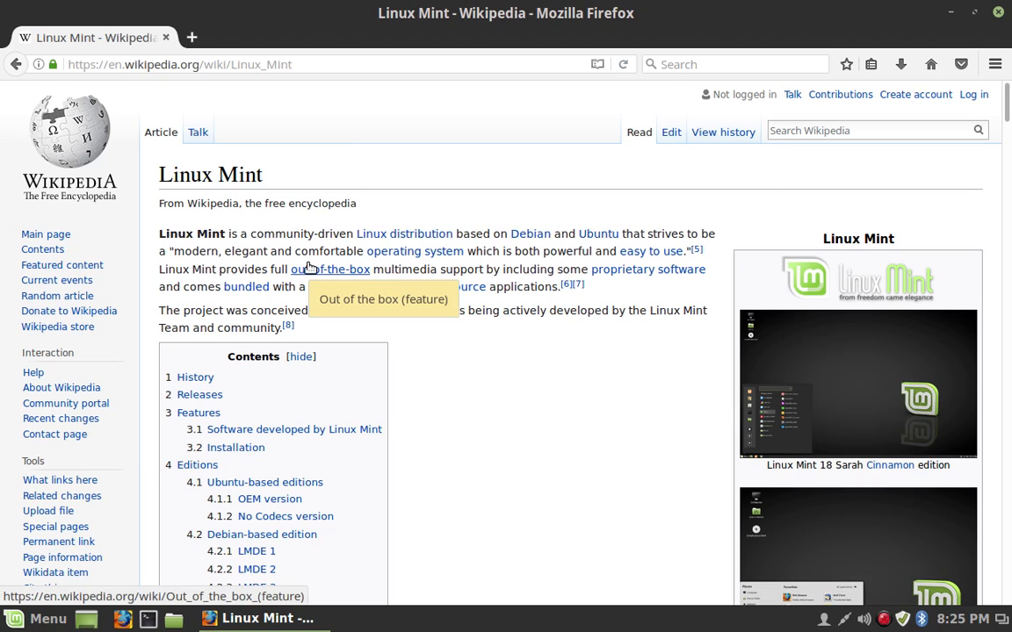
mouse_move(763, 281)
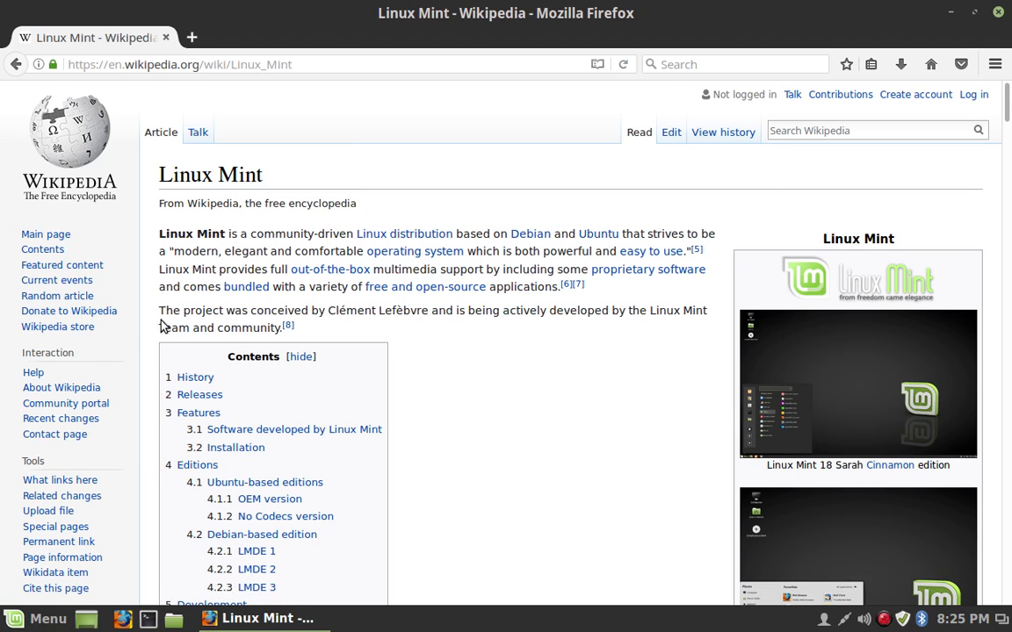
mouse_move(303, 328)
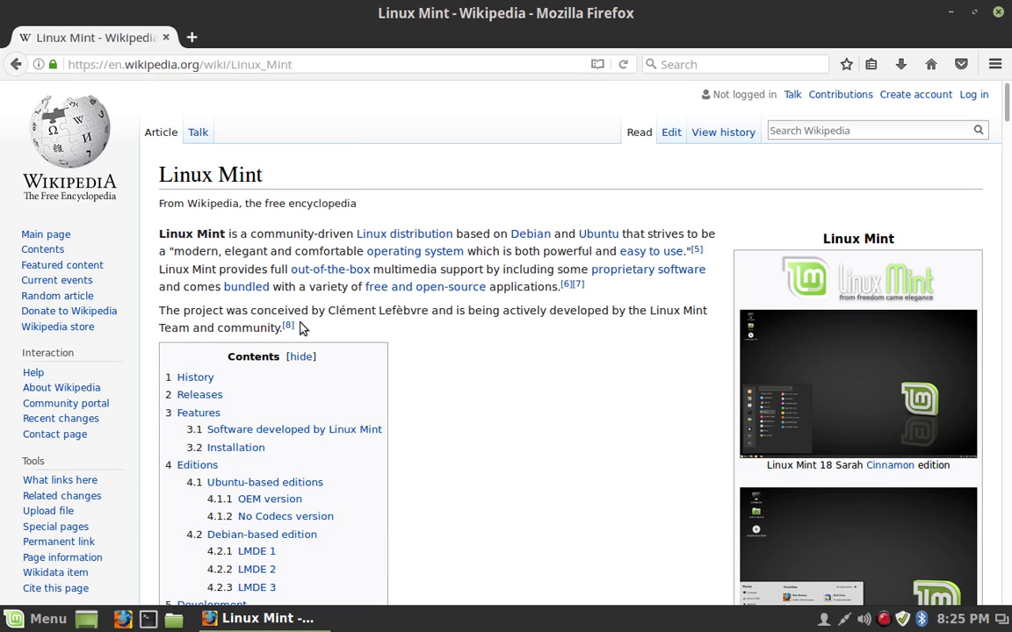
mouse_move(597, 337)
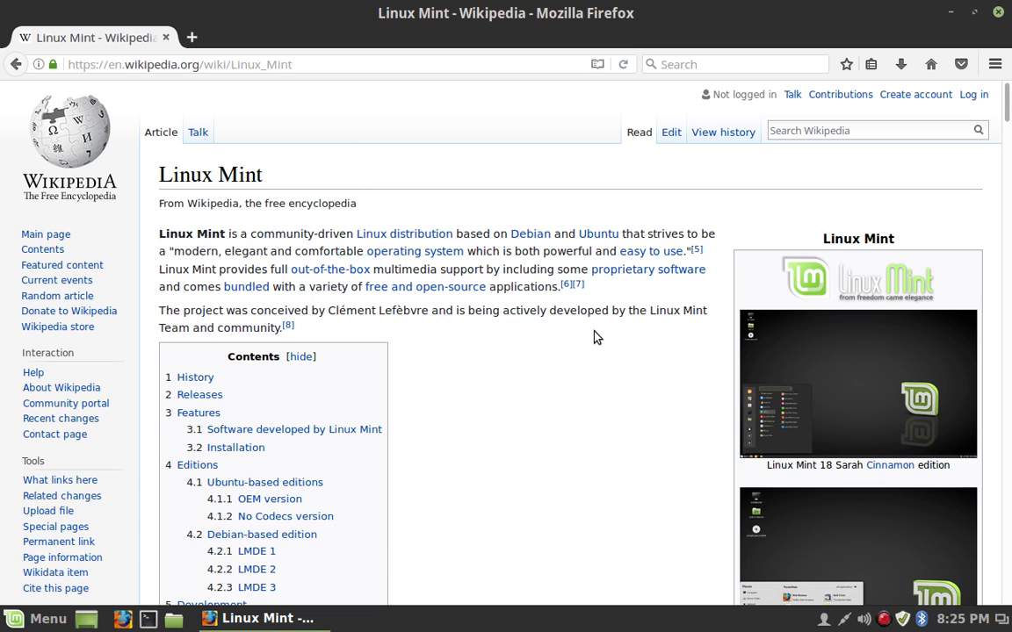
mouse_move(437, 346)
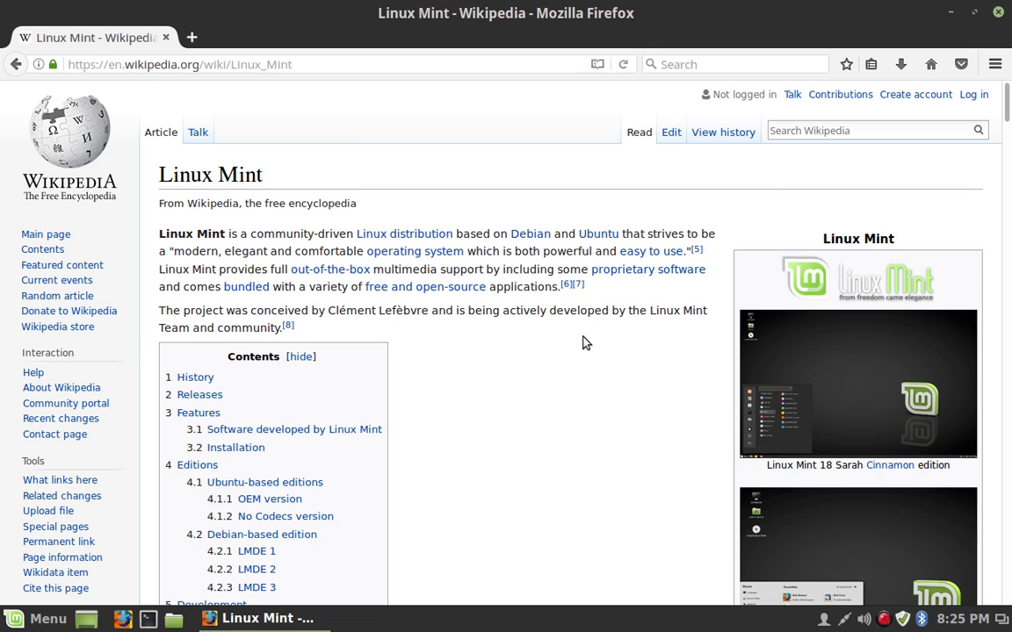
mouse_move(127, 376)
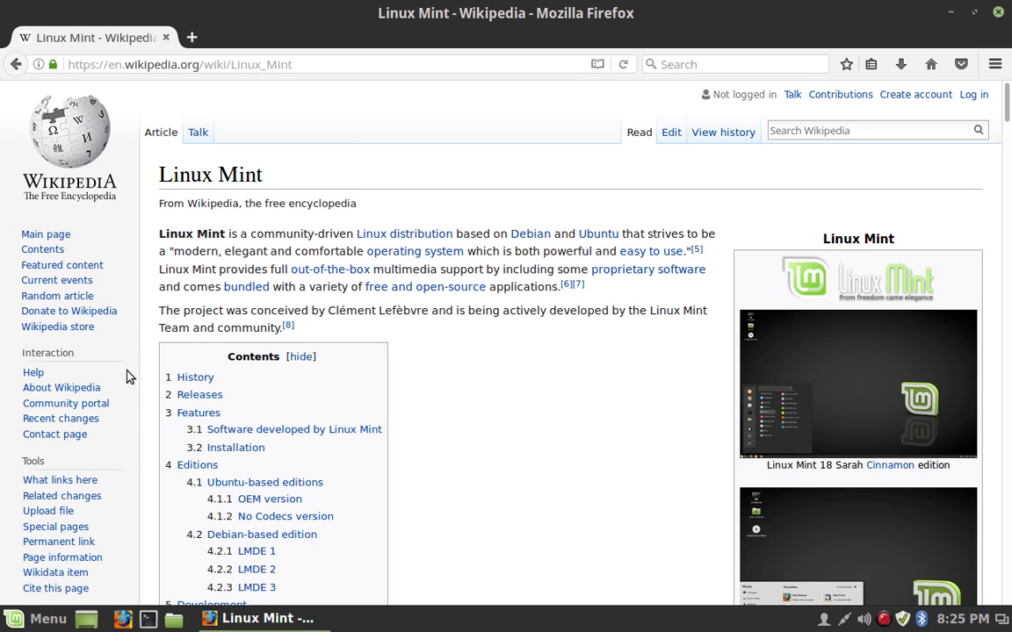
mouse_move(137, 372)
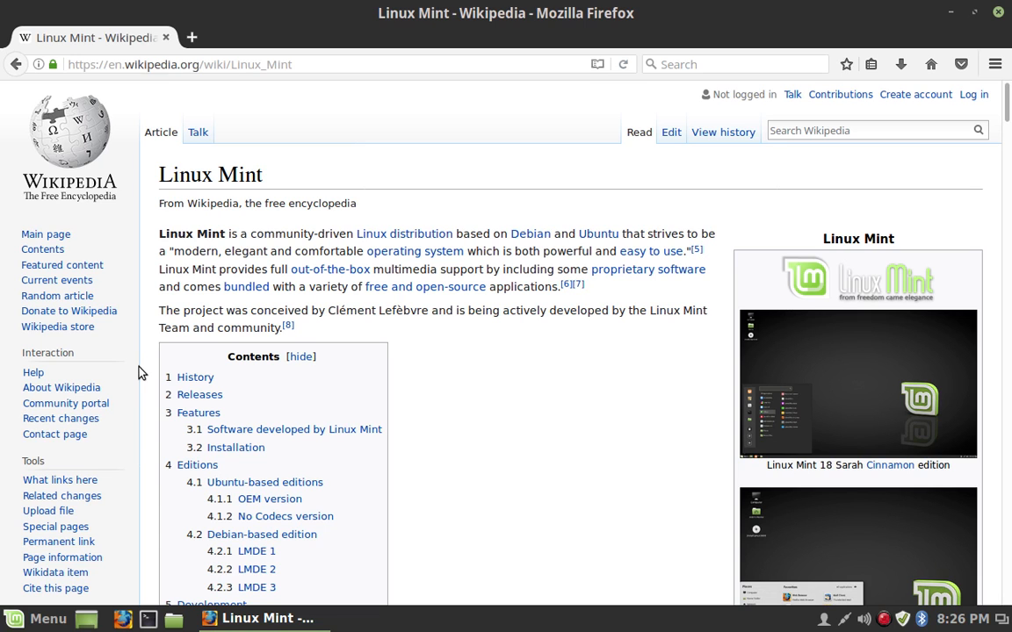
Step: Raise Firefox's zoom on the Linux Mint article to 240% and scroll through the enlarged text
key("ctrl+plus")
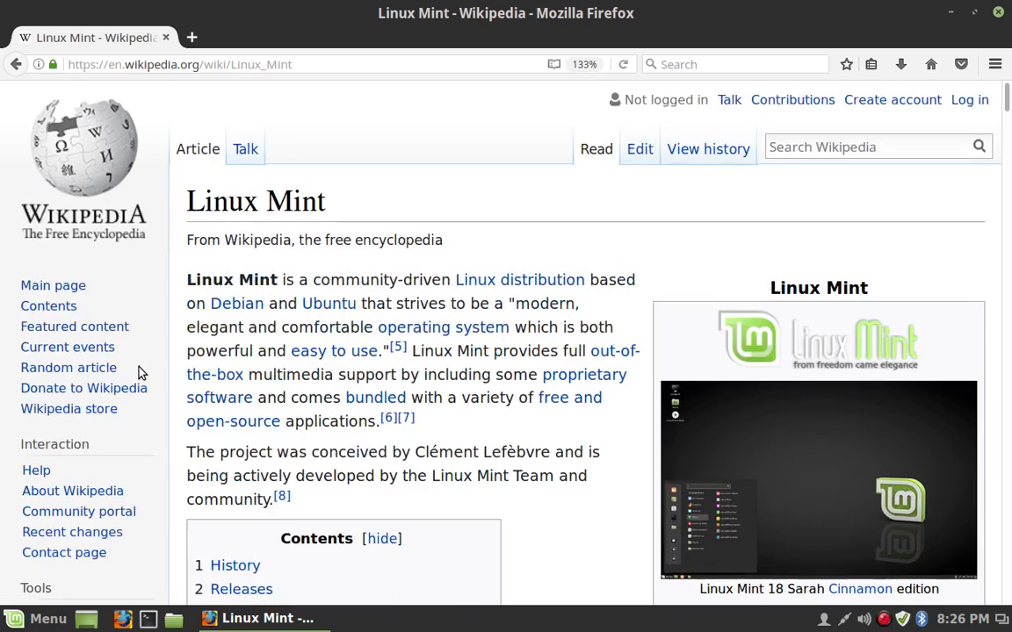
key("ctrl+plus")
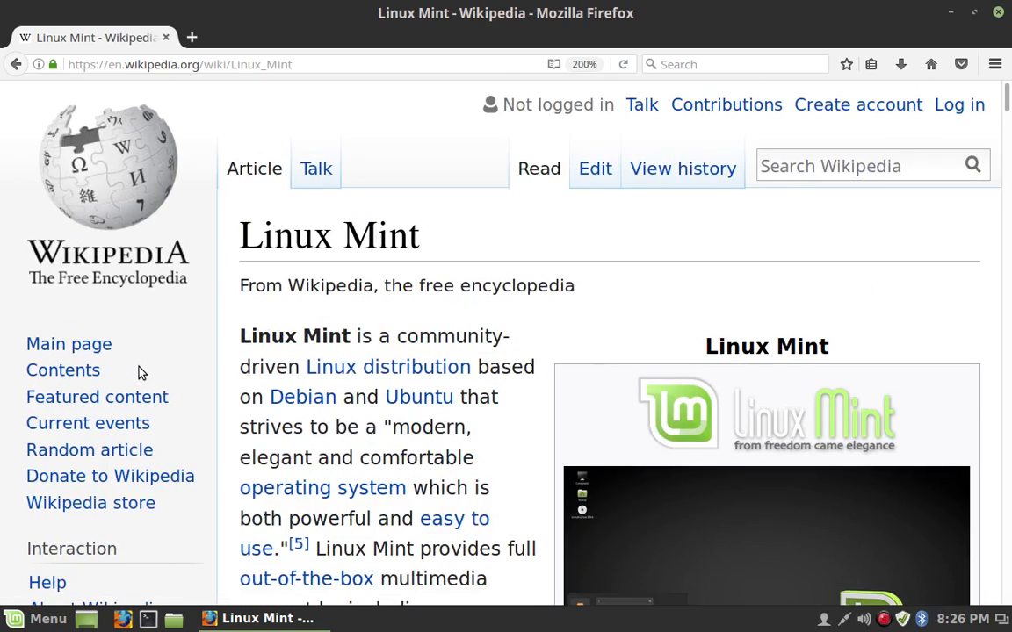
key("ctrl+plus")
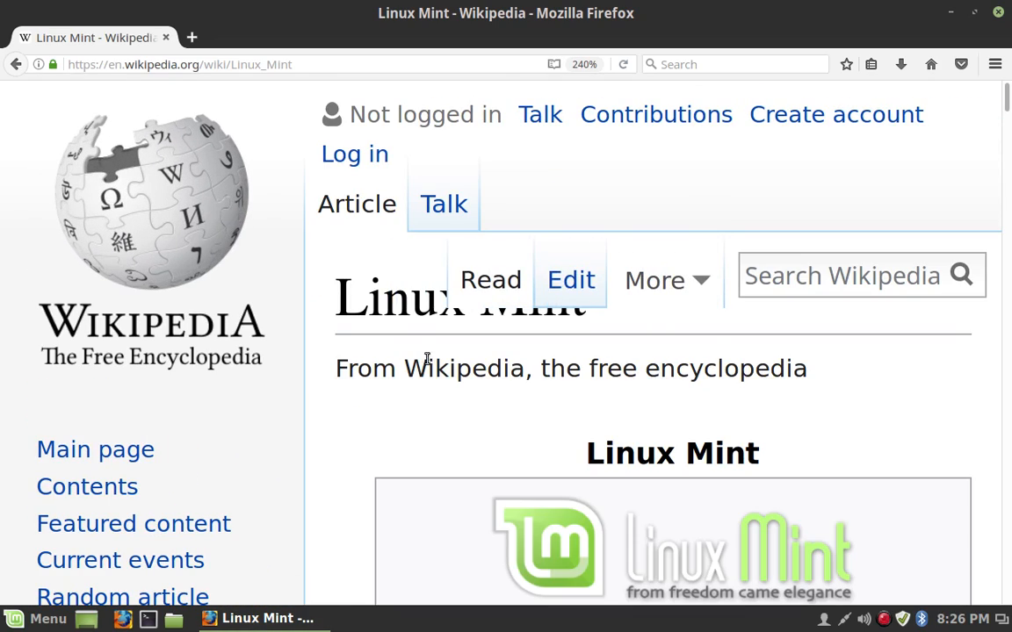
scroll("down", 3)
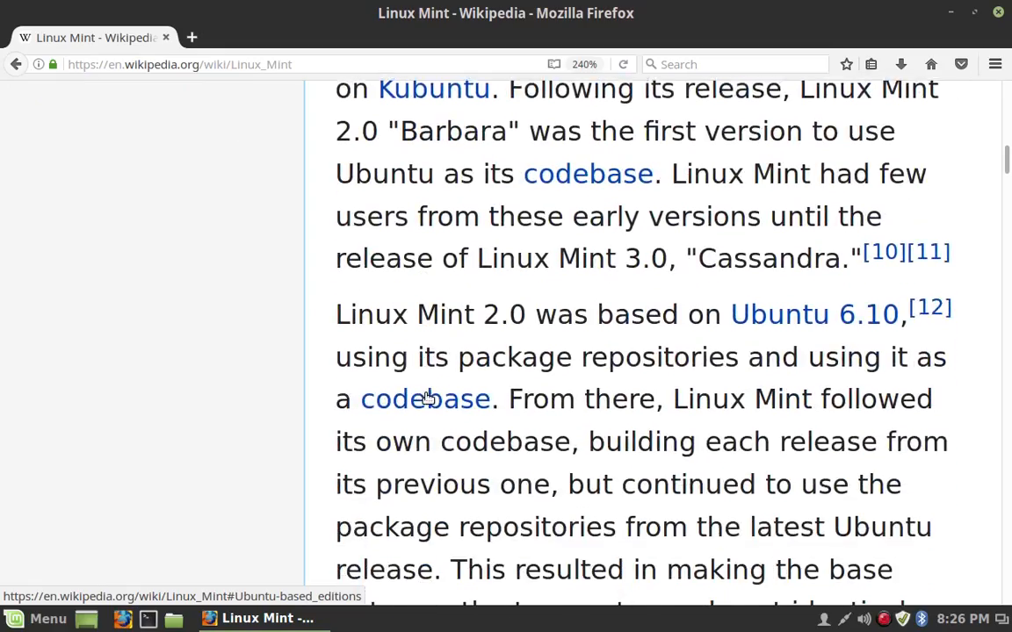
scroll("down", 3)
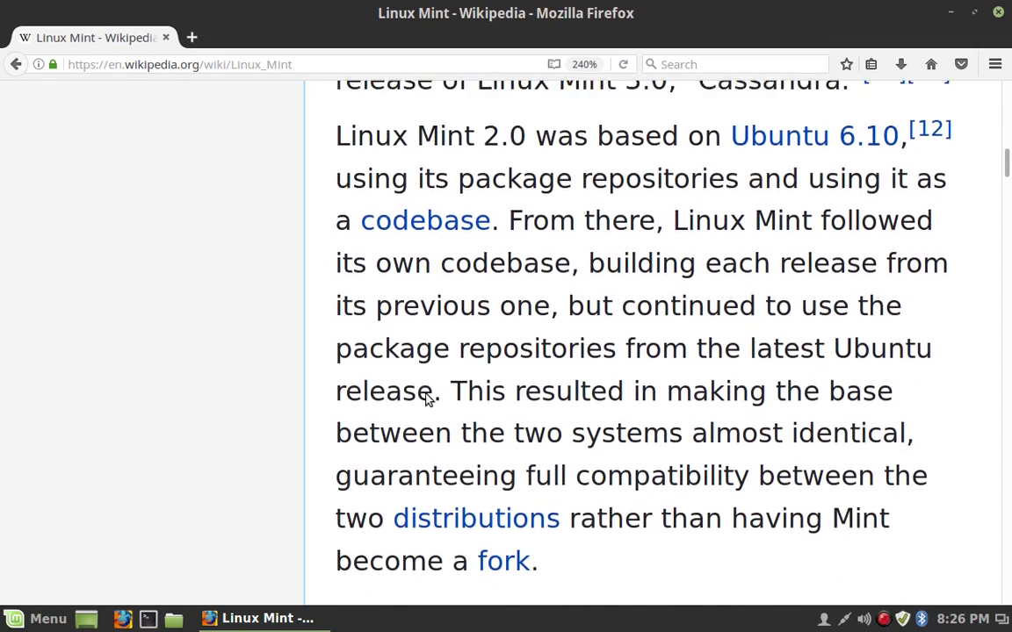
scroll("down", 3)
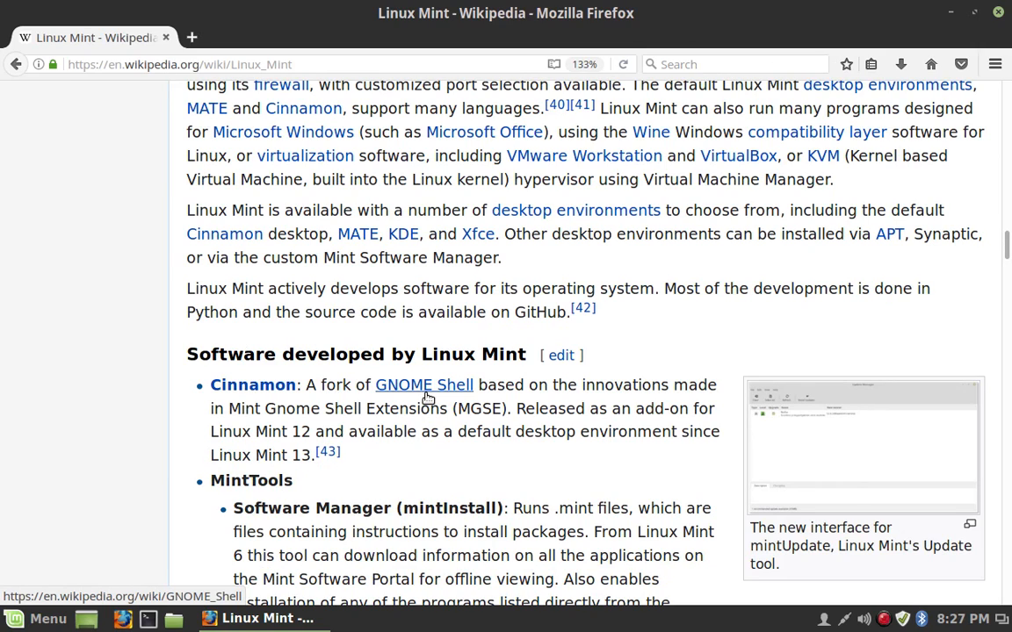
scroll("up", 3)
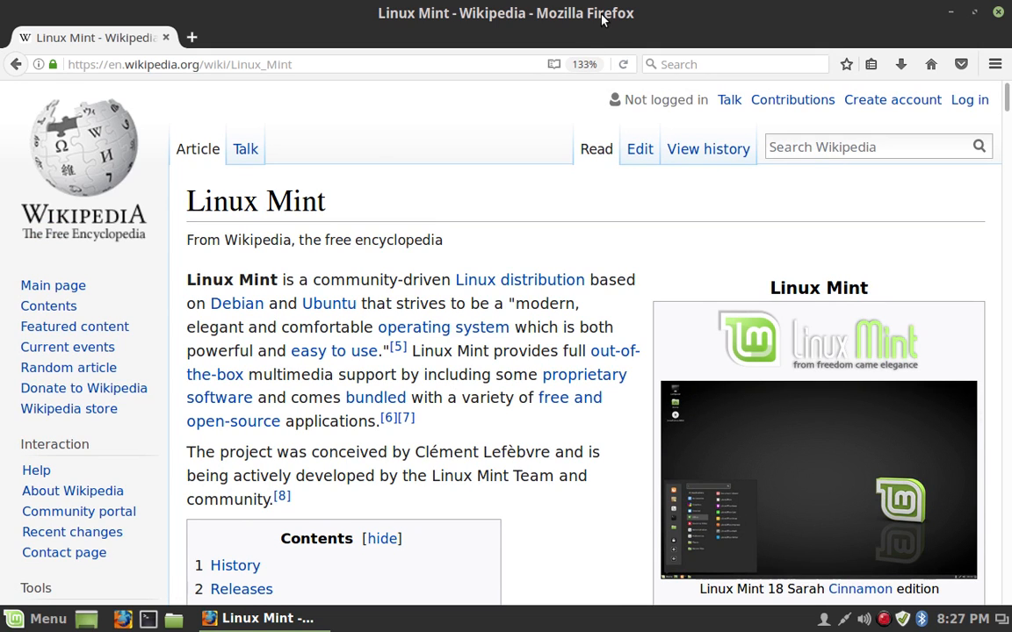
mouse_move(553, 63)
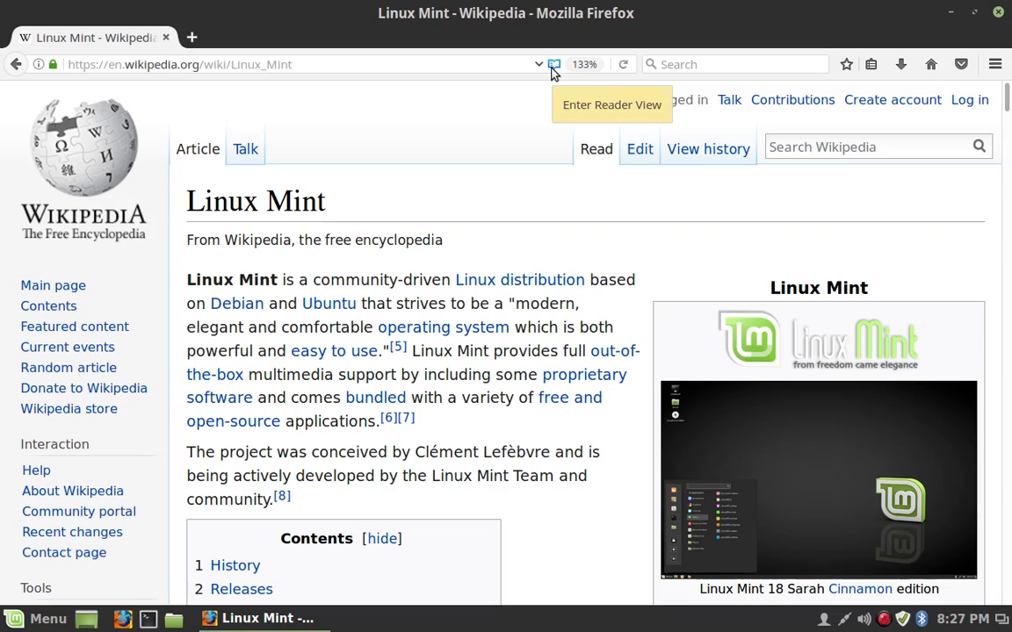
mouse_move(429, 426)
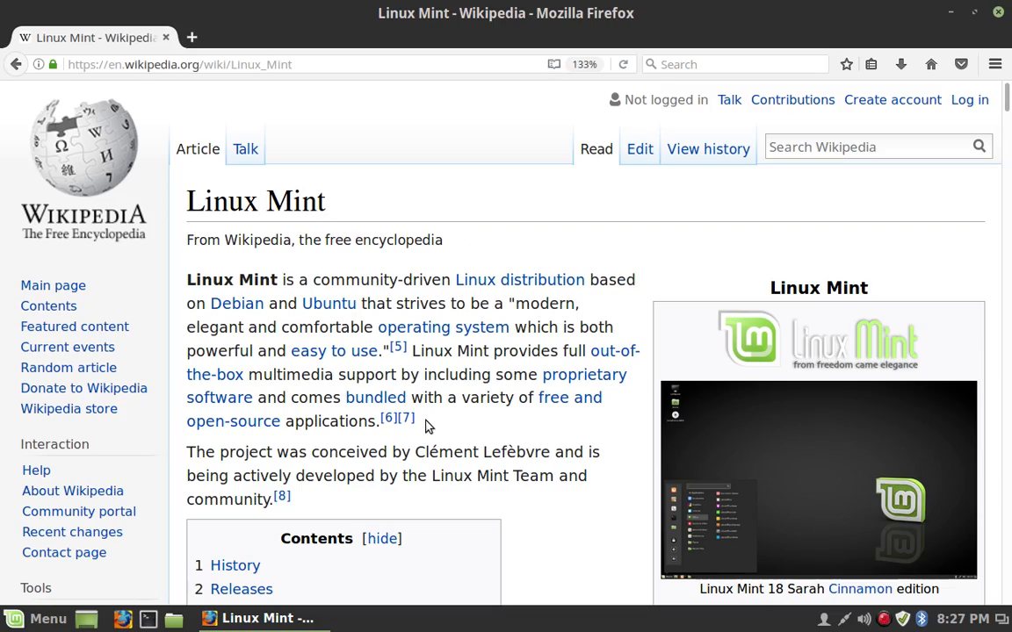
Step: Switch the Linux Mint article into Reader View from the address-bar icon
scroll("down", 3)
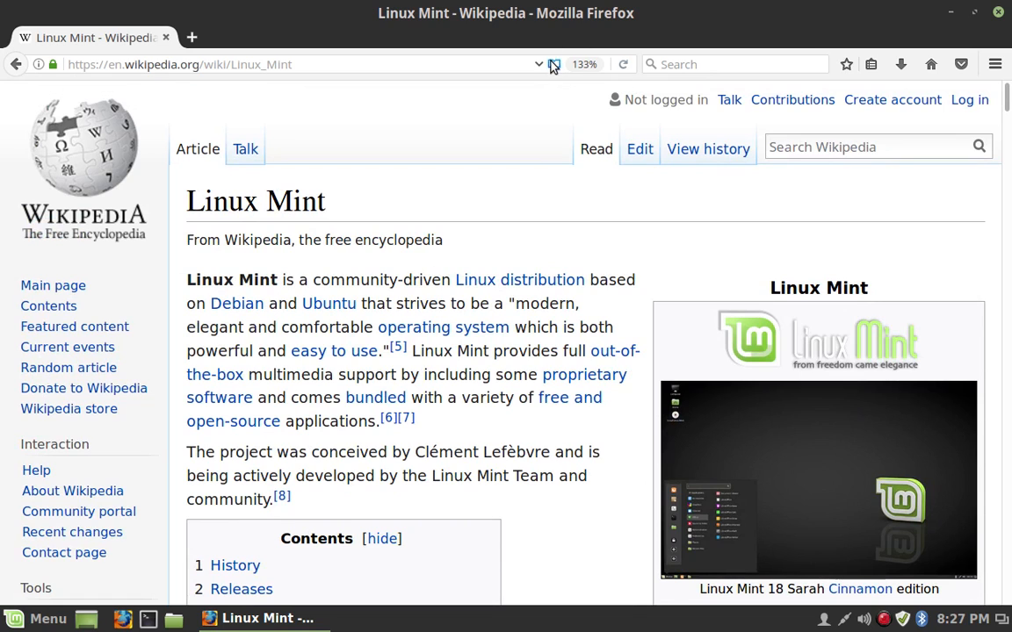
left_click(597, 63)
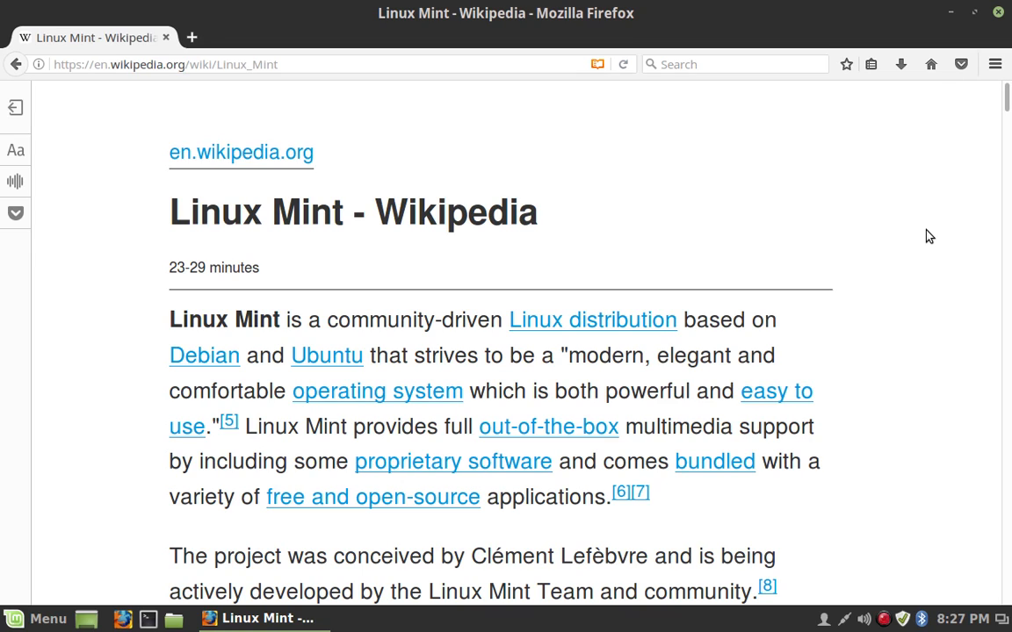
mouse_move(56, 136)
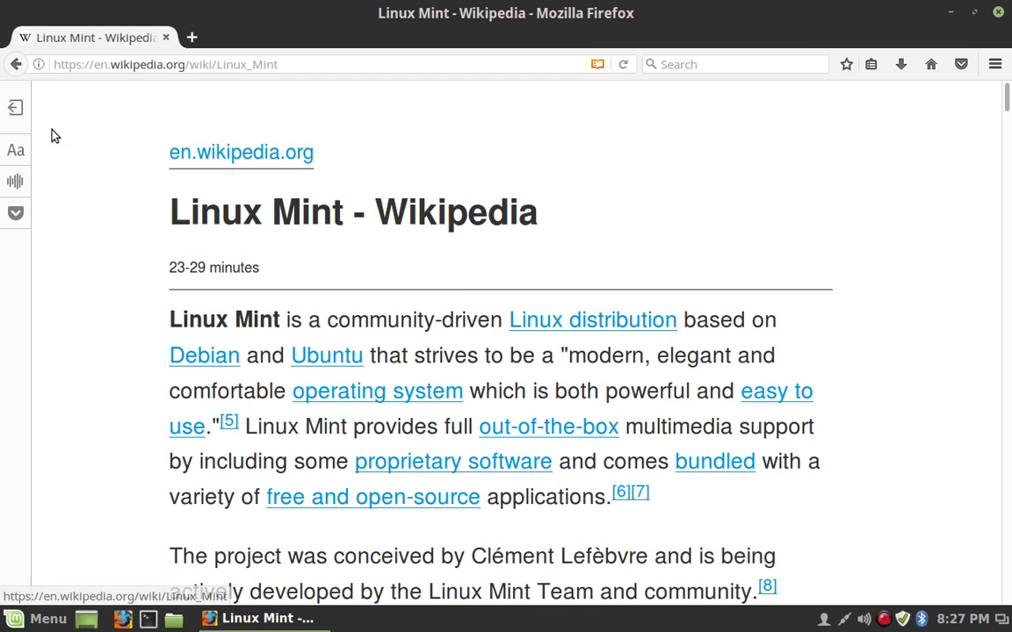
left_click(14, 149)
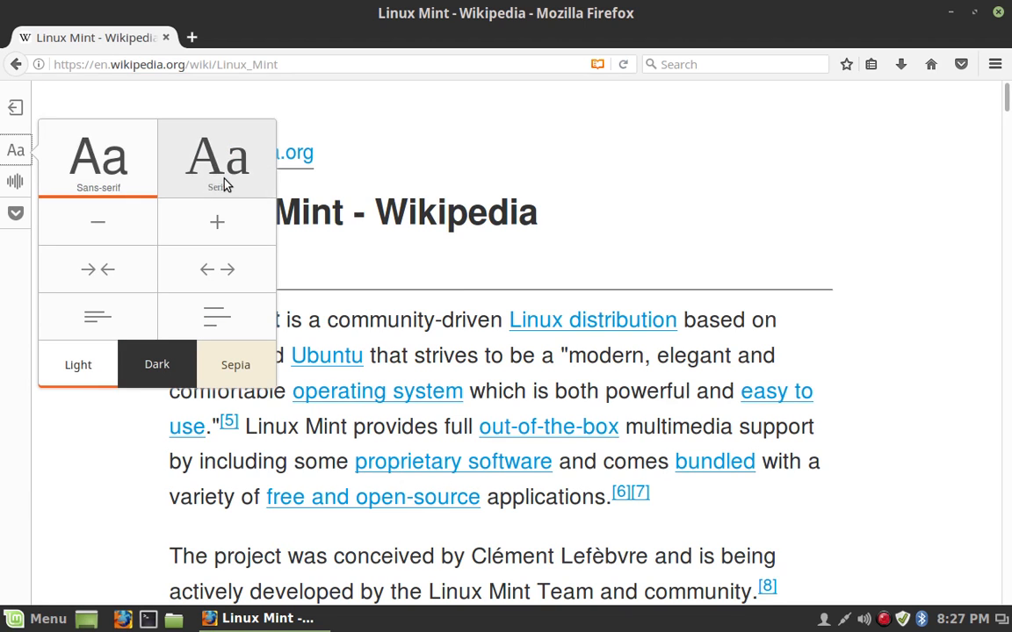
left_click(98, 158)
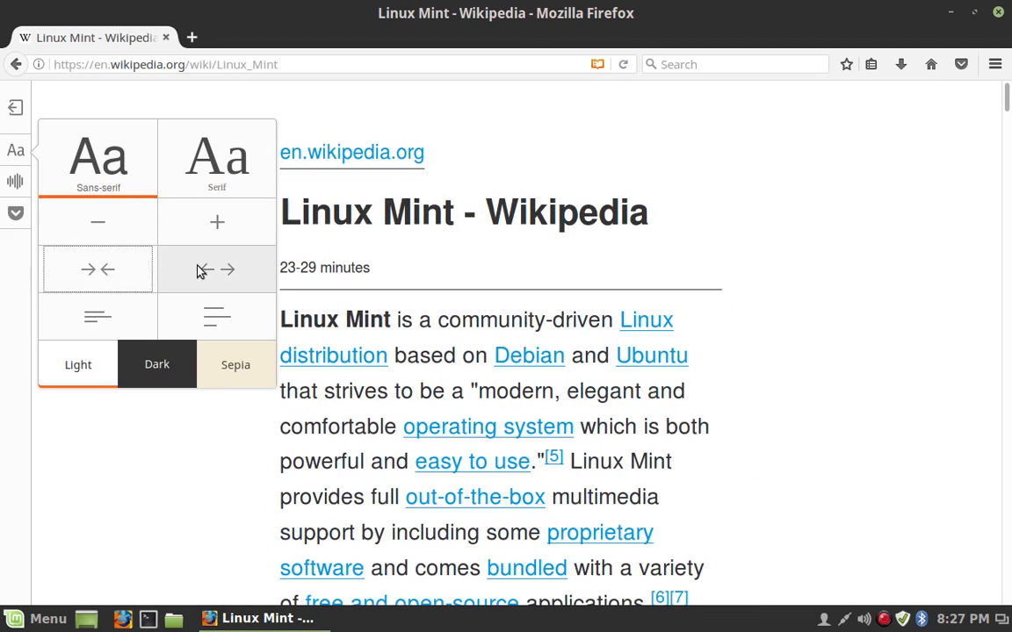
left_click(98, 269)
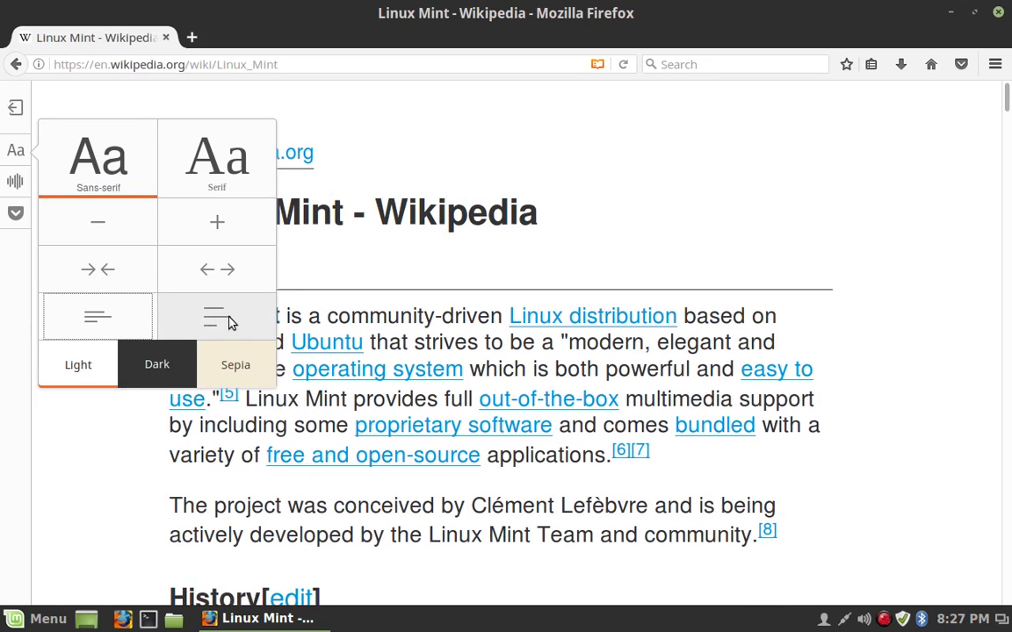
left_click(97, 316)
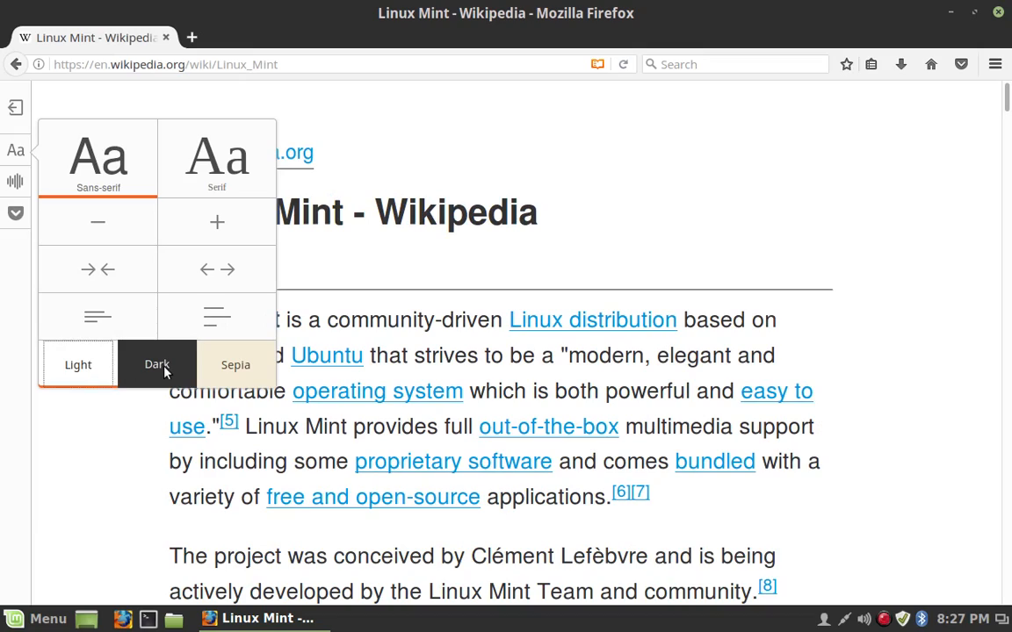
left_click(77, 364)
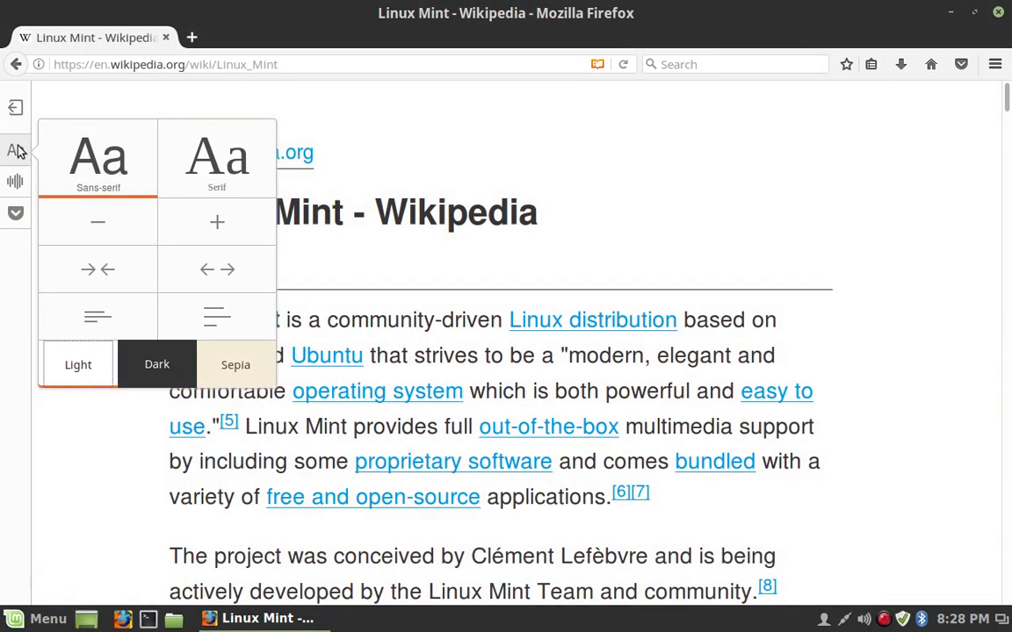
left_click(14, 149)
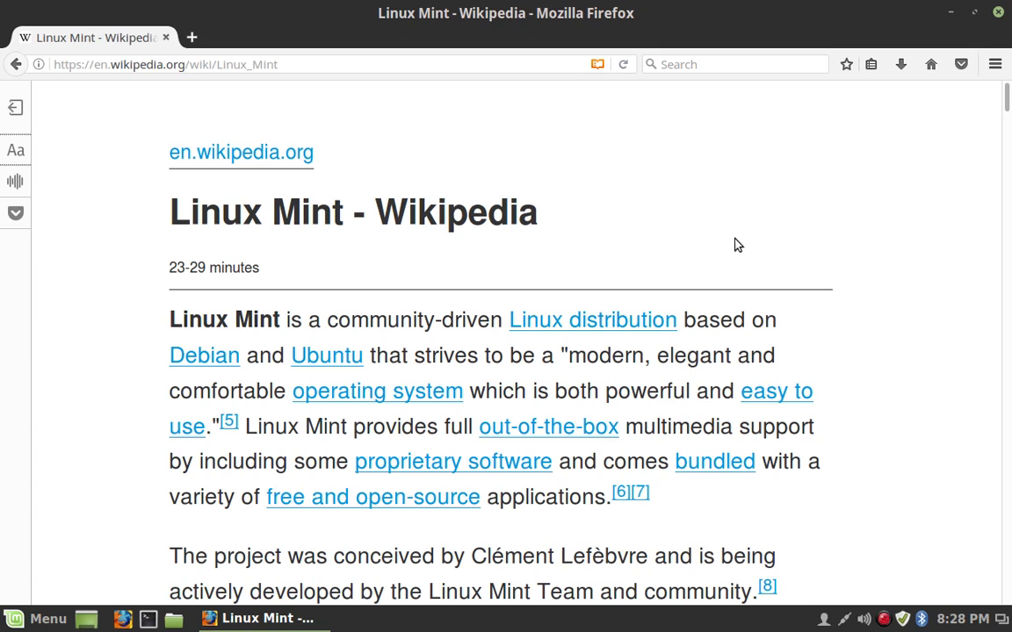
scroll("down", 3)
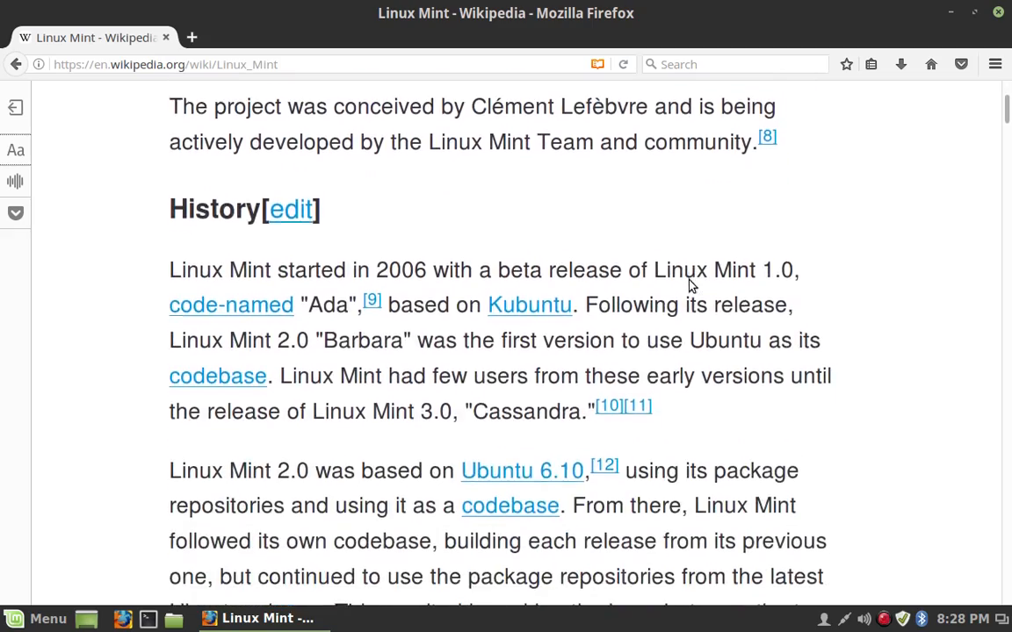
scroll("down", 3)
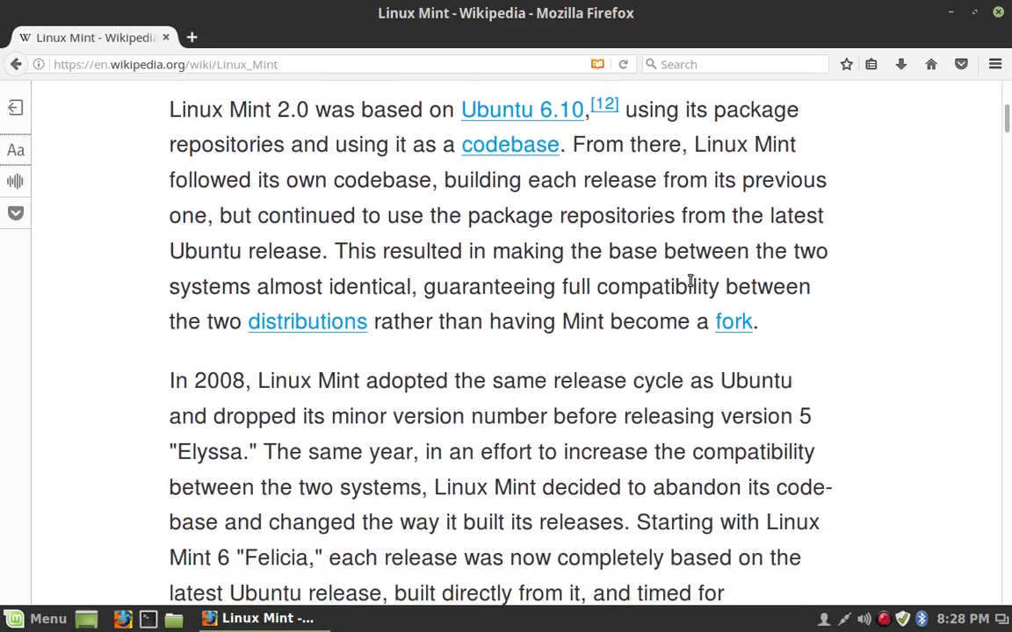
scroll("down", 3)
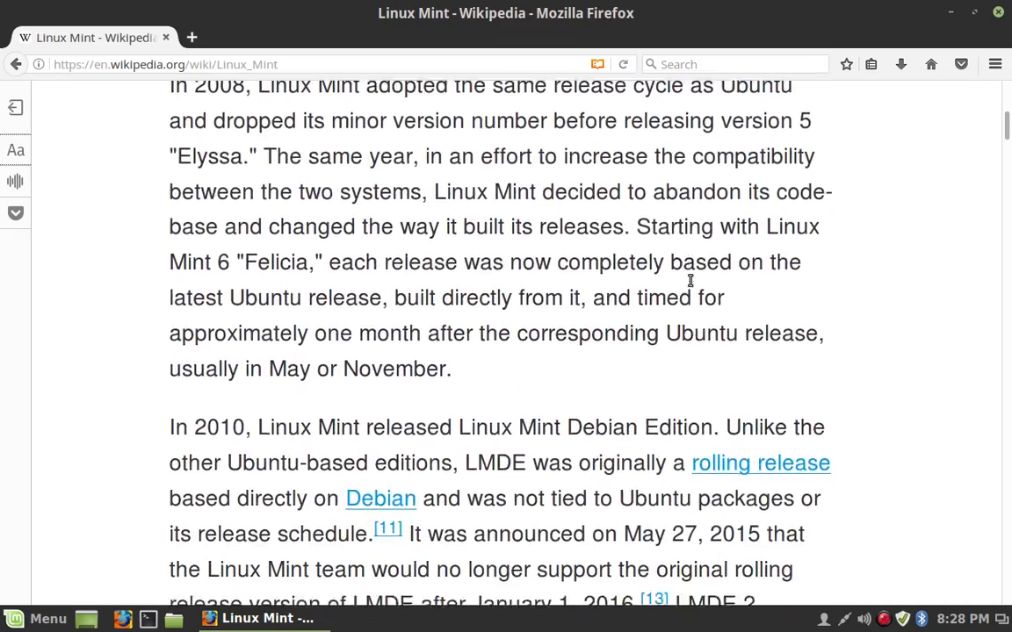
scroll("down", 3)
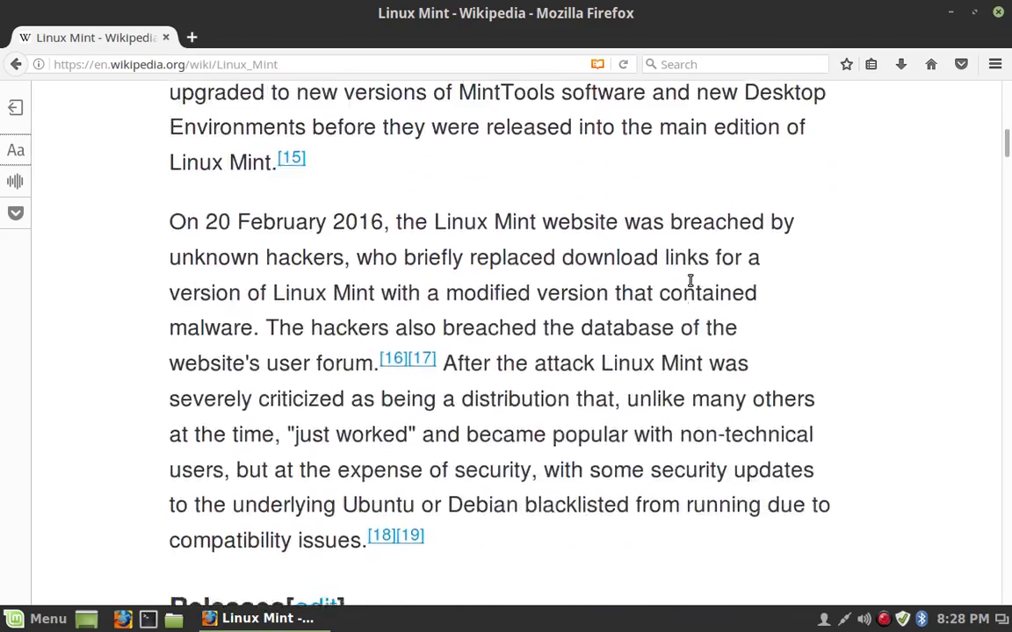
scroll("down", 3)
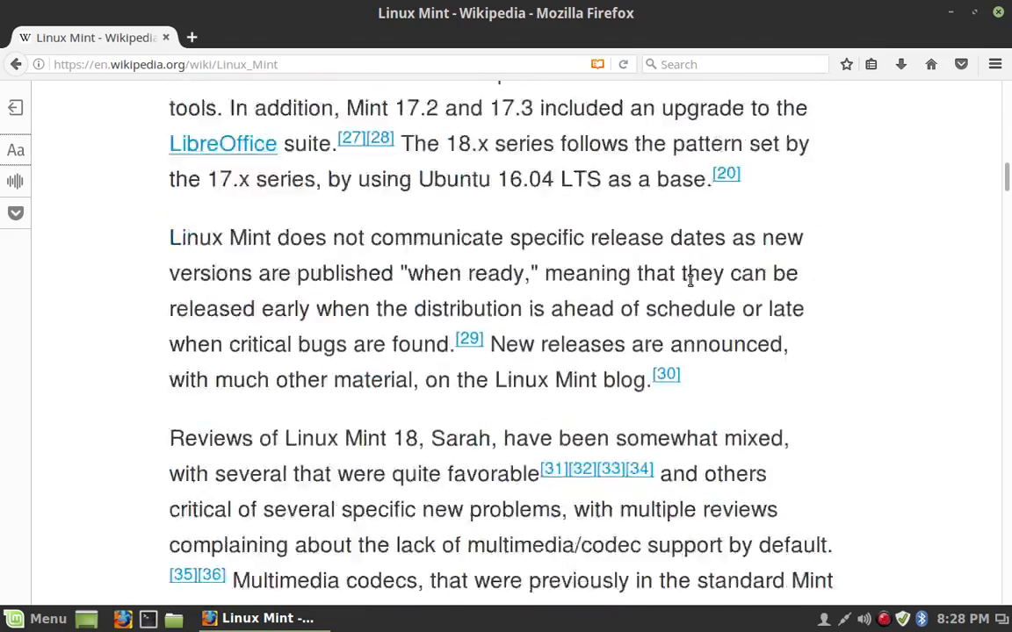
scroll("down", 3)
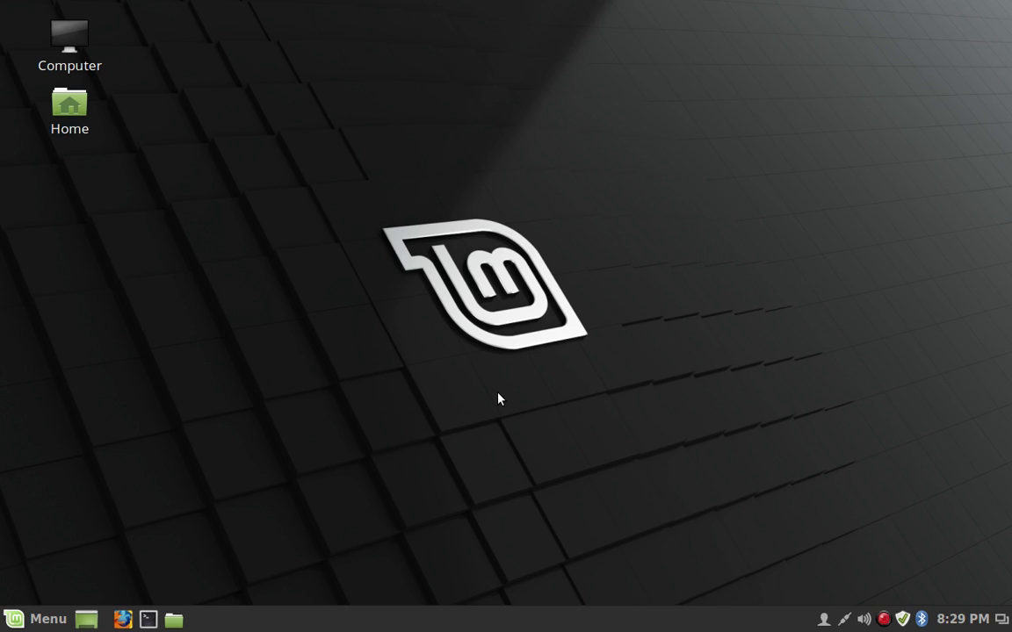
mouse_move(4, 218)
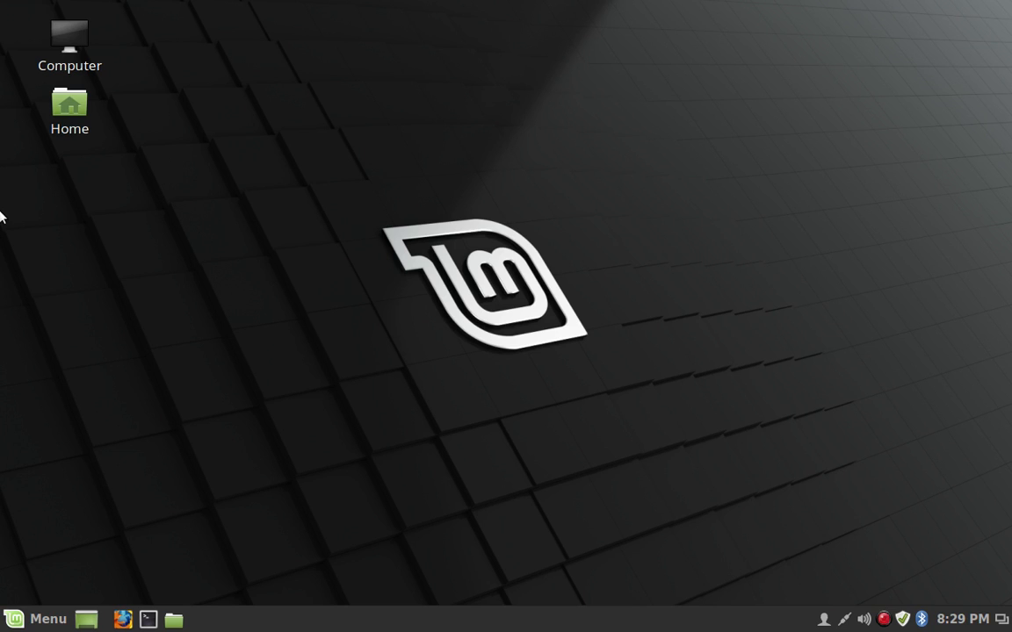
mouse_move(675, 7)
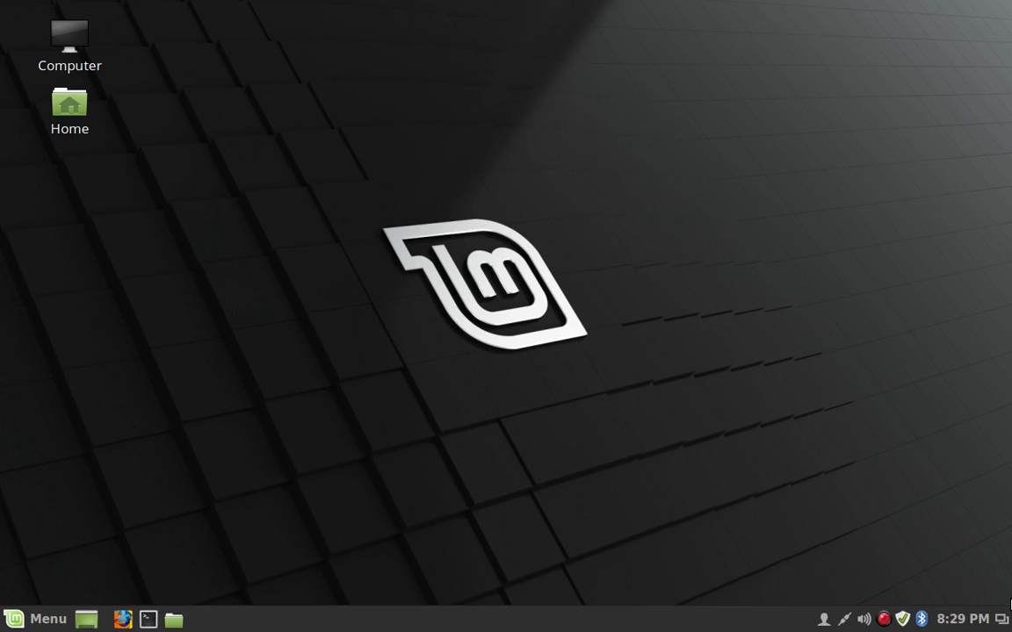
mouse_move(292, 393)
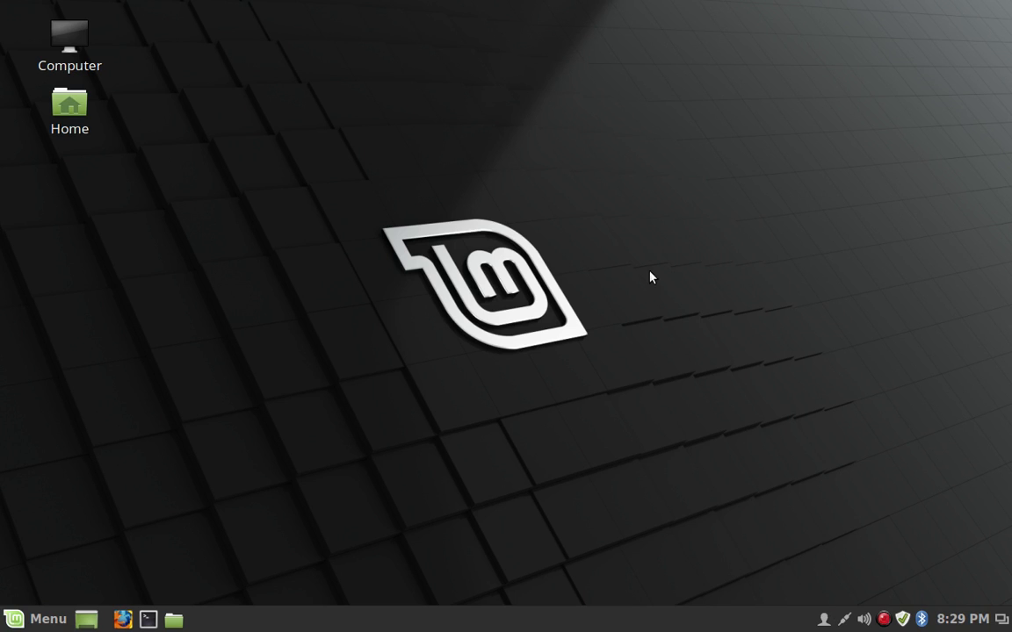
mouse_move(60, 544)
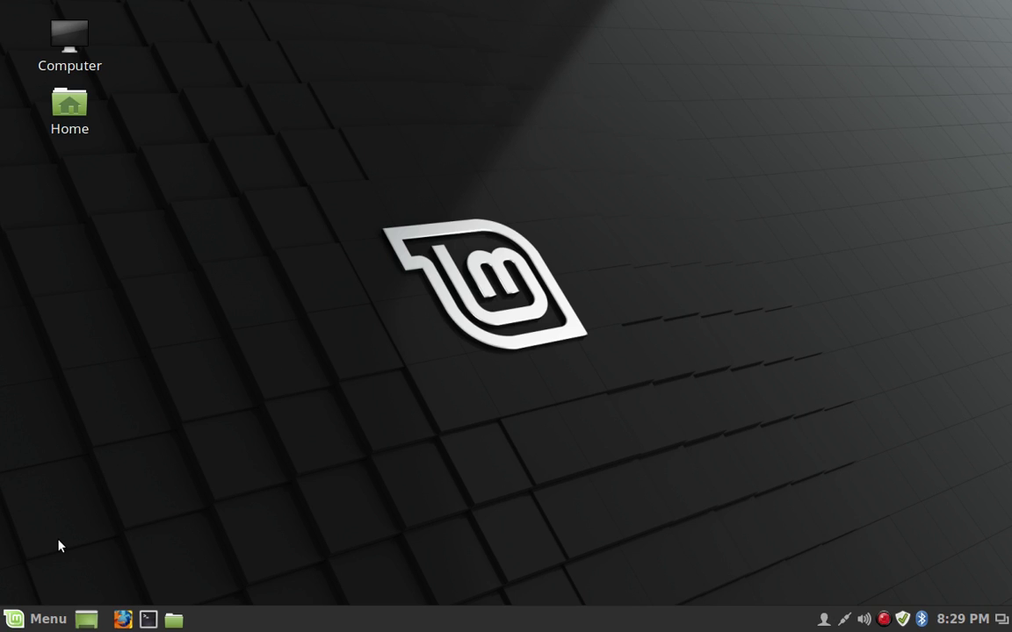